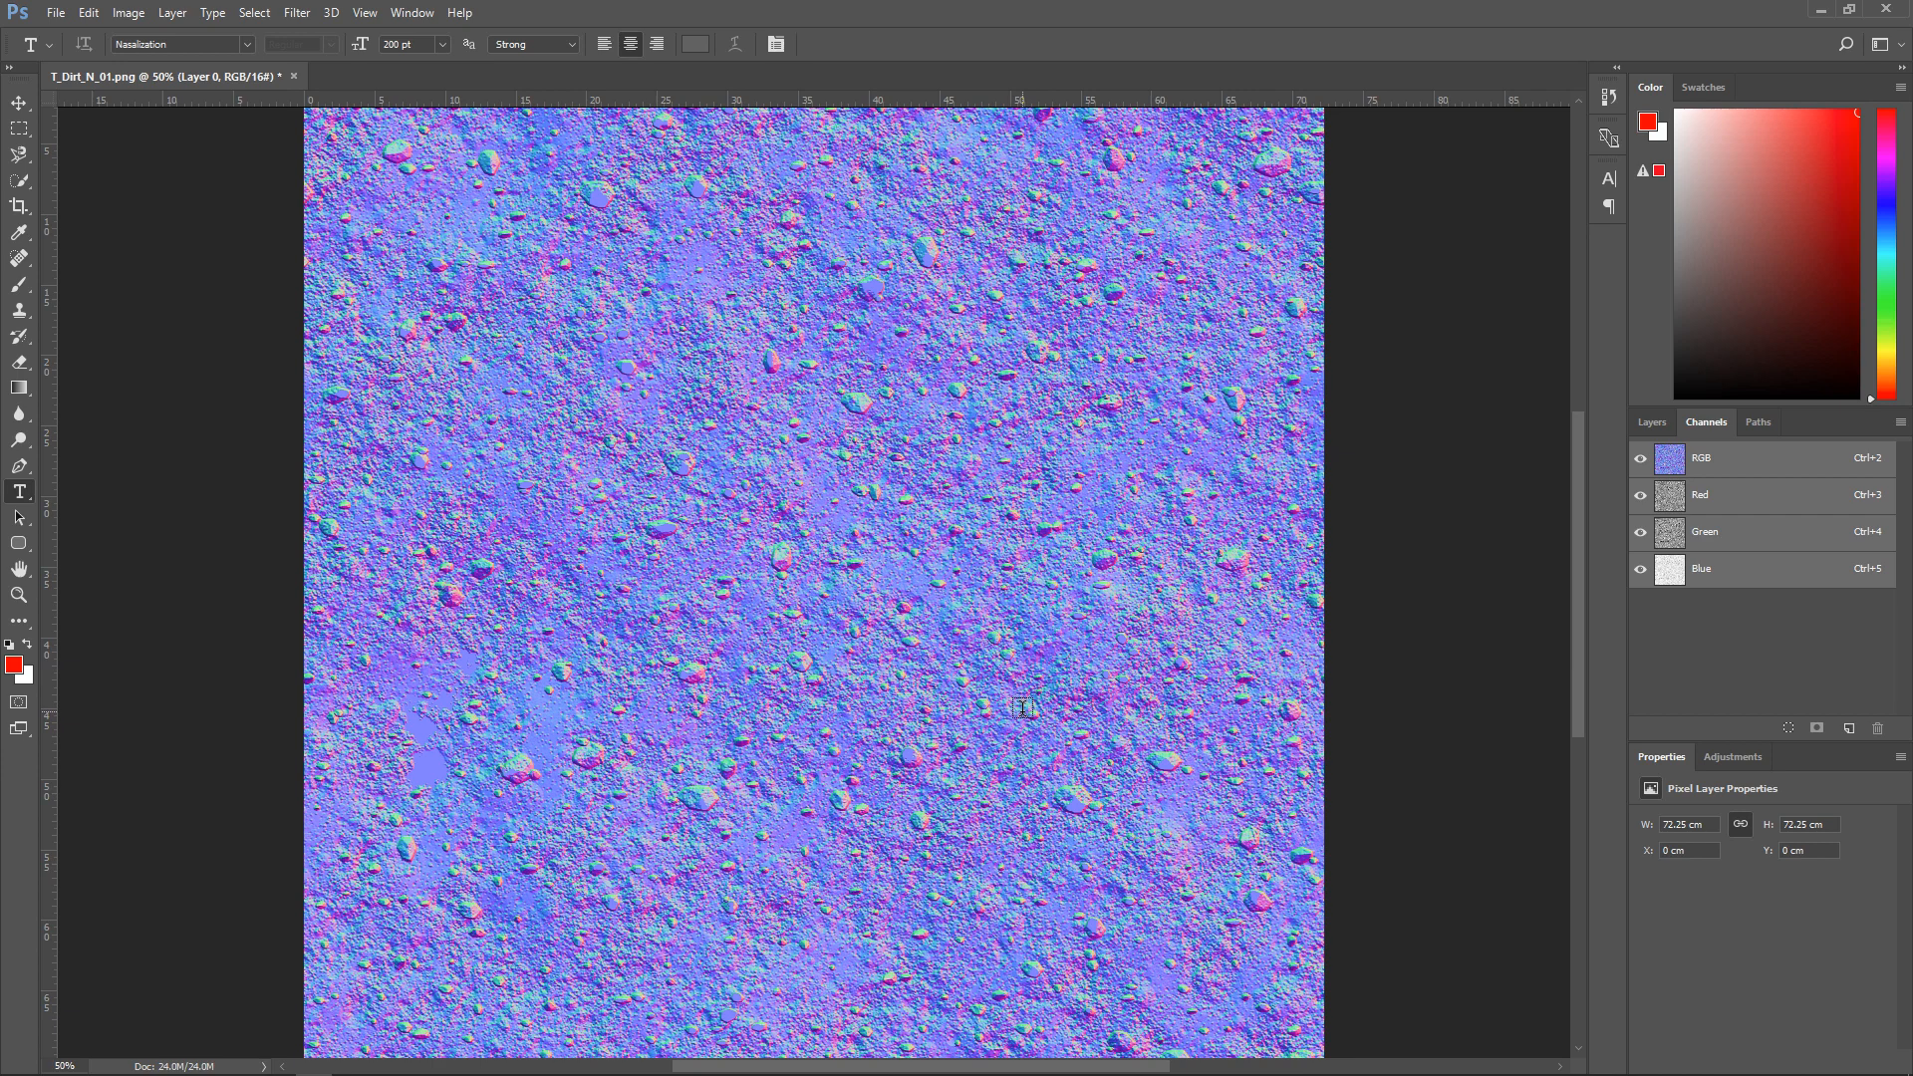
mouse_move(1017, 748)
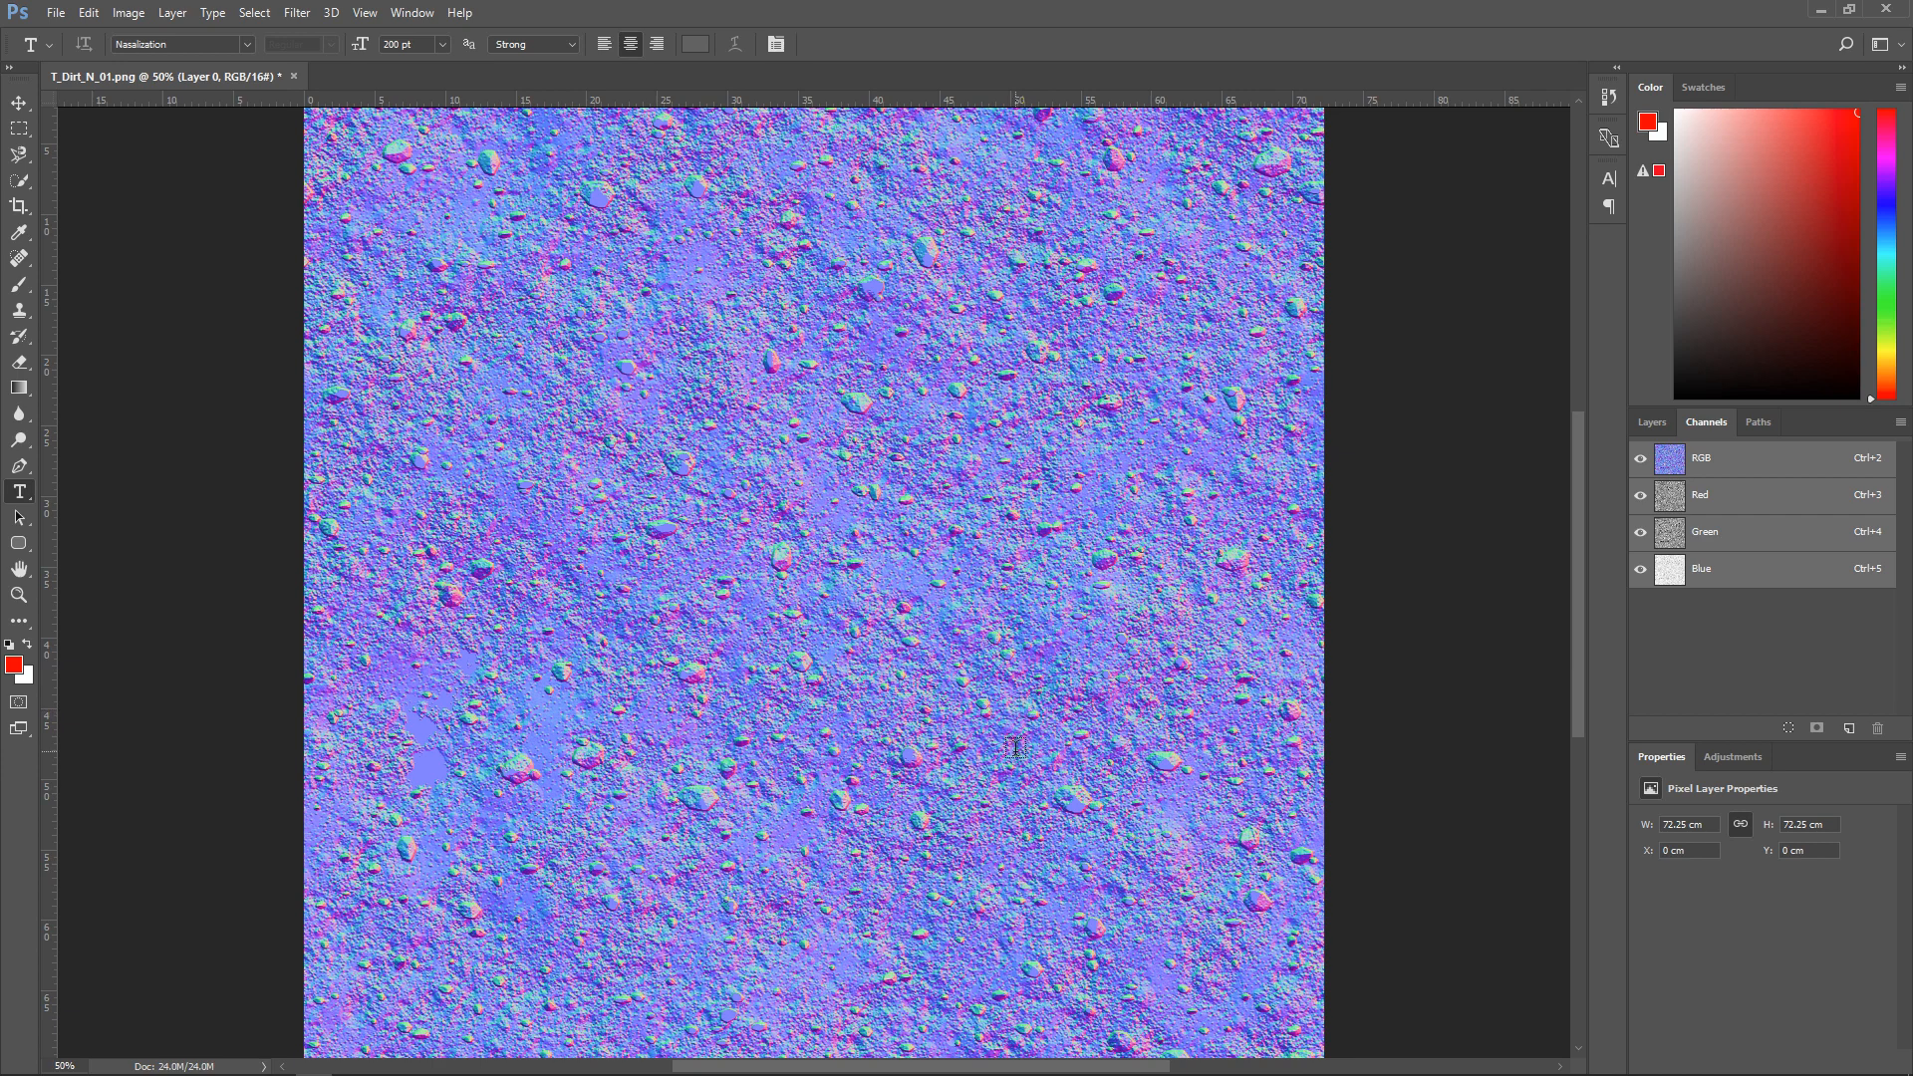
View the dirt normal map's Red, Green, then Blue channels individually in the Channels panel
left_click(1700, 495)
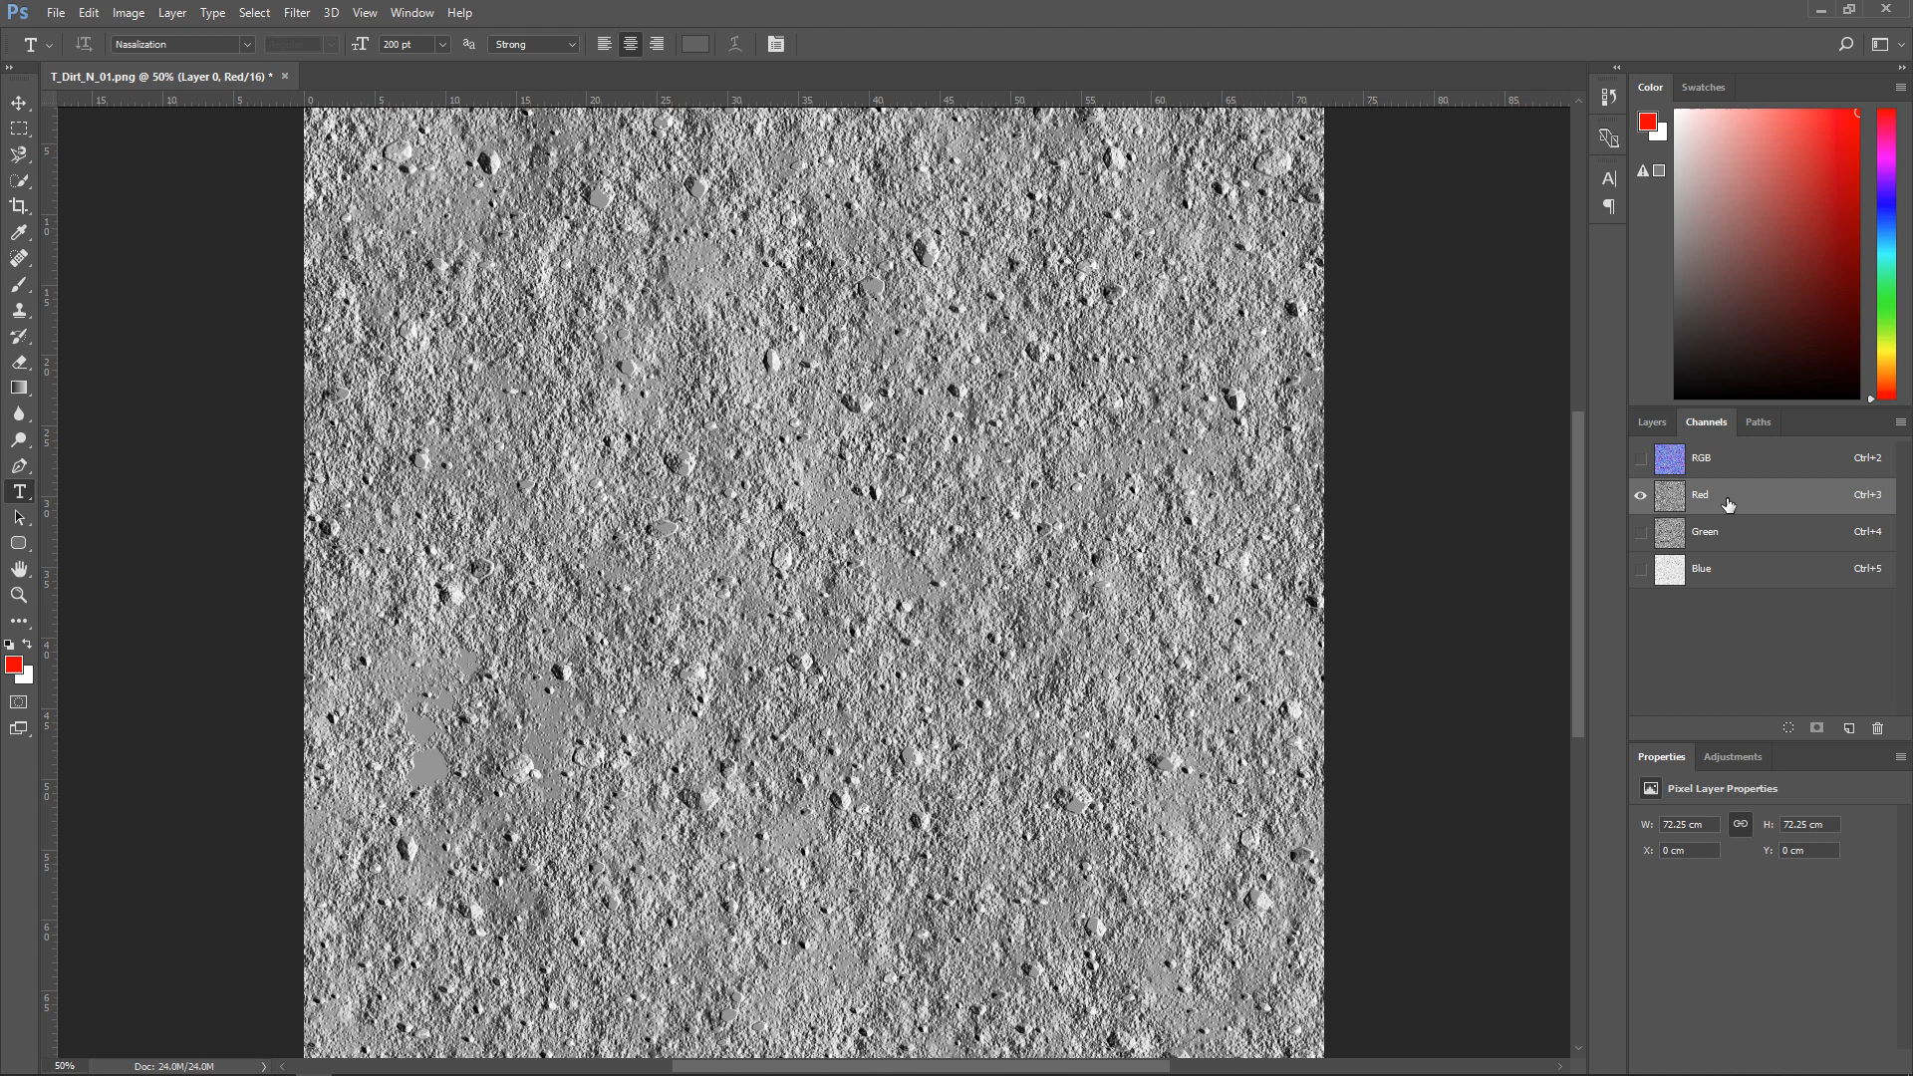
mouse_move(1429, 538)
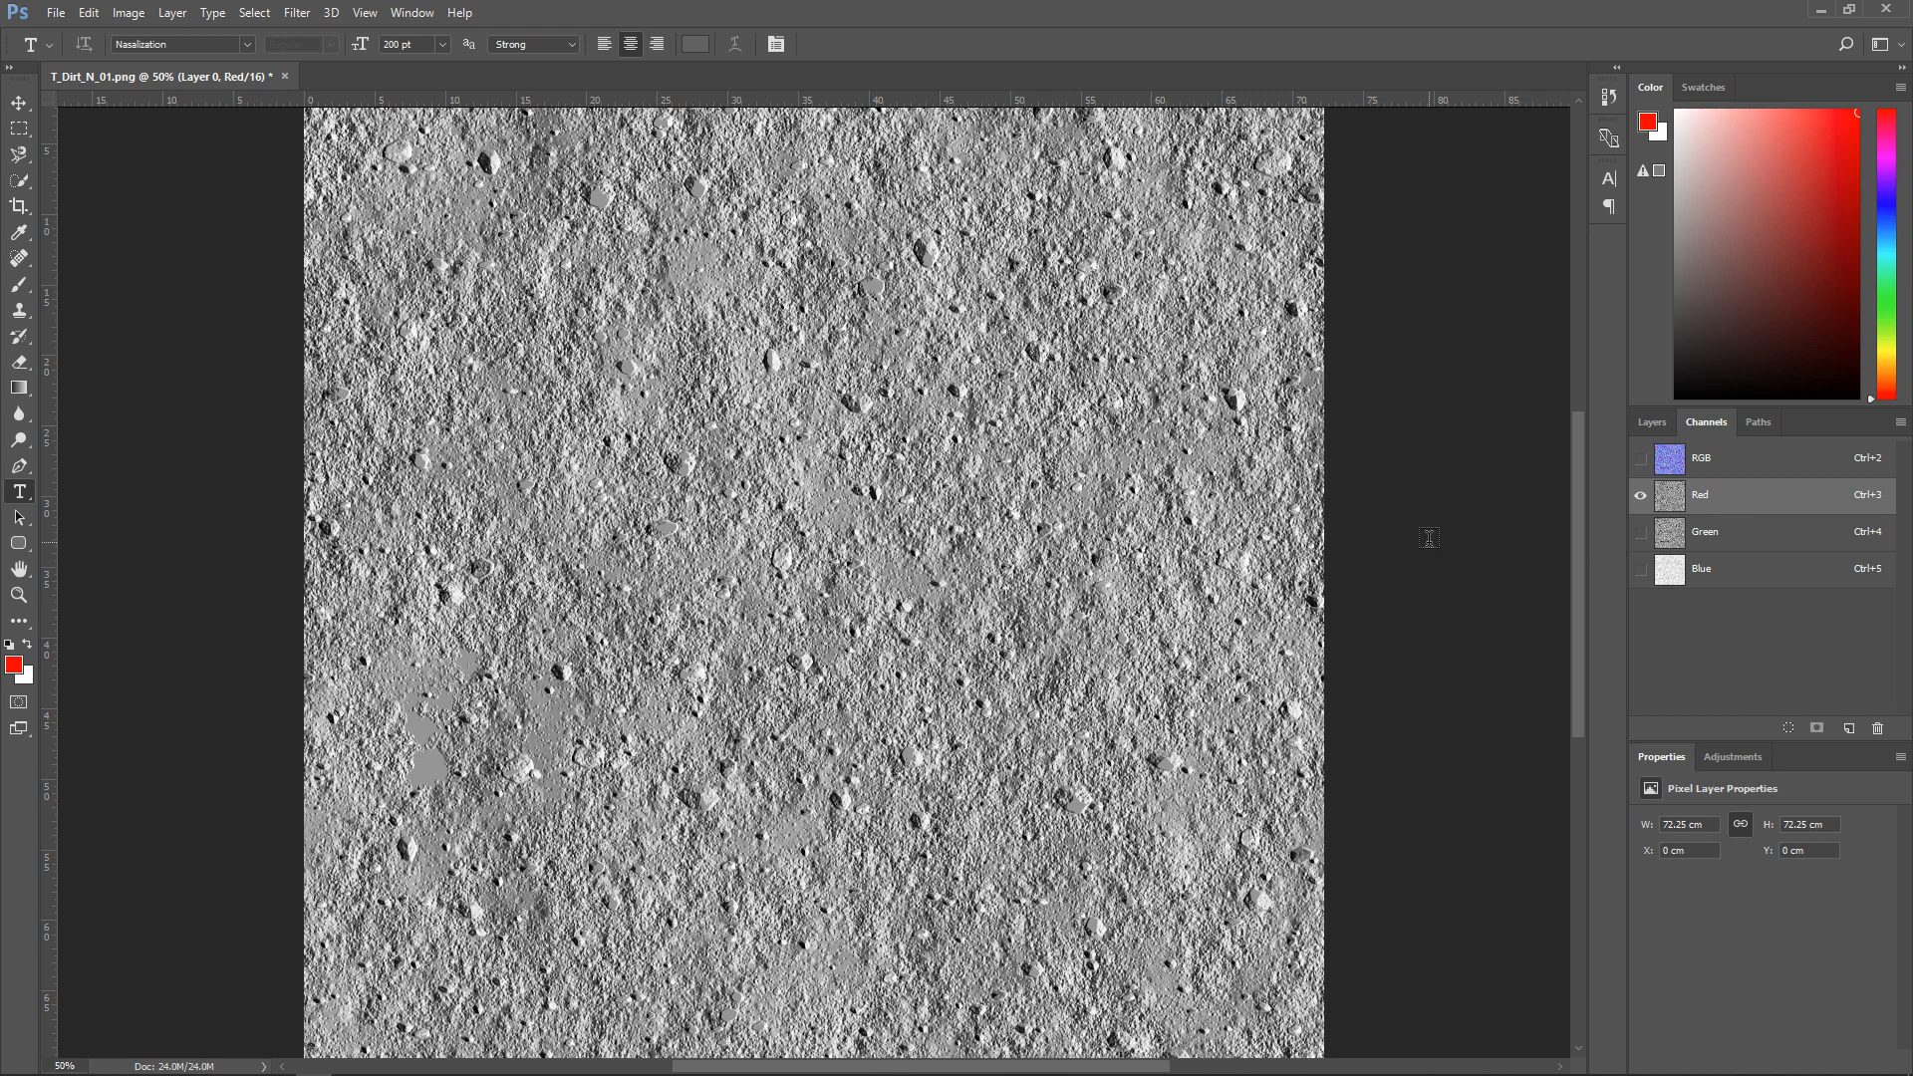
left_click(1704, 532)
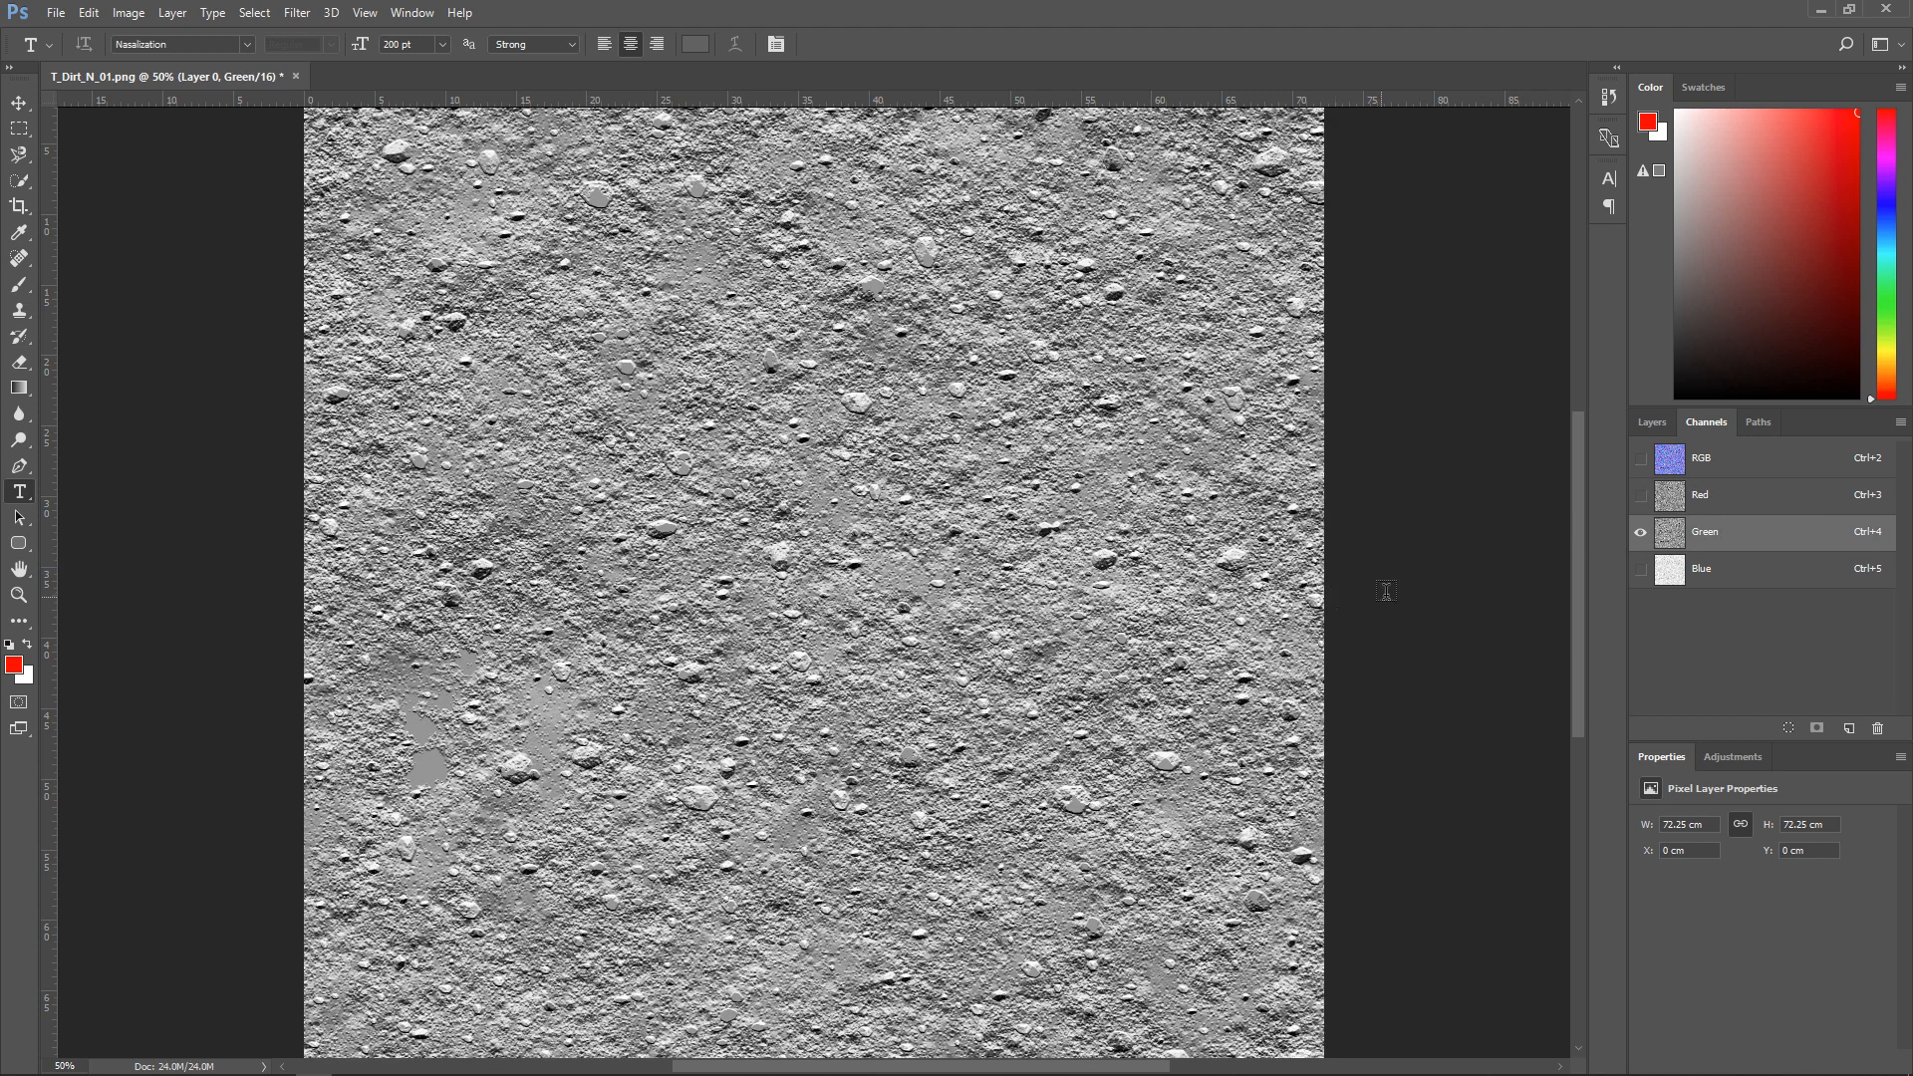
mouse_move(1472, 574)
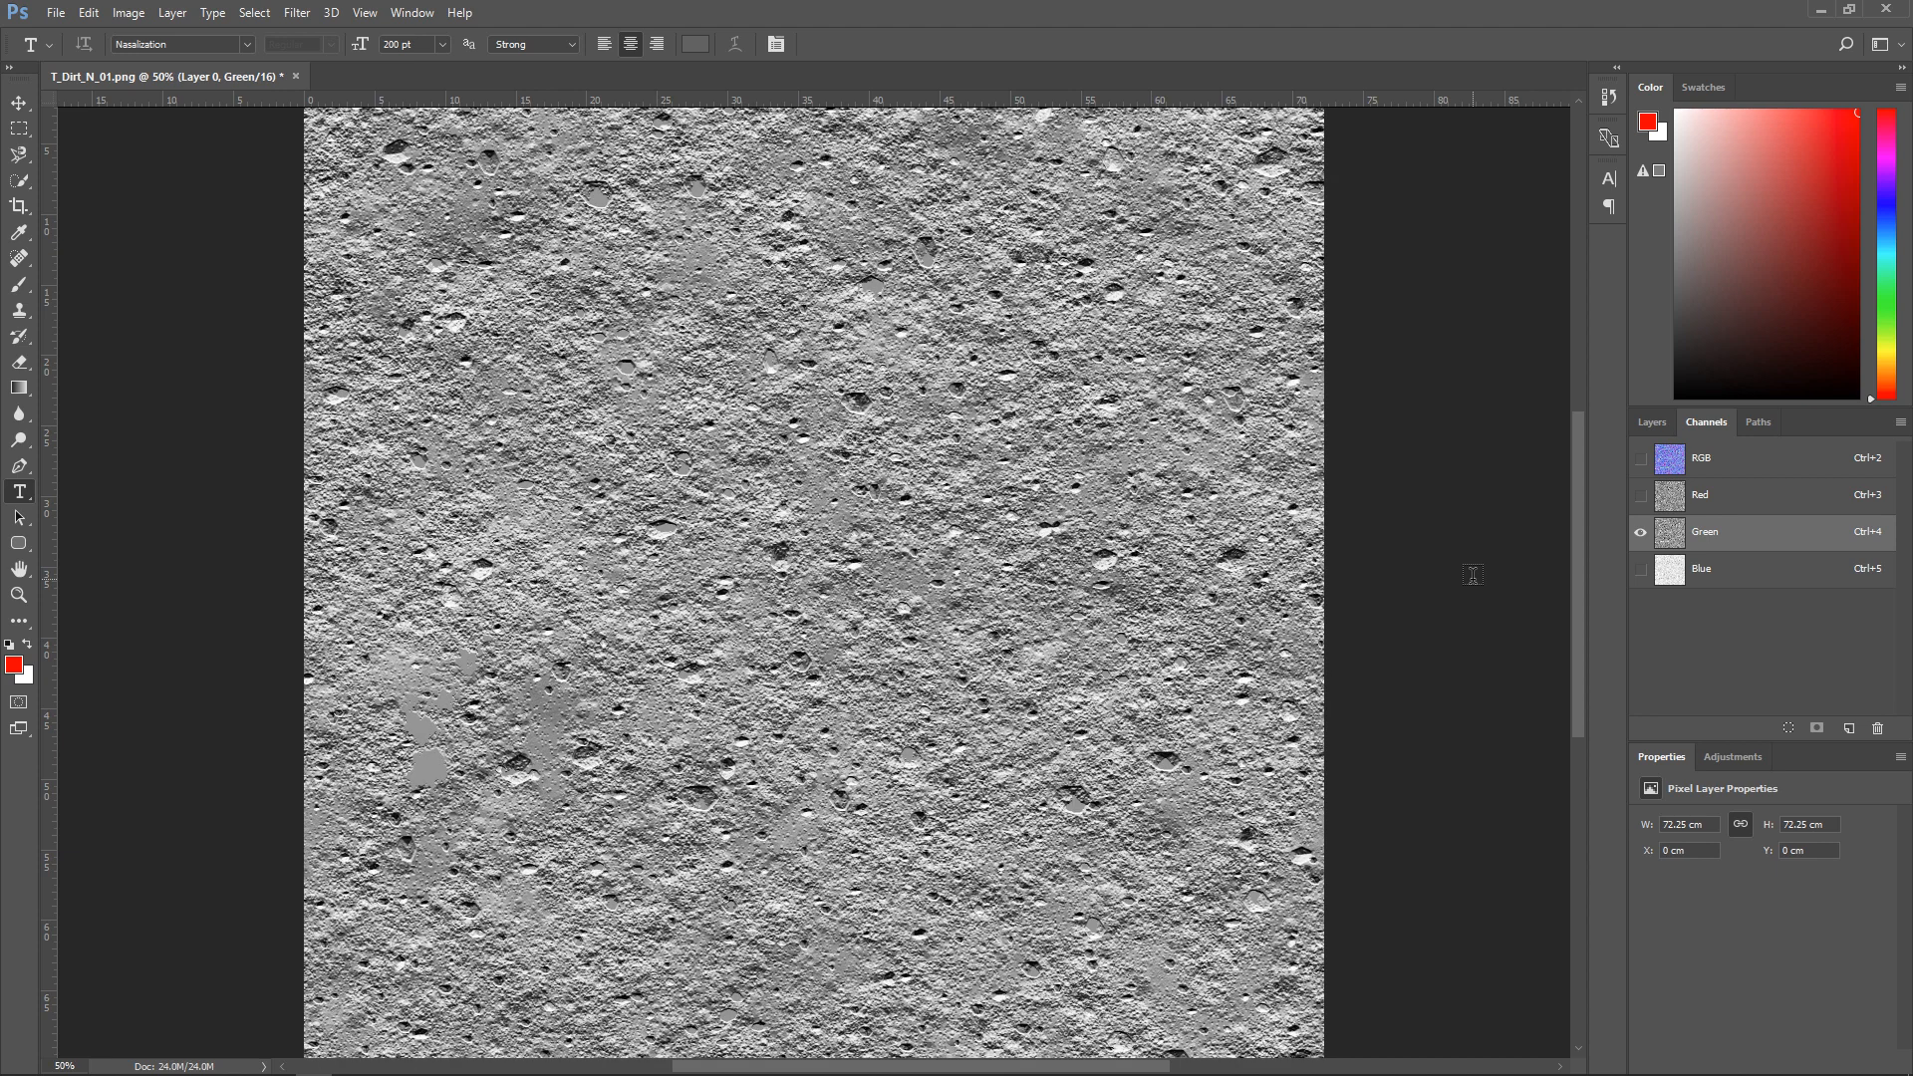
left_click(1702, 569)
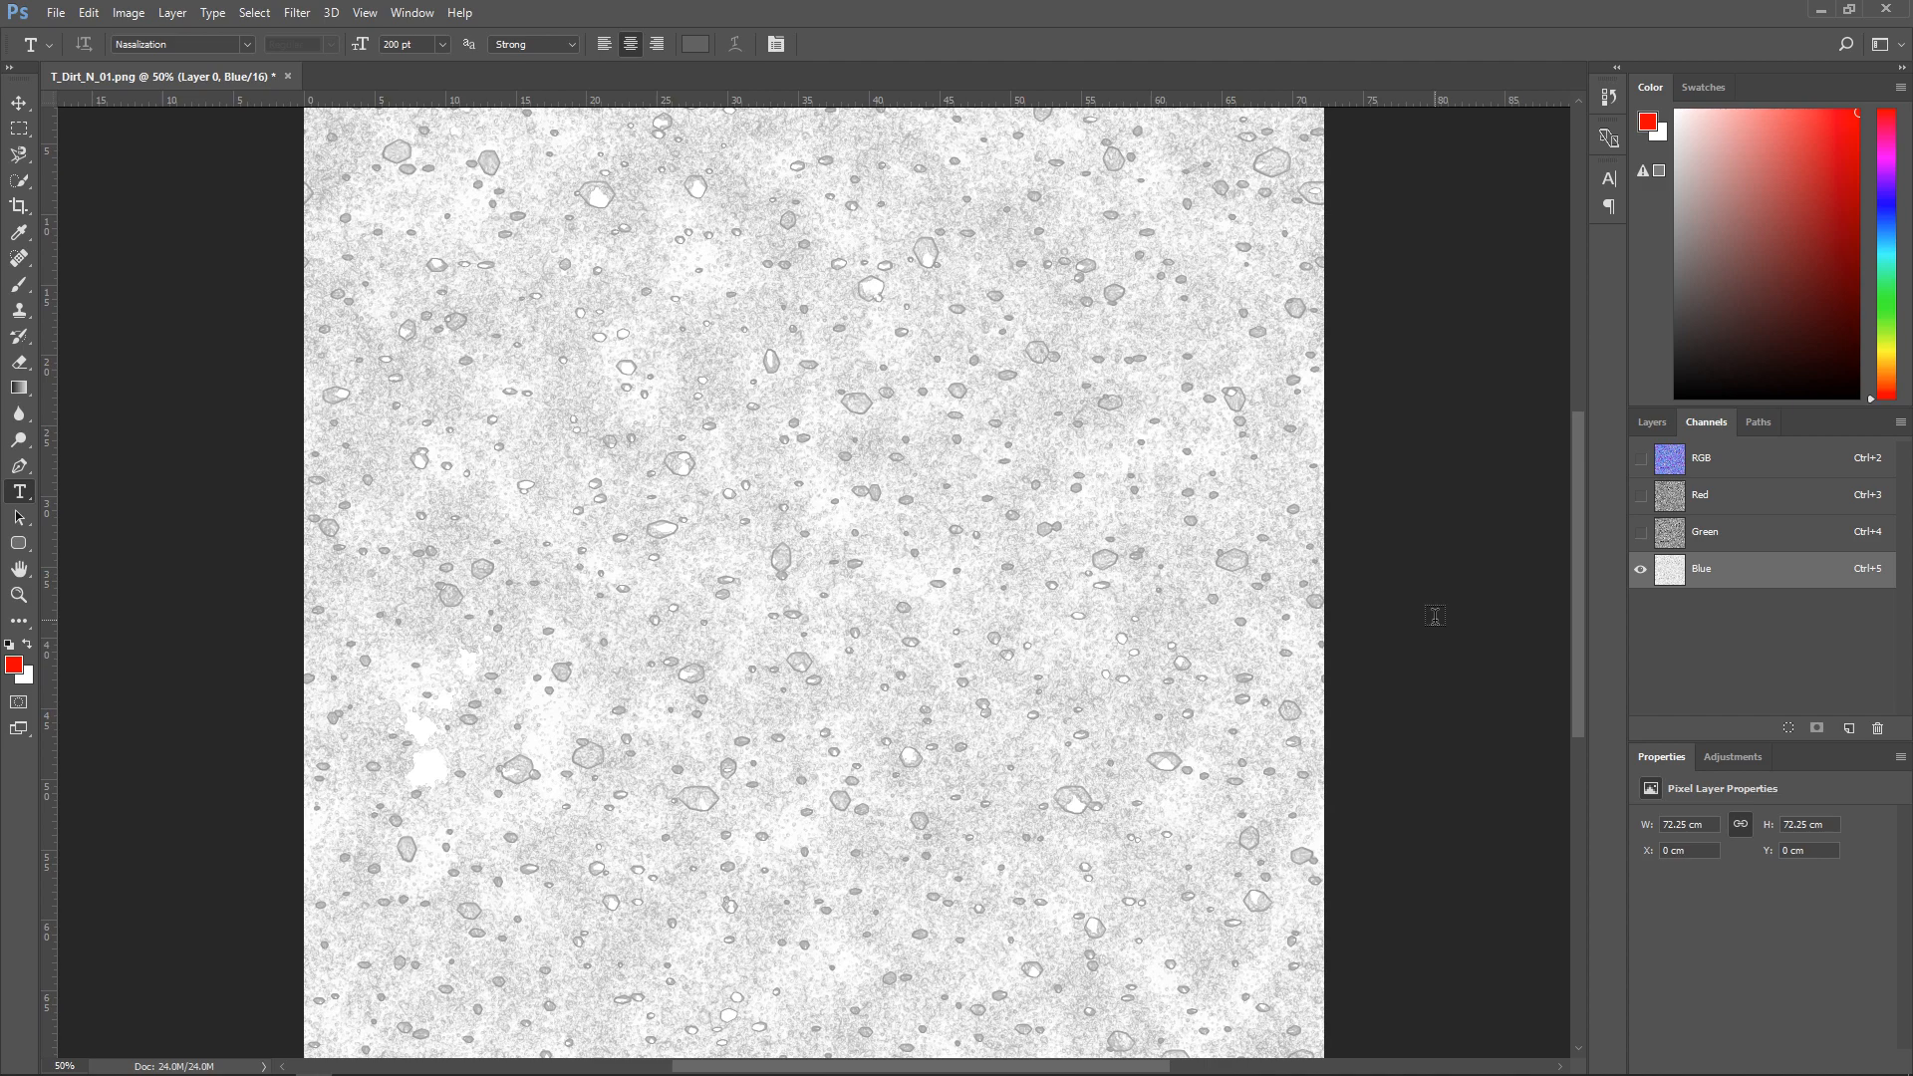
mouse_move(1745, 471)
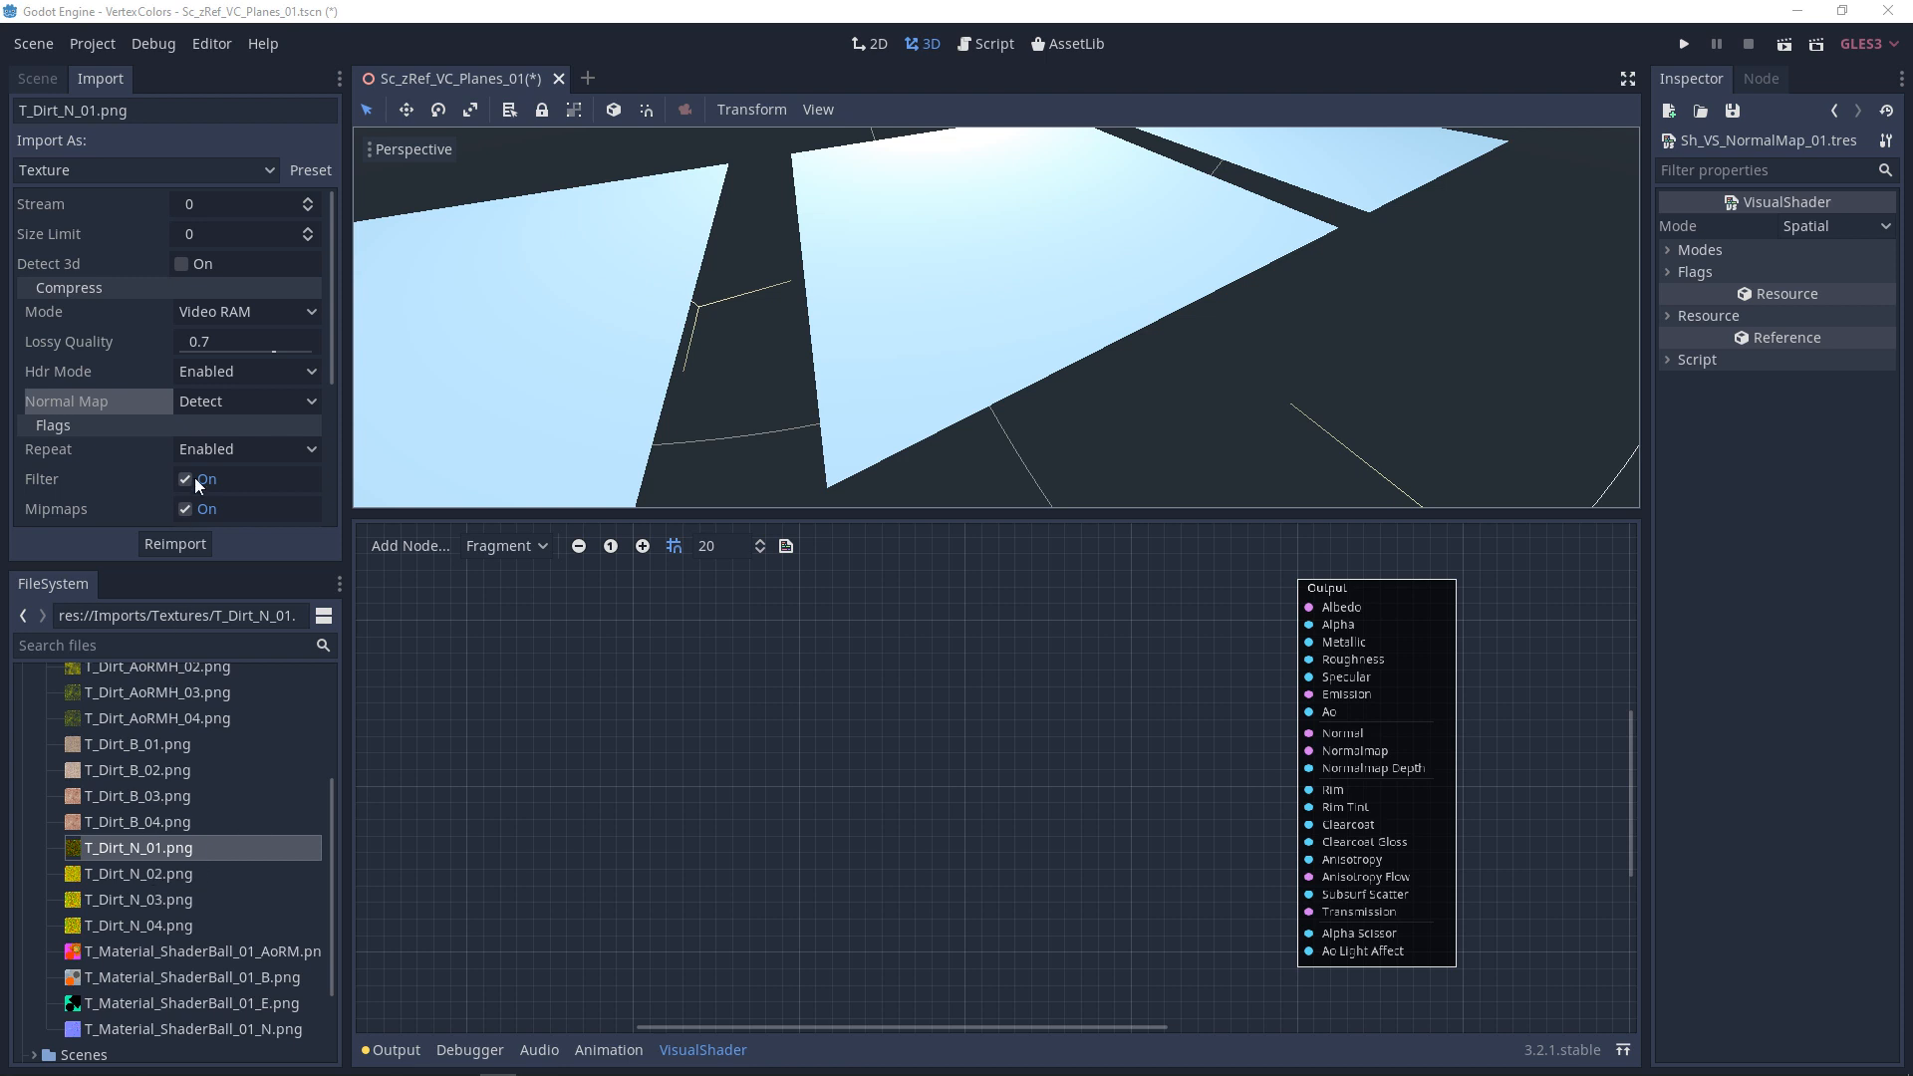
mouse_move(159, 478)
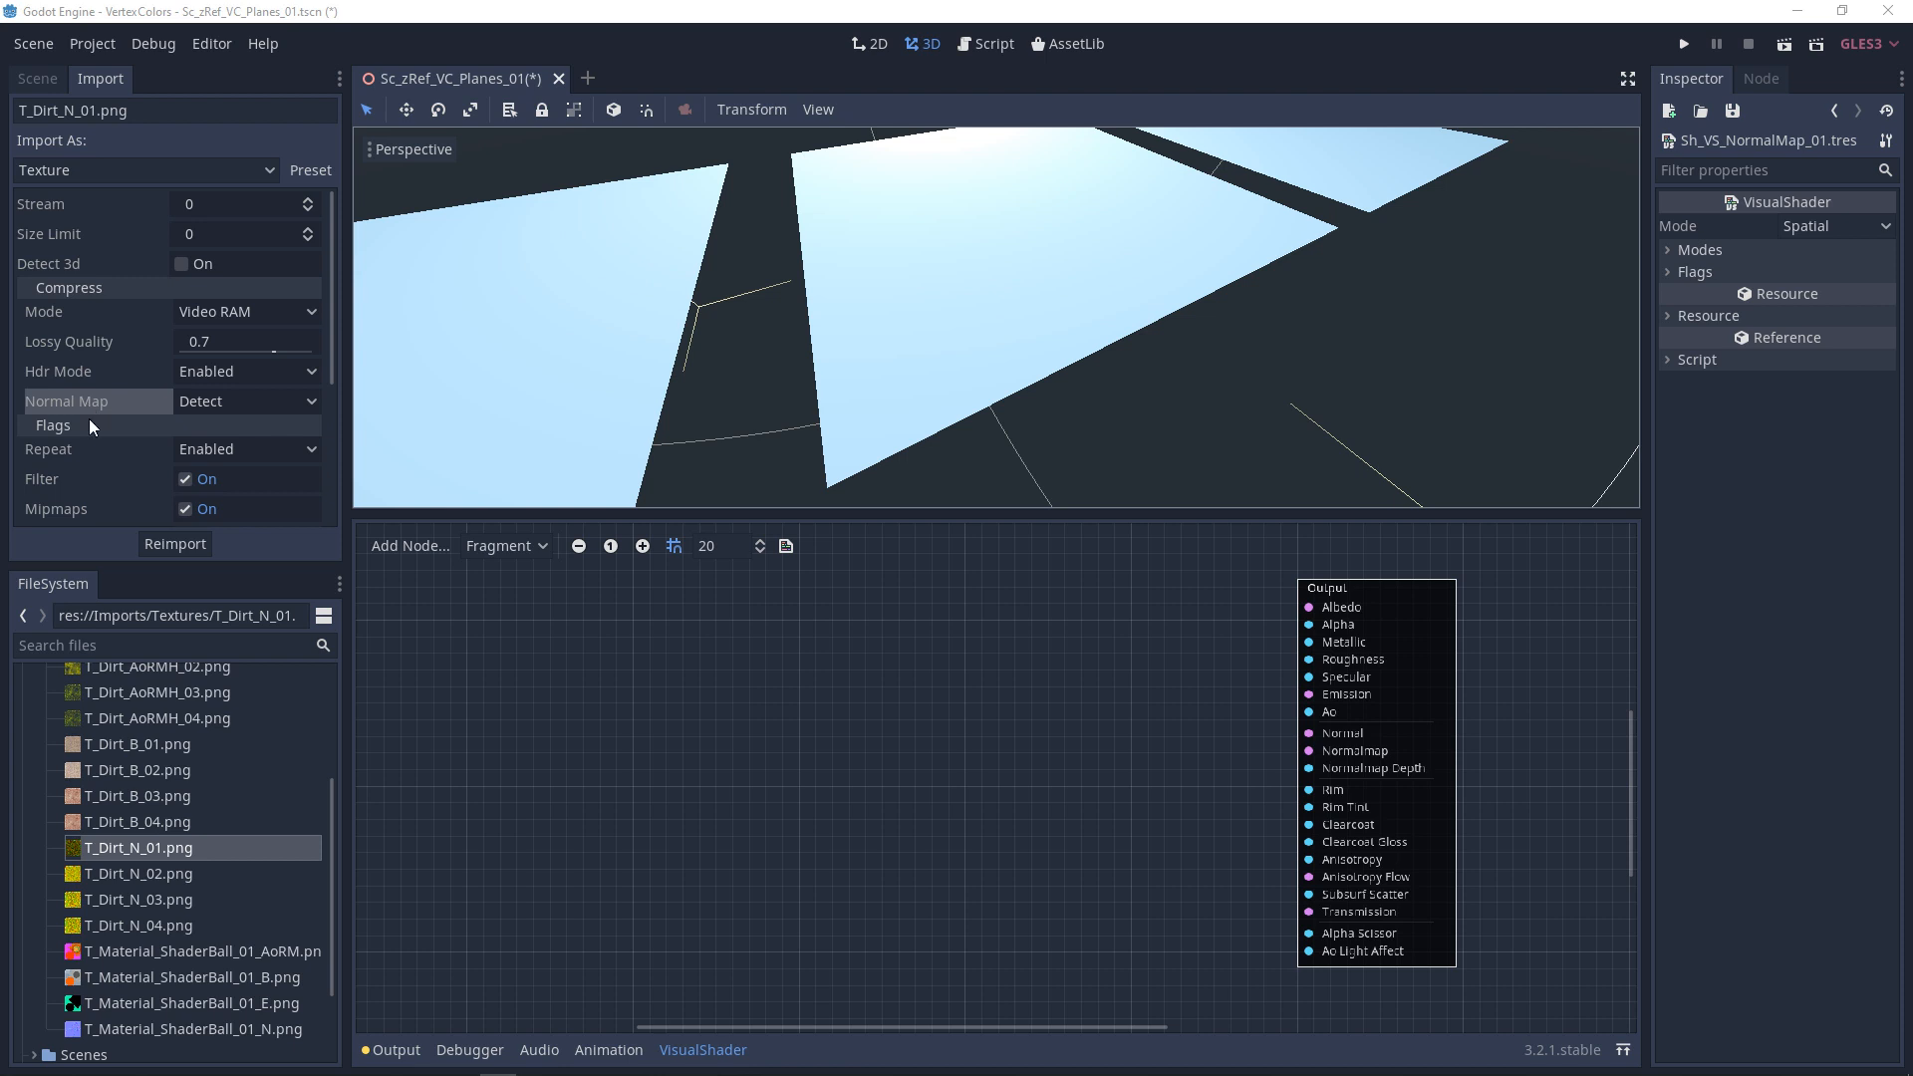
mouse_move(90, 413)
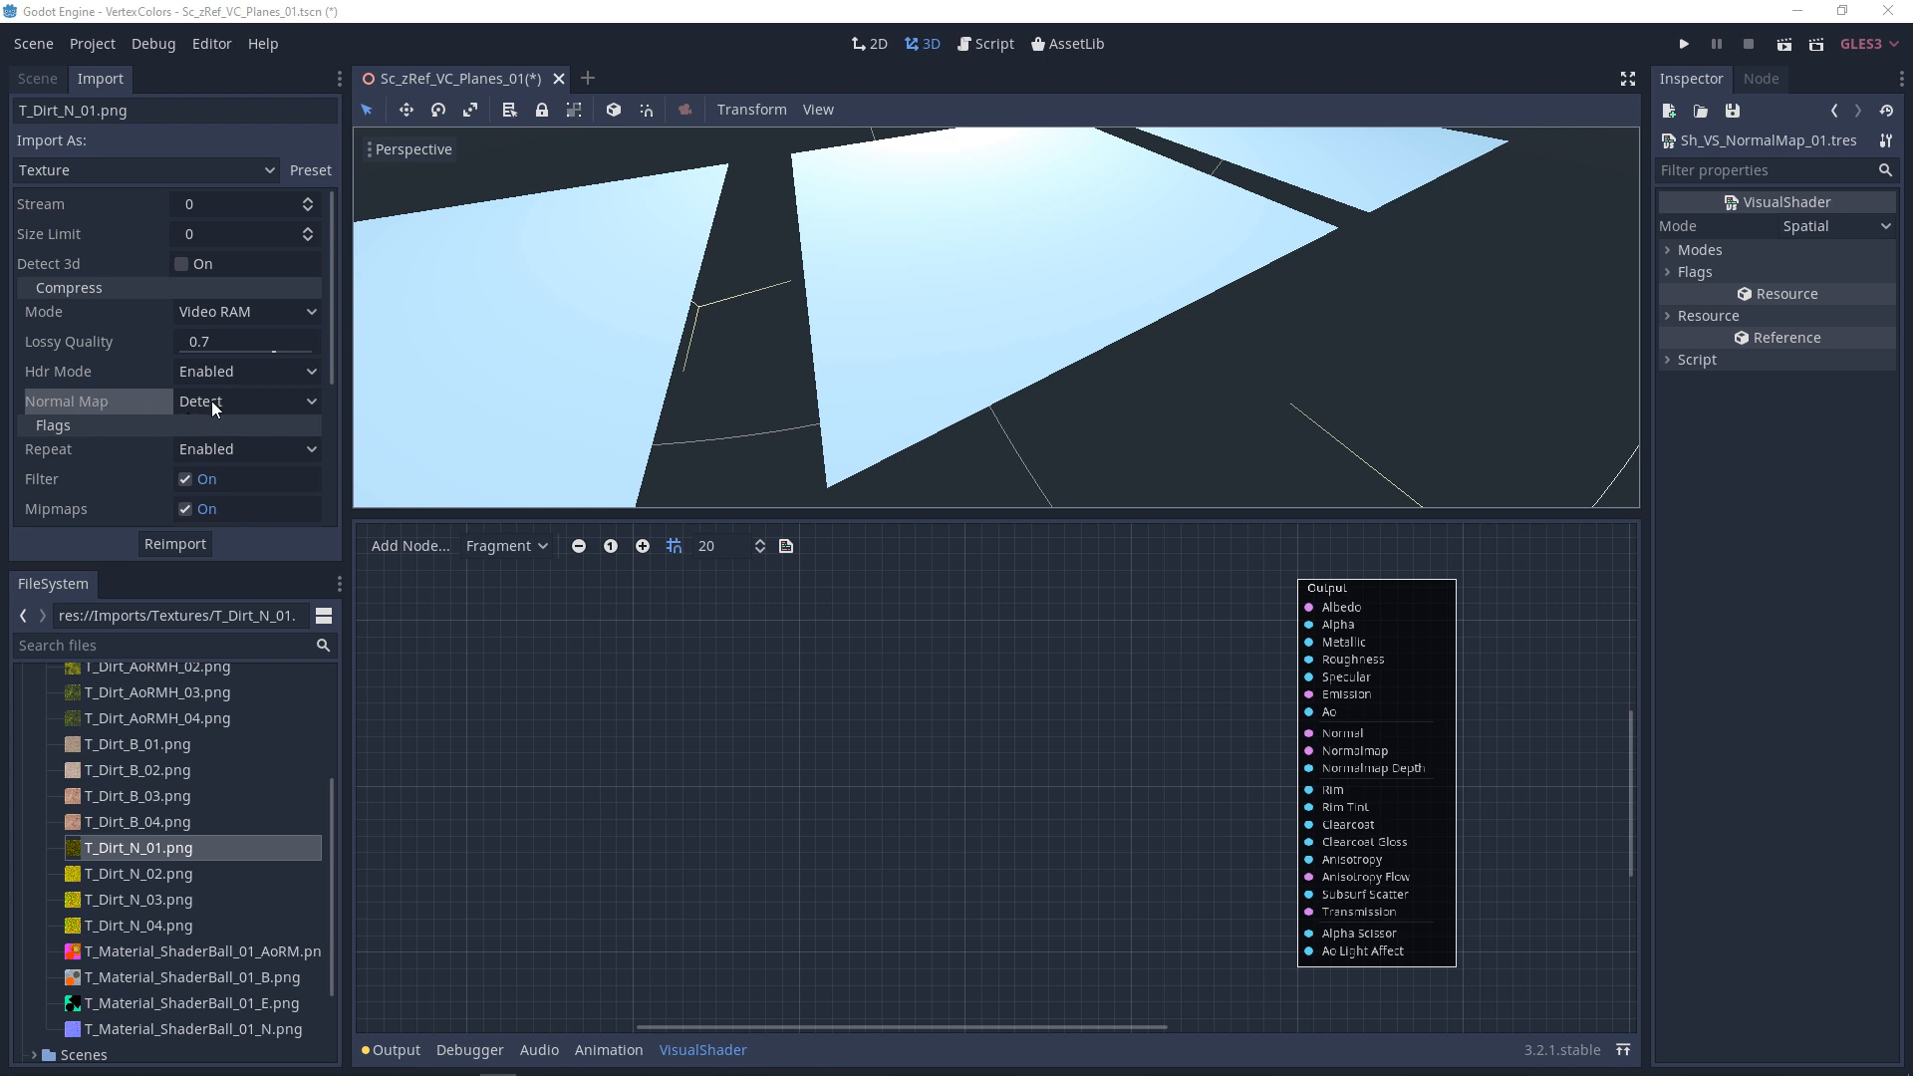
Enable Normal Map import for T_Dirt_N_01.png and select the ground planes' material
left_click(246, 401)
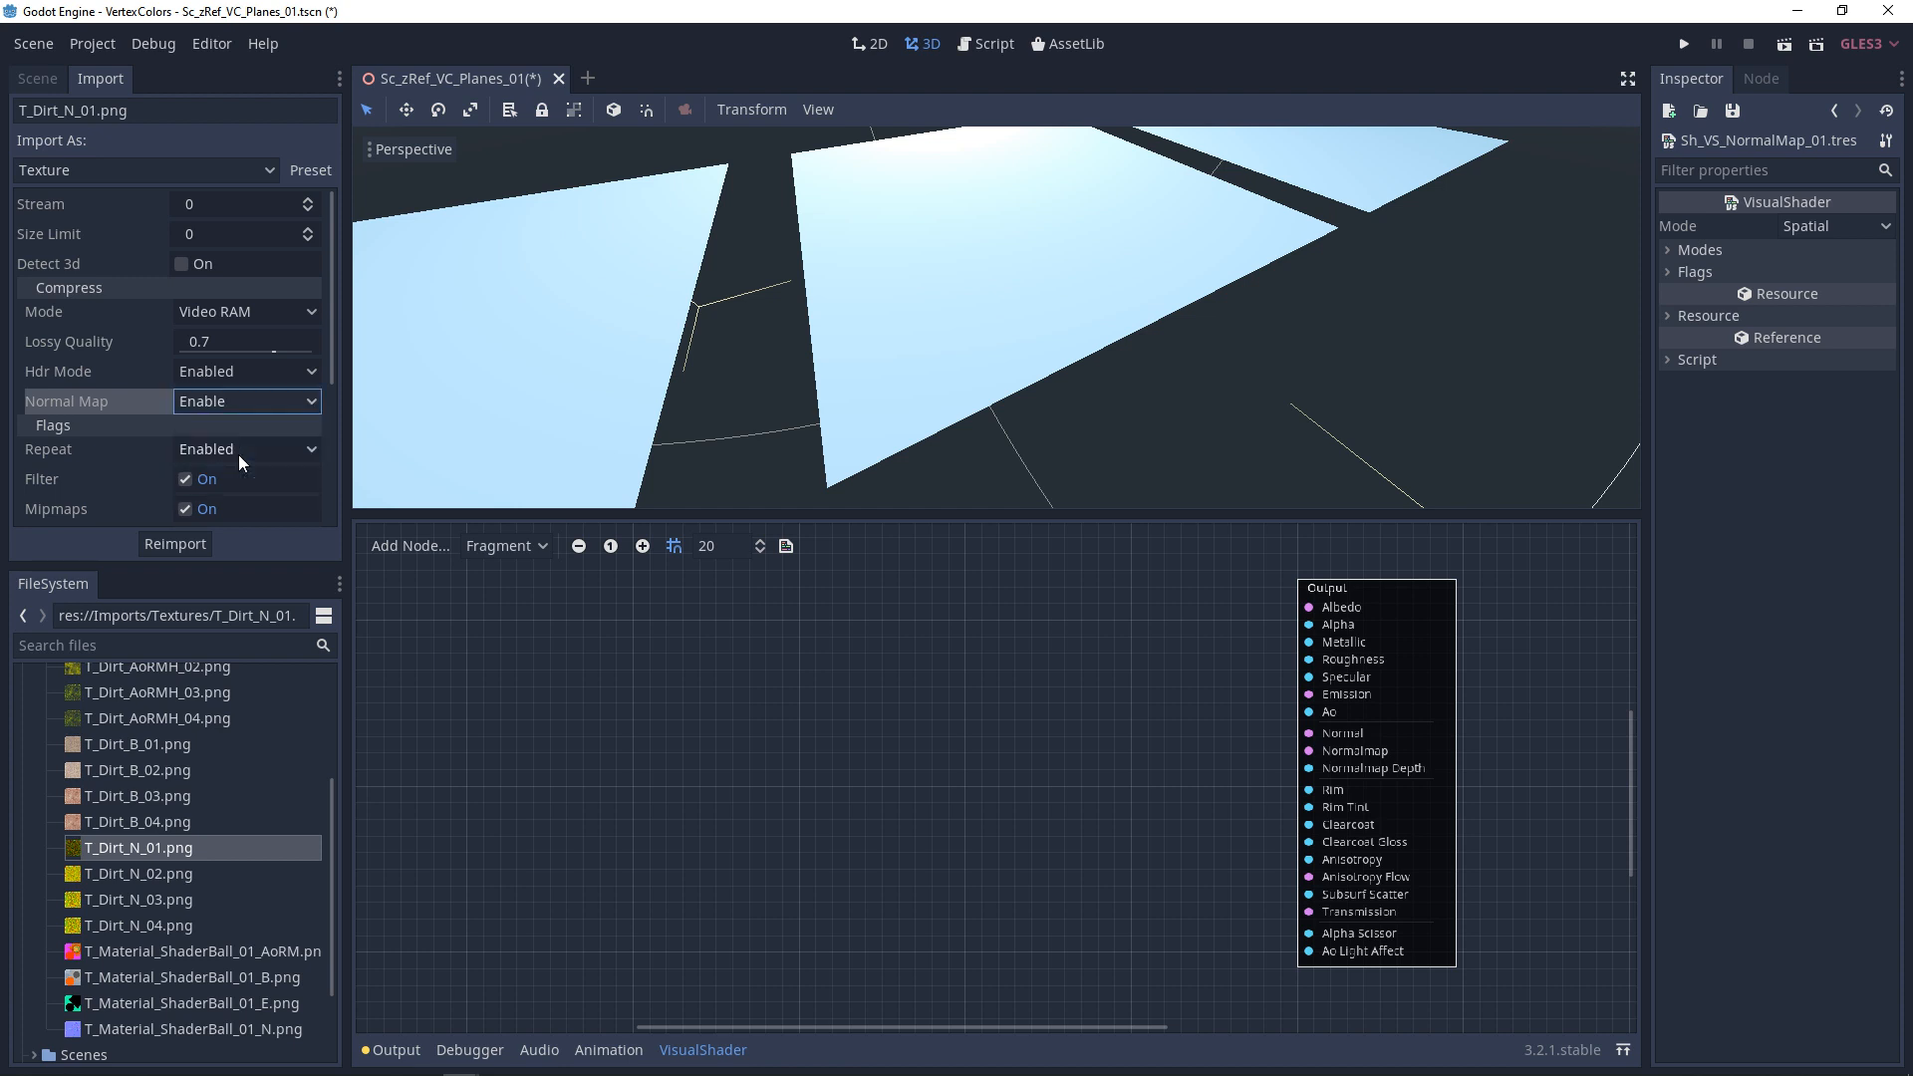
left_click(175, 543)
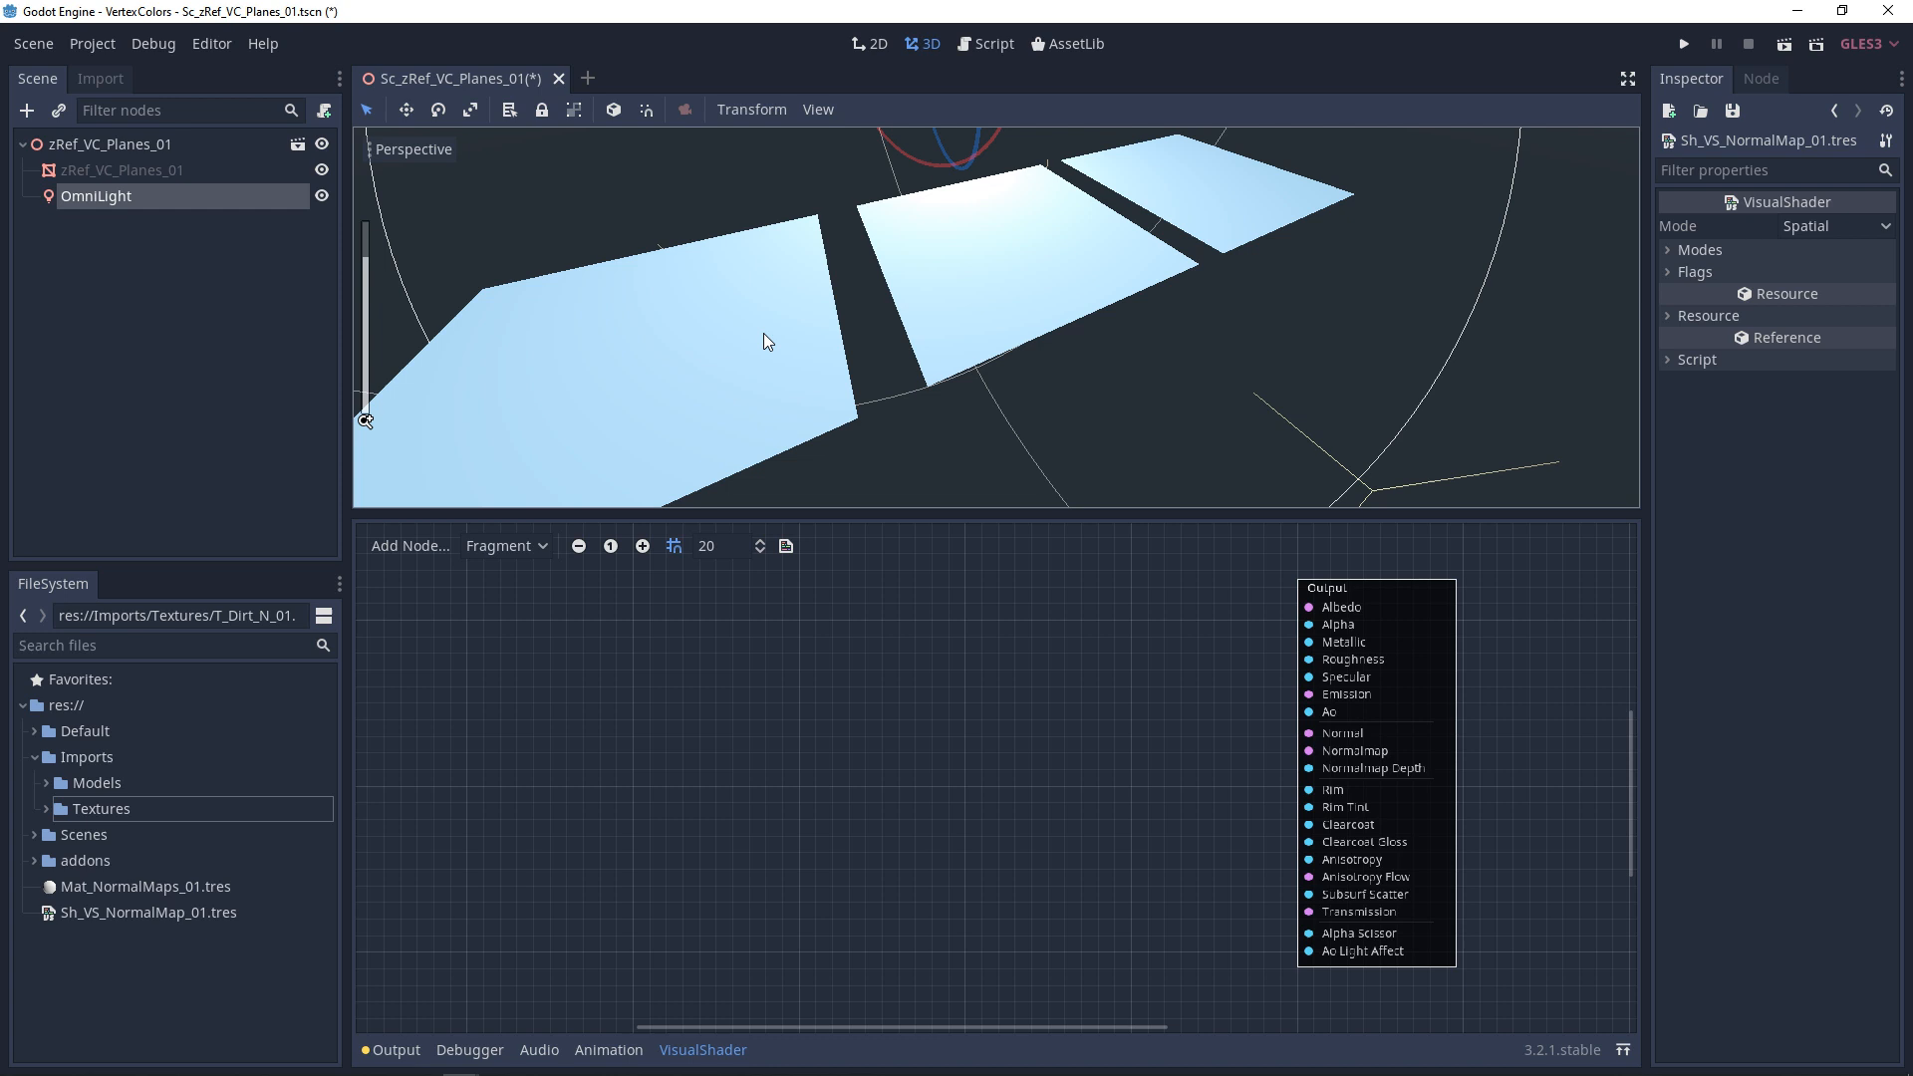
left_click(121, 170)
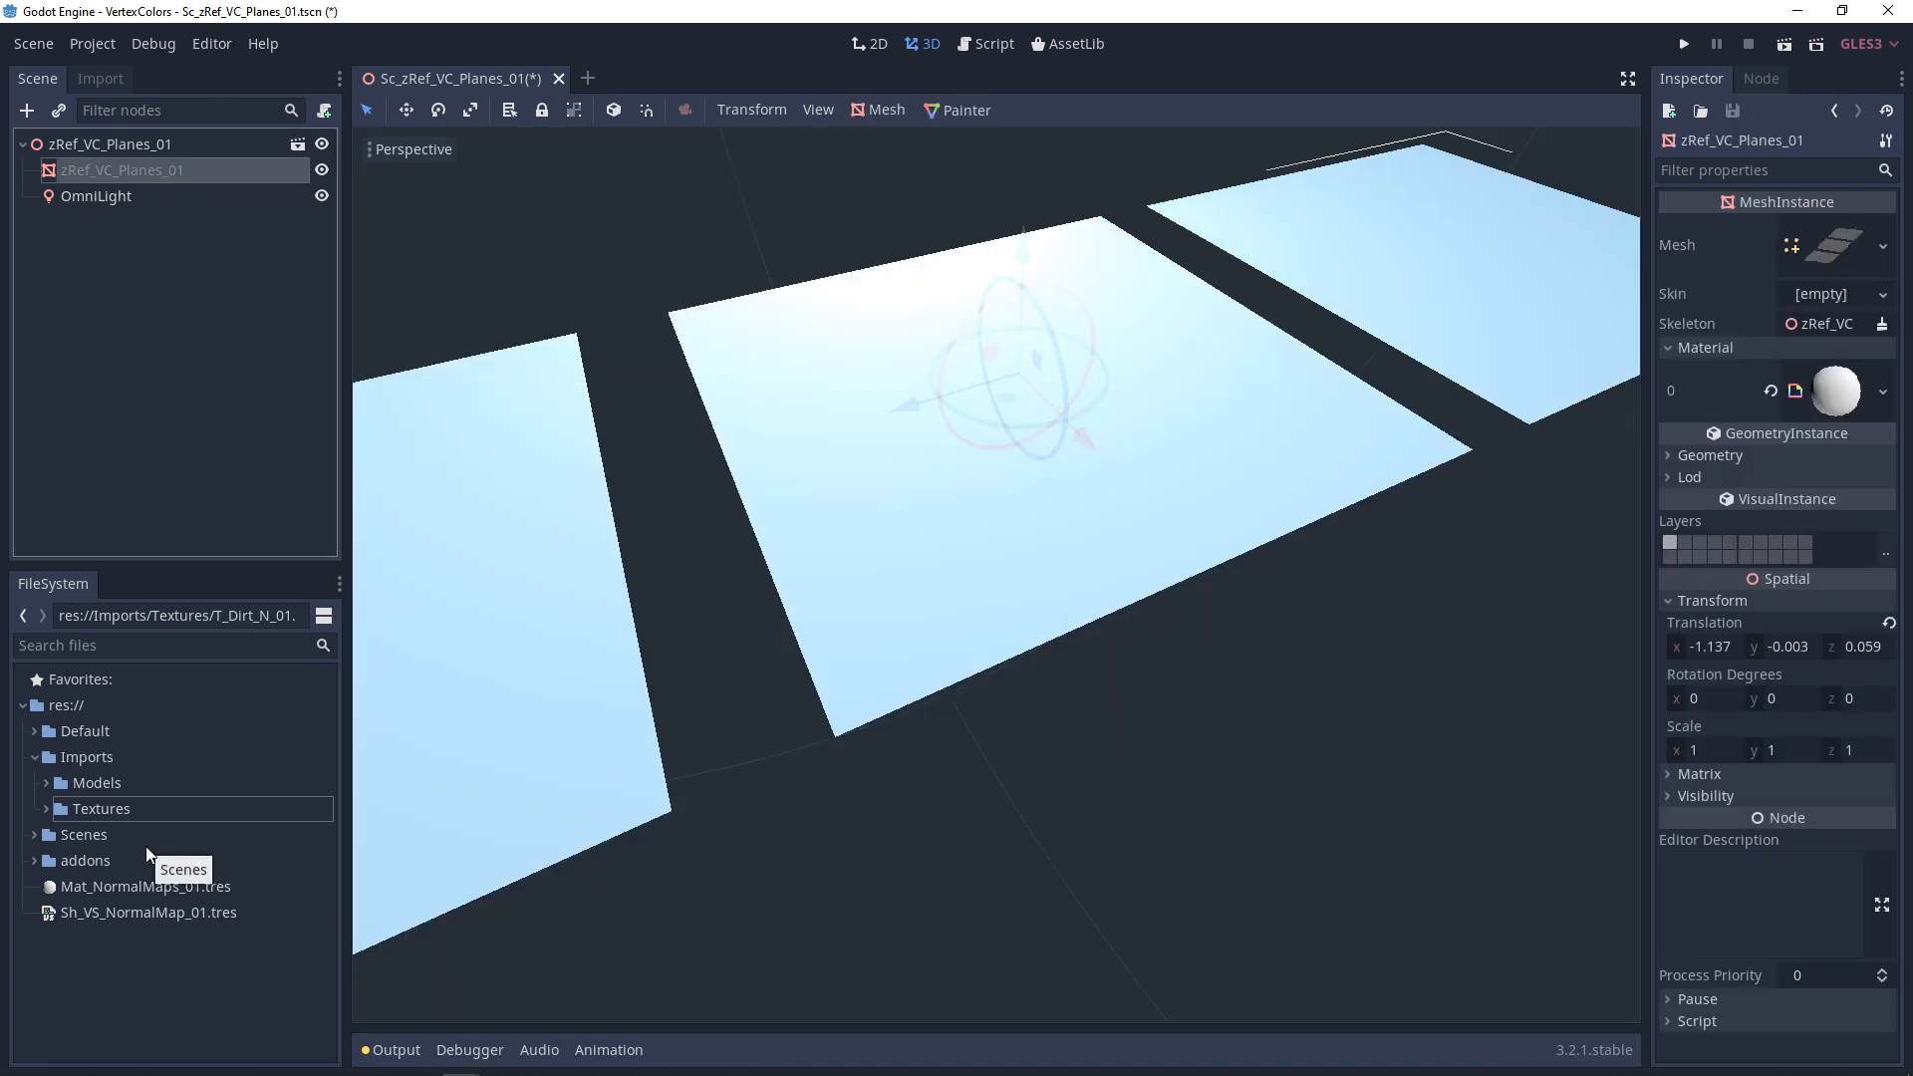
mouse_move(119, 894)
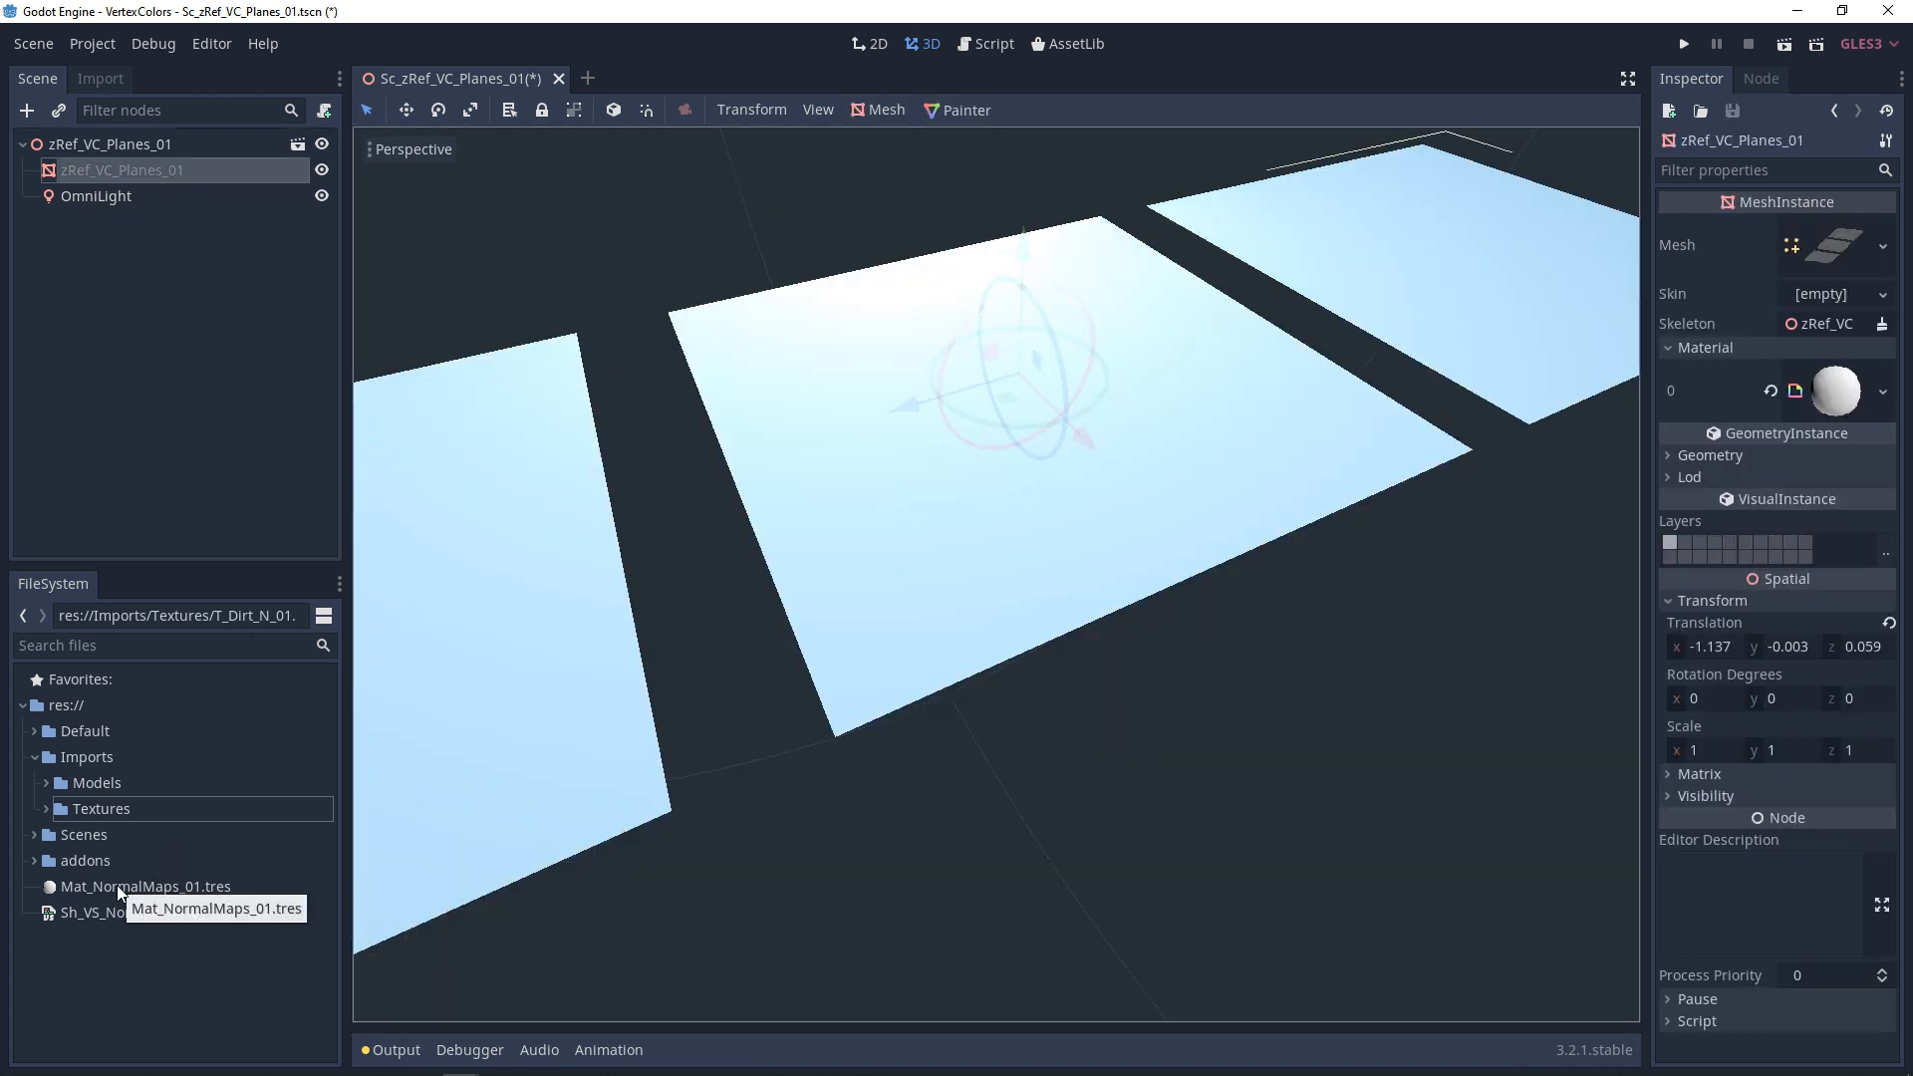
left_click(118, 886)
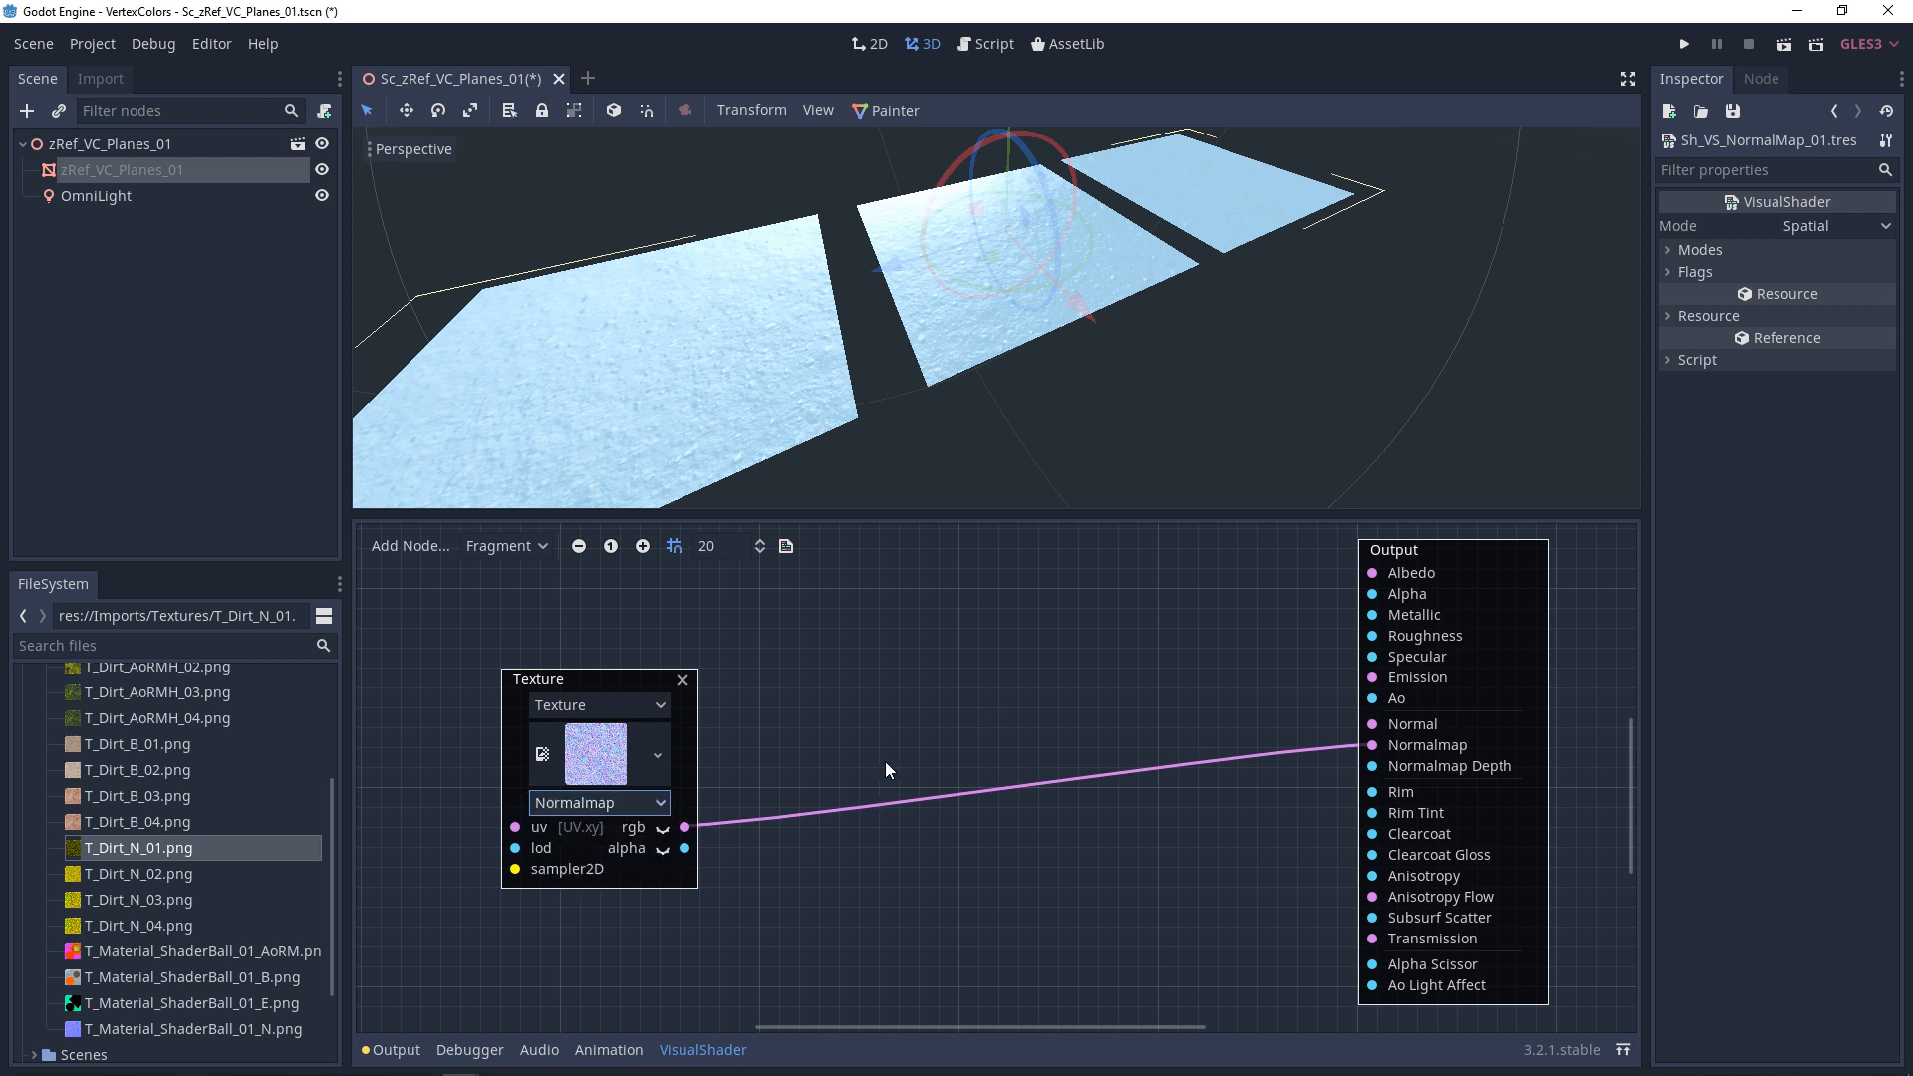
mouse_move(1403, 756)
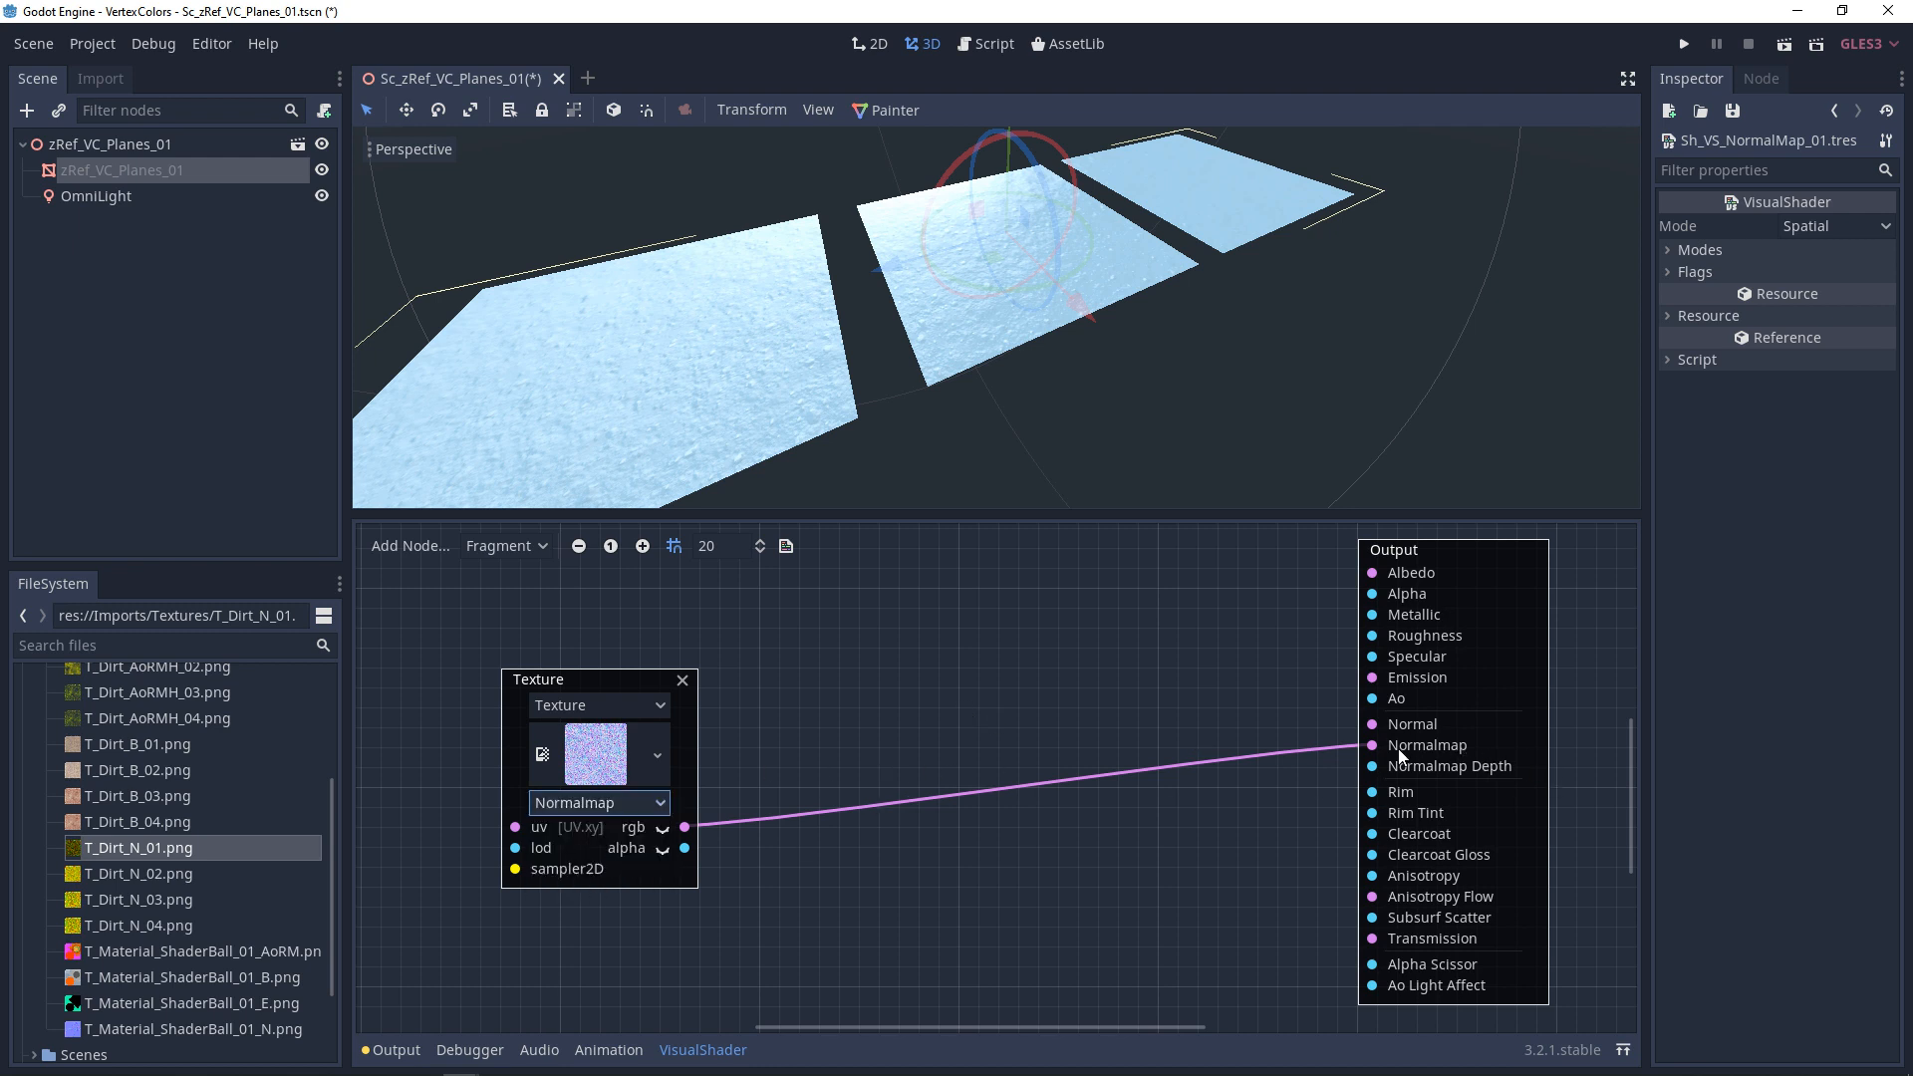
mouse_move(907, 844)
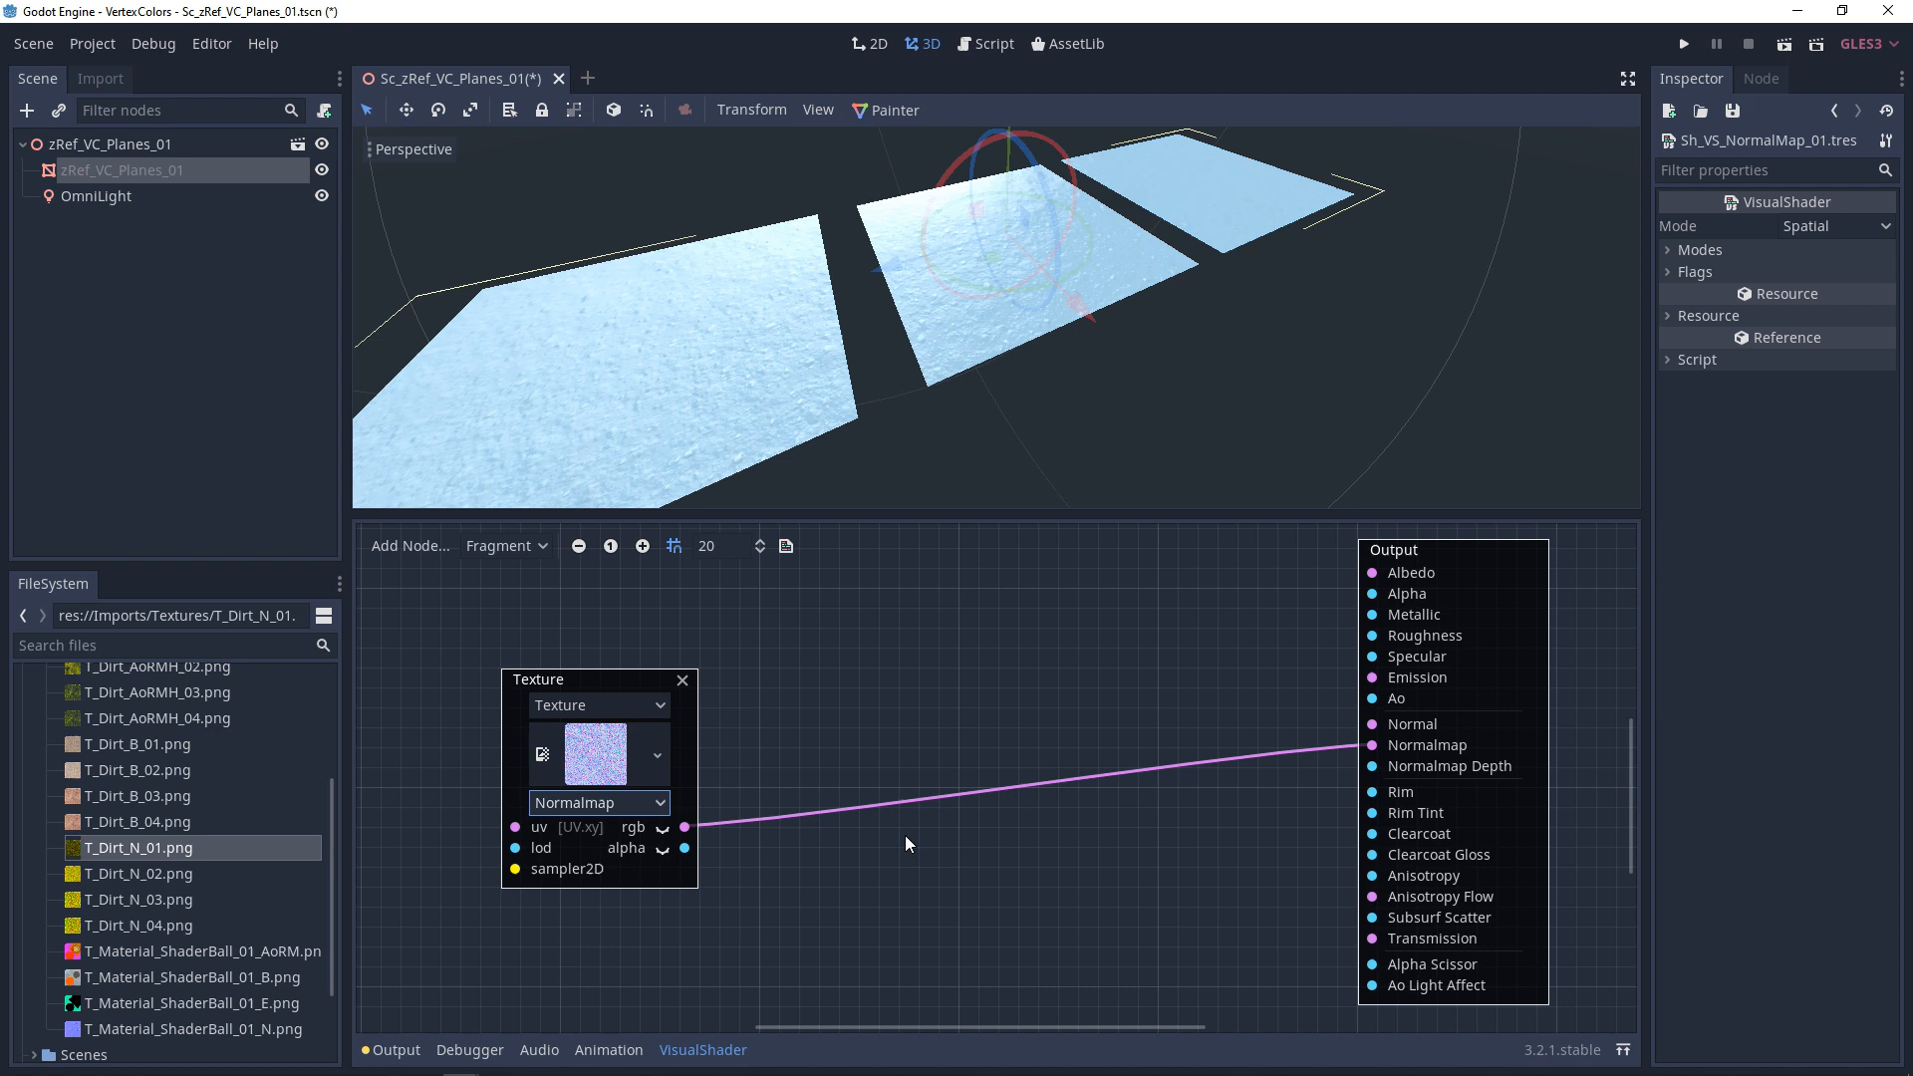
mouse_move(843, 872)
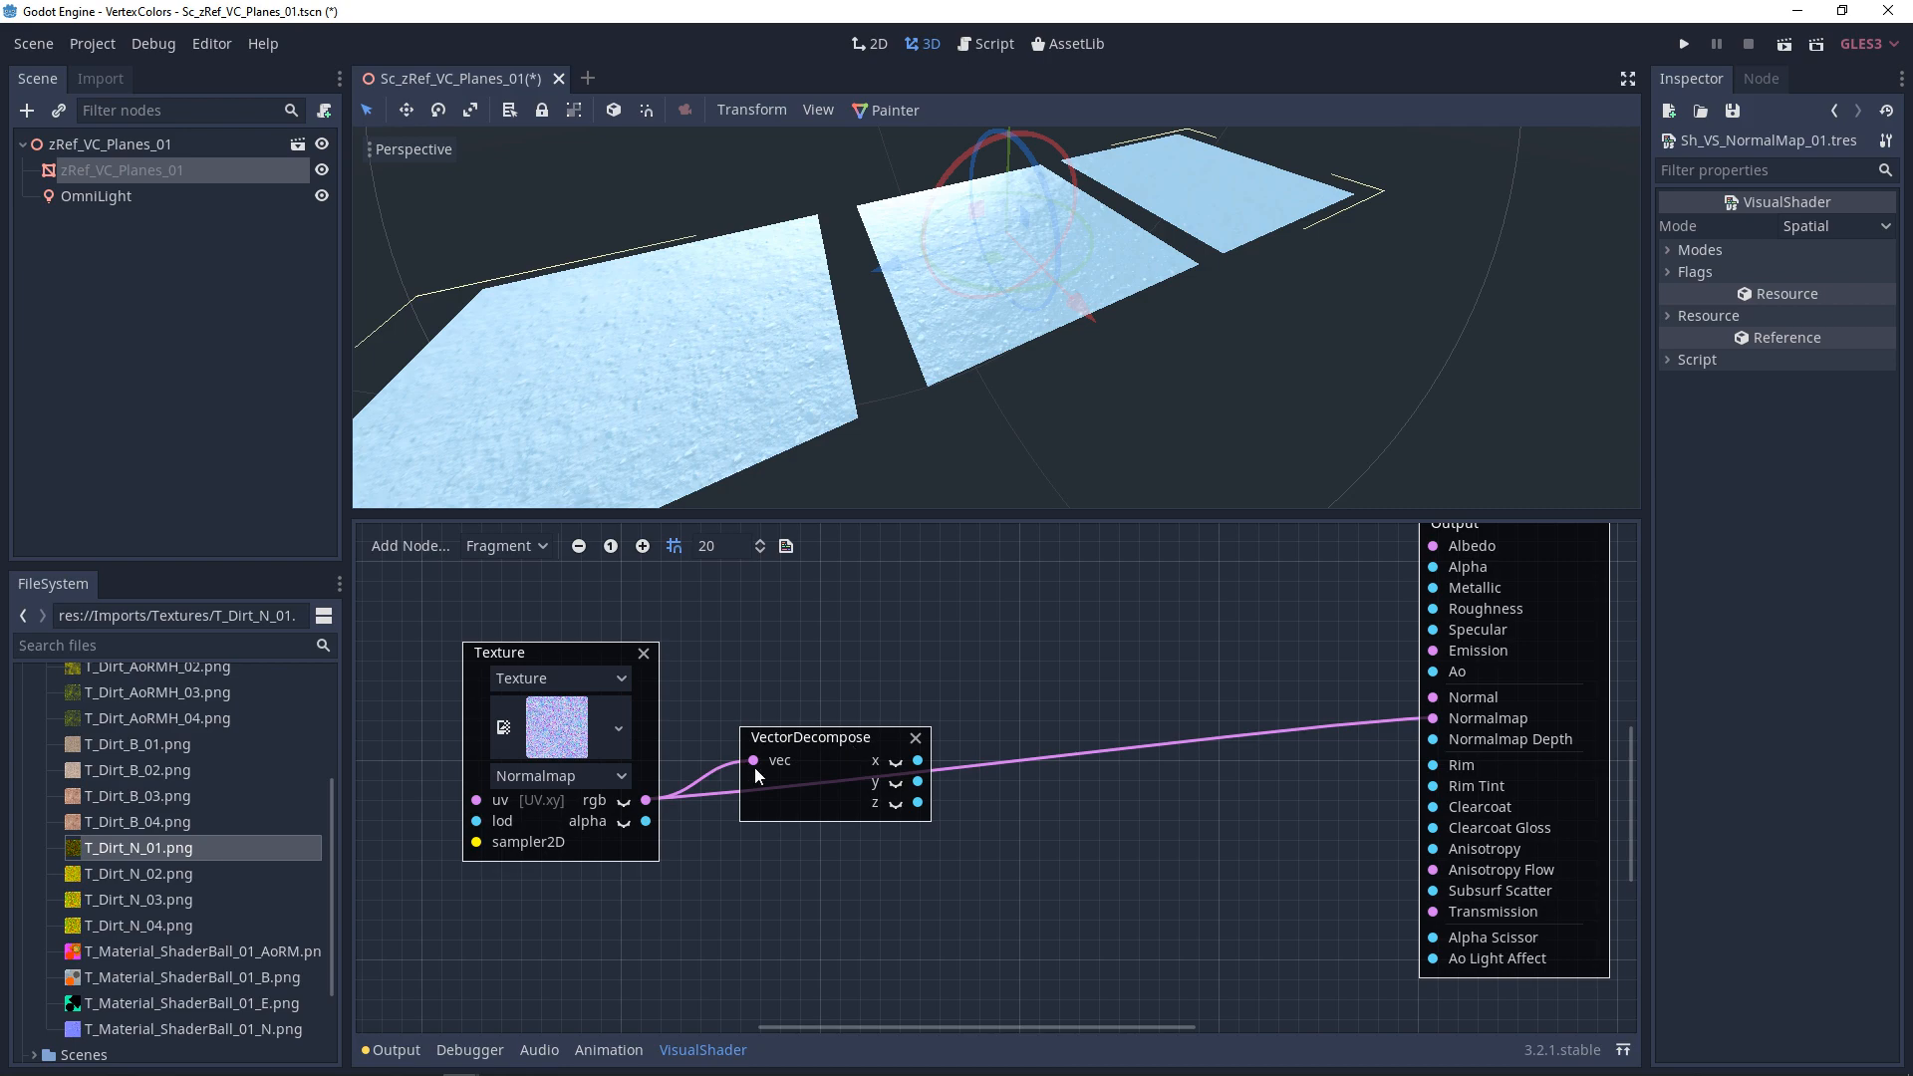
Add a VectorCompose node and set its z value to 20
type("compo")
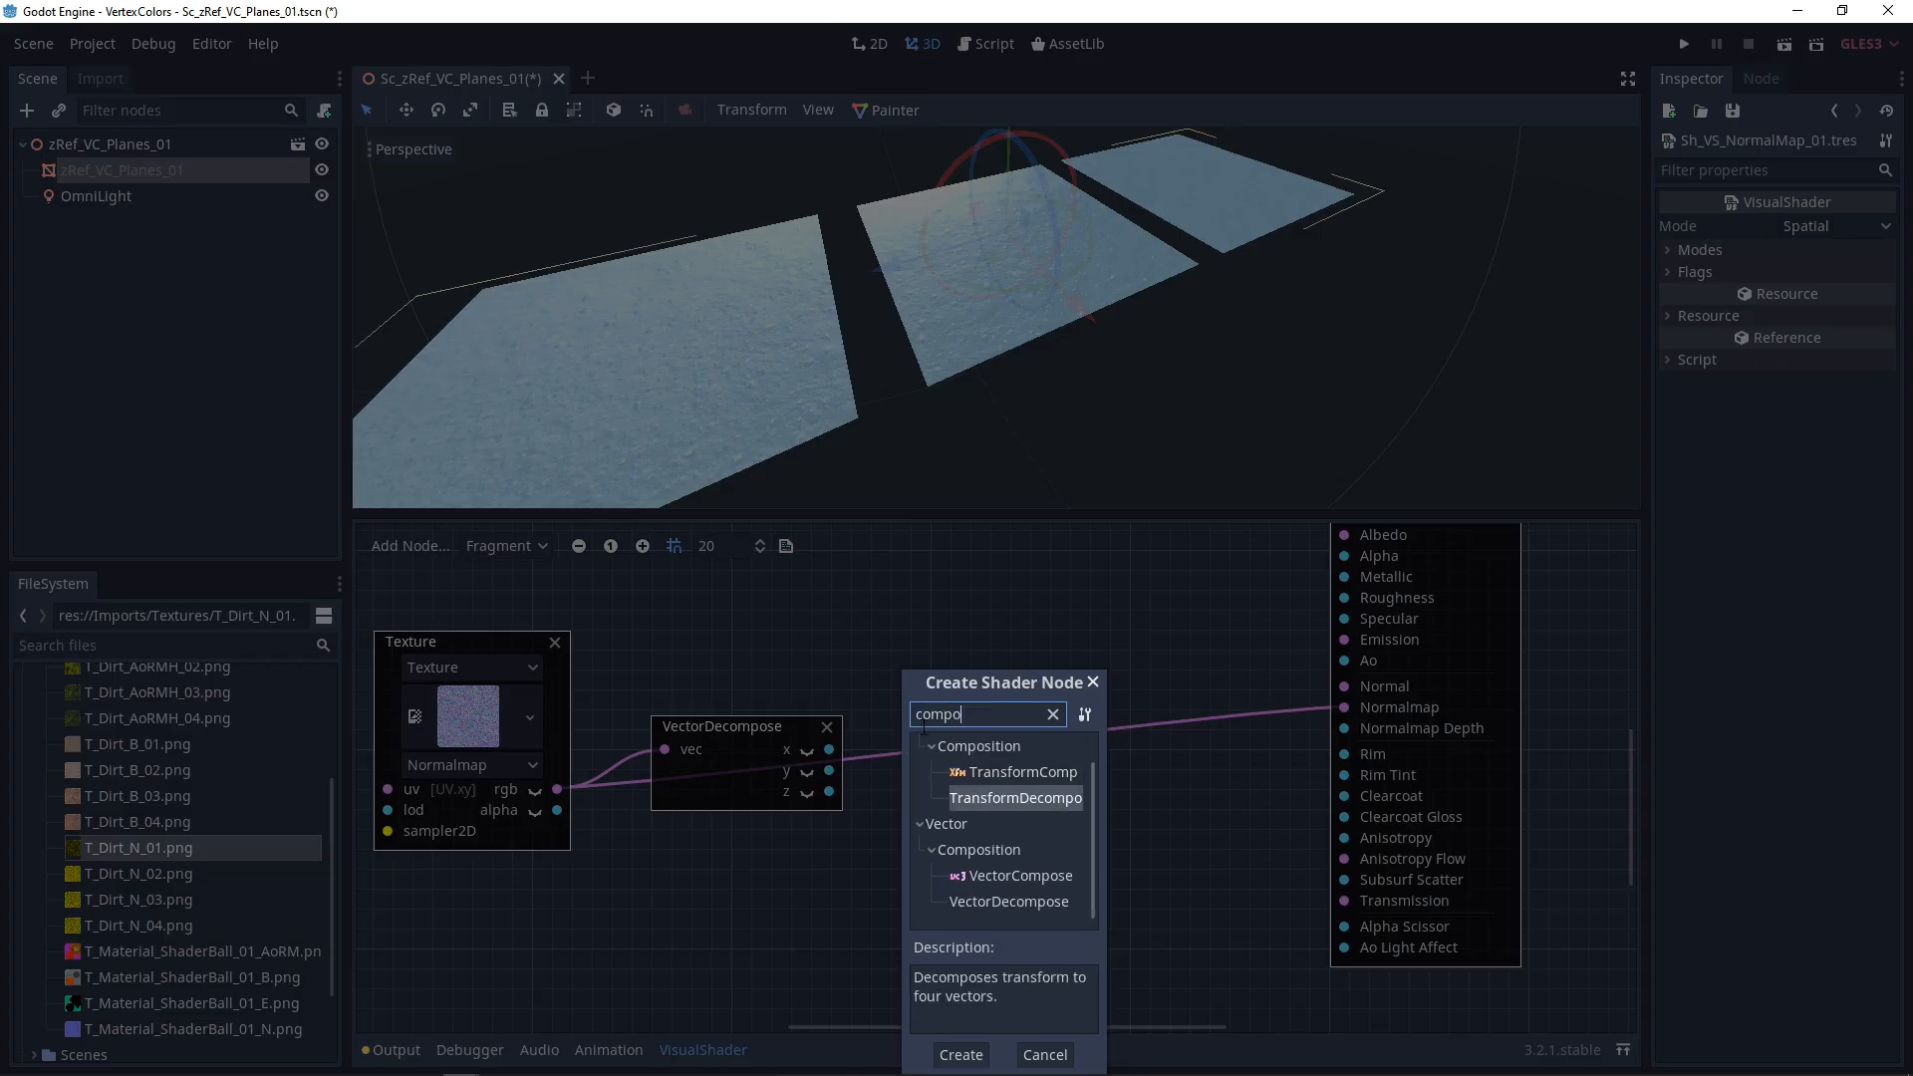
left_click(961, 1055)
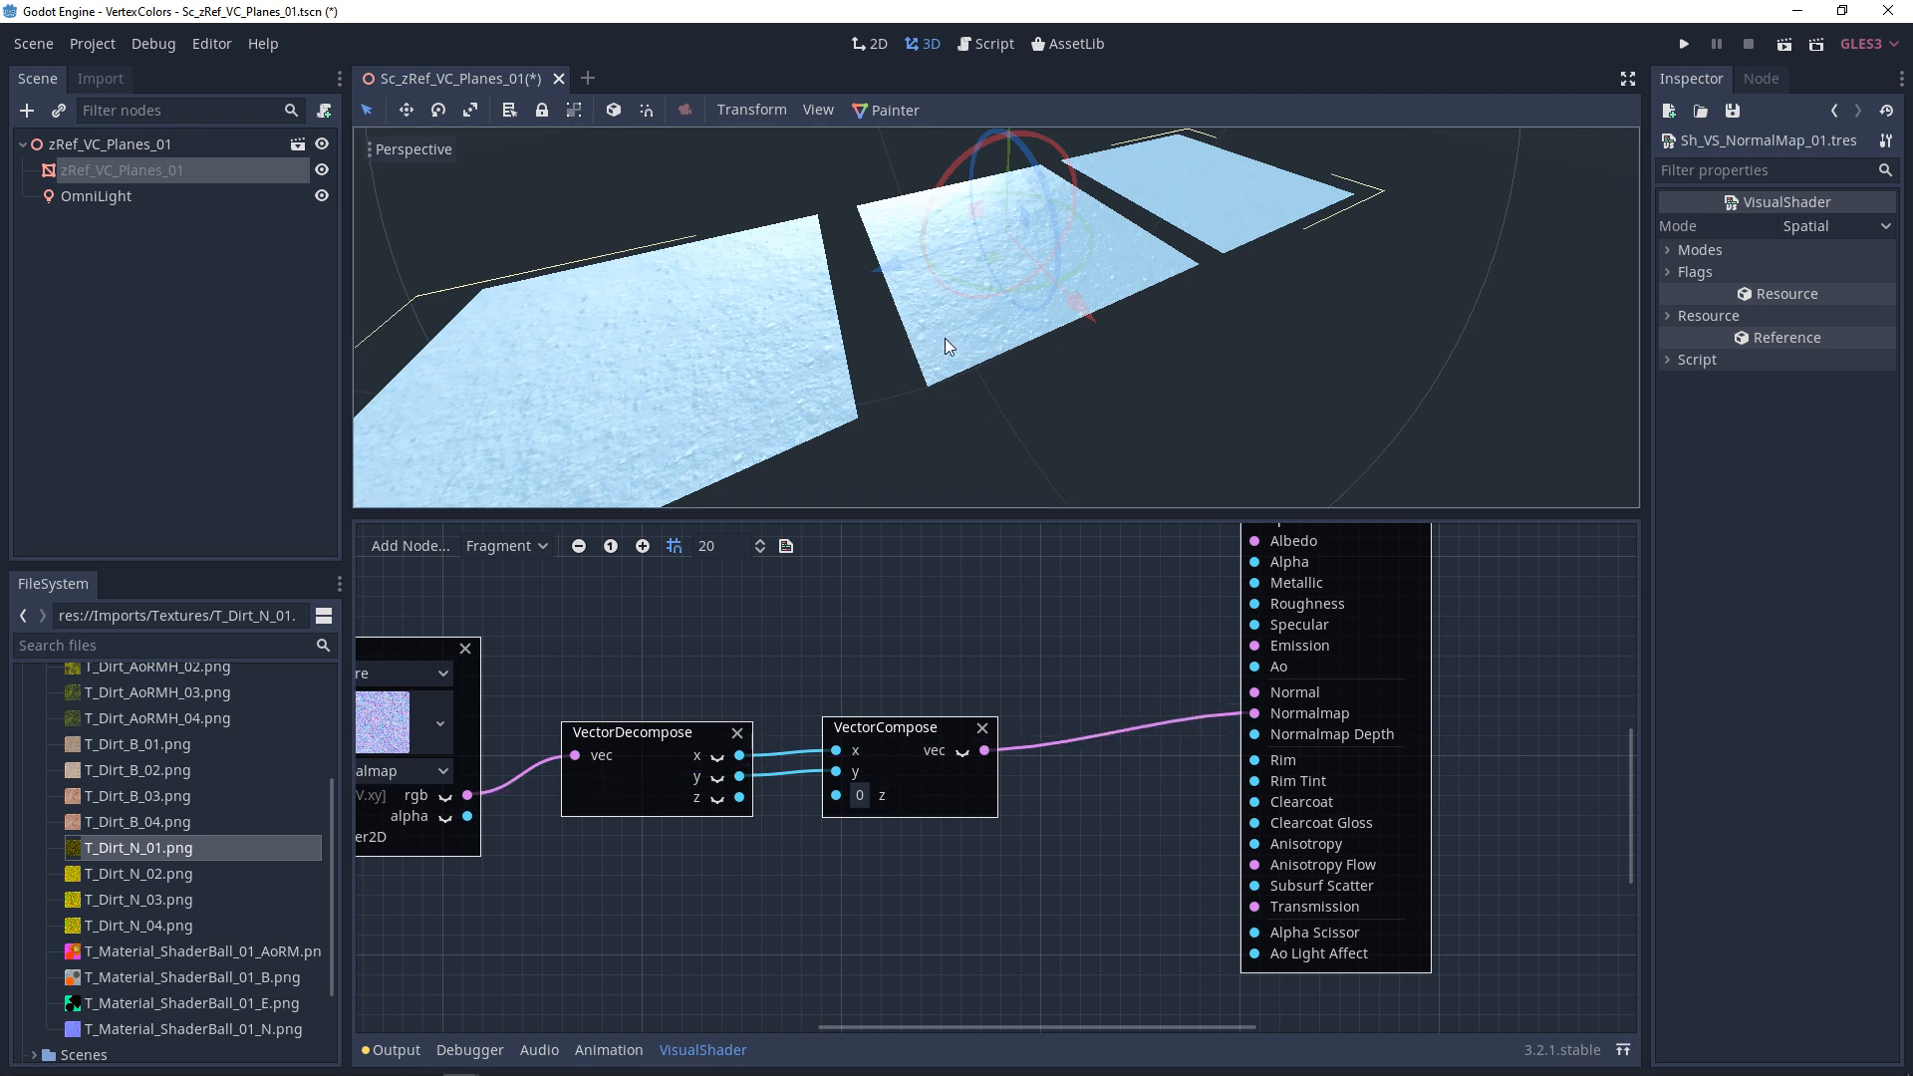
left_click(860, 795)
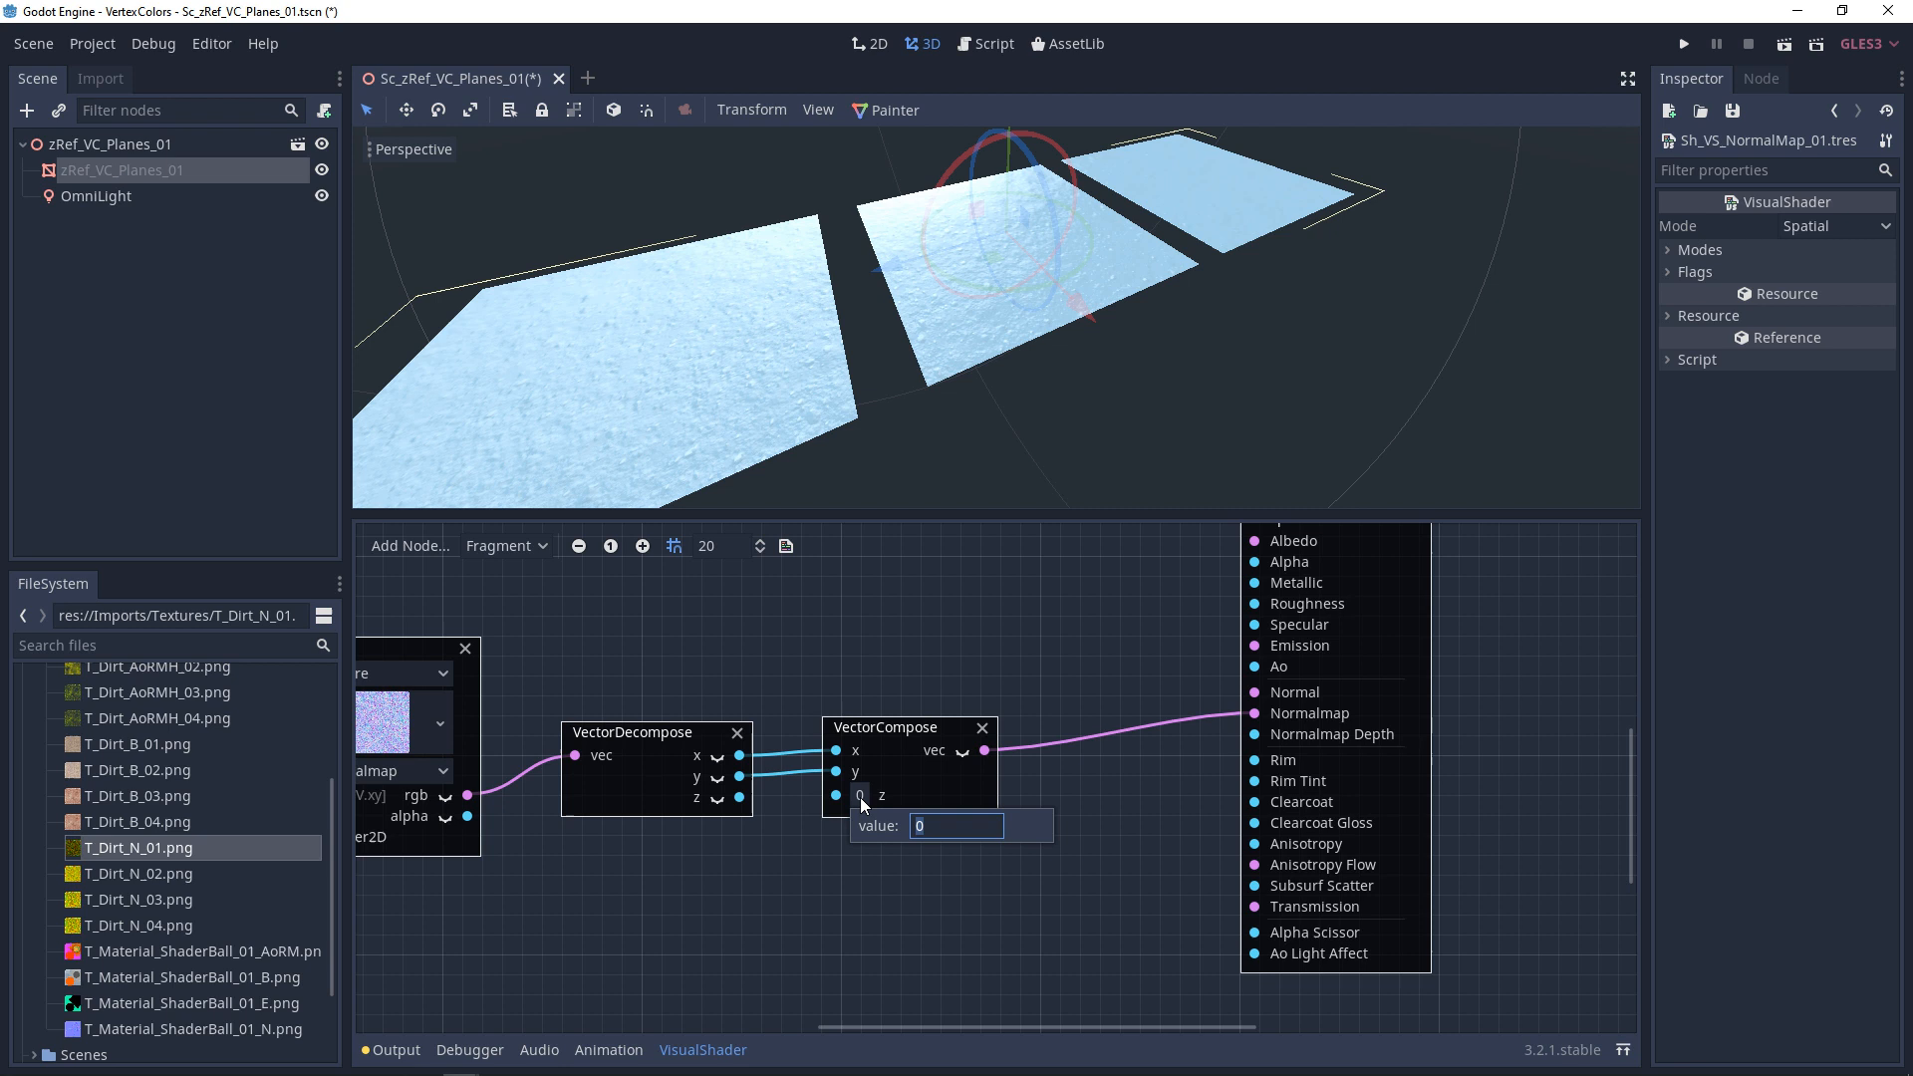
type("20")
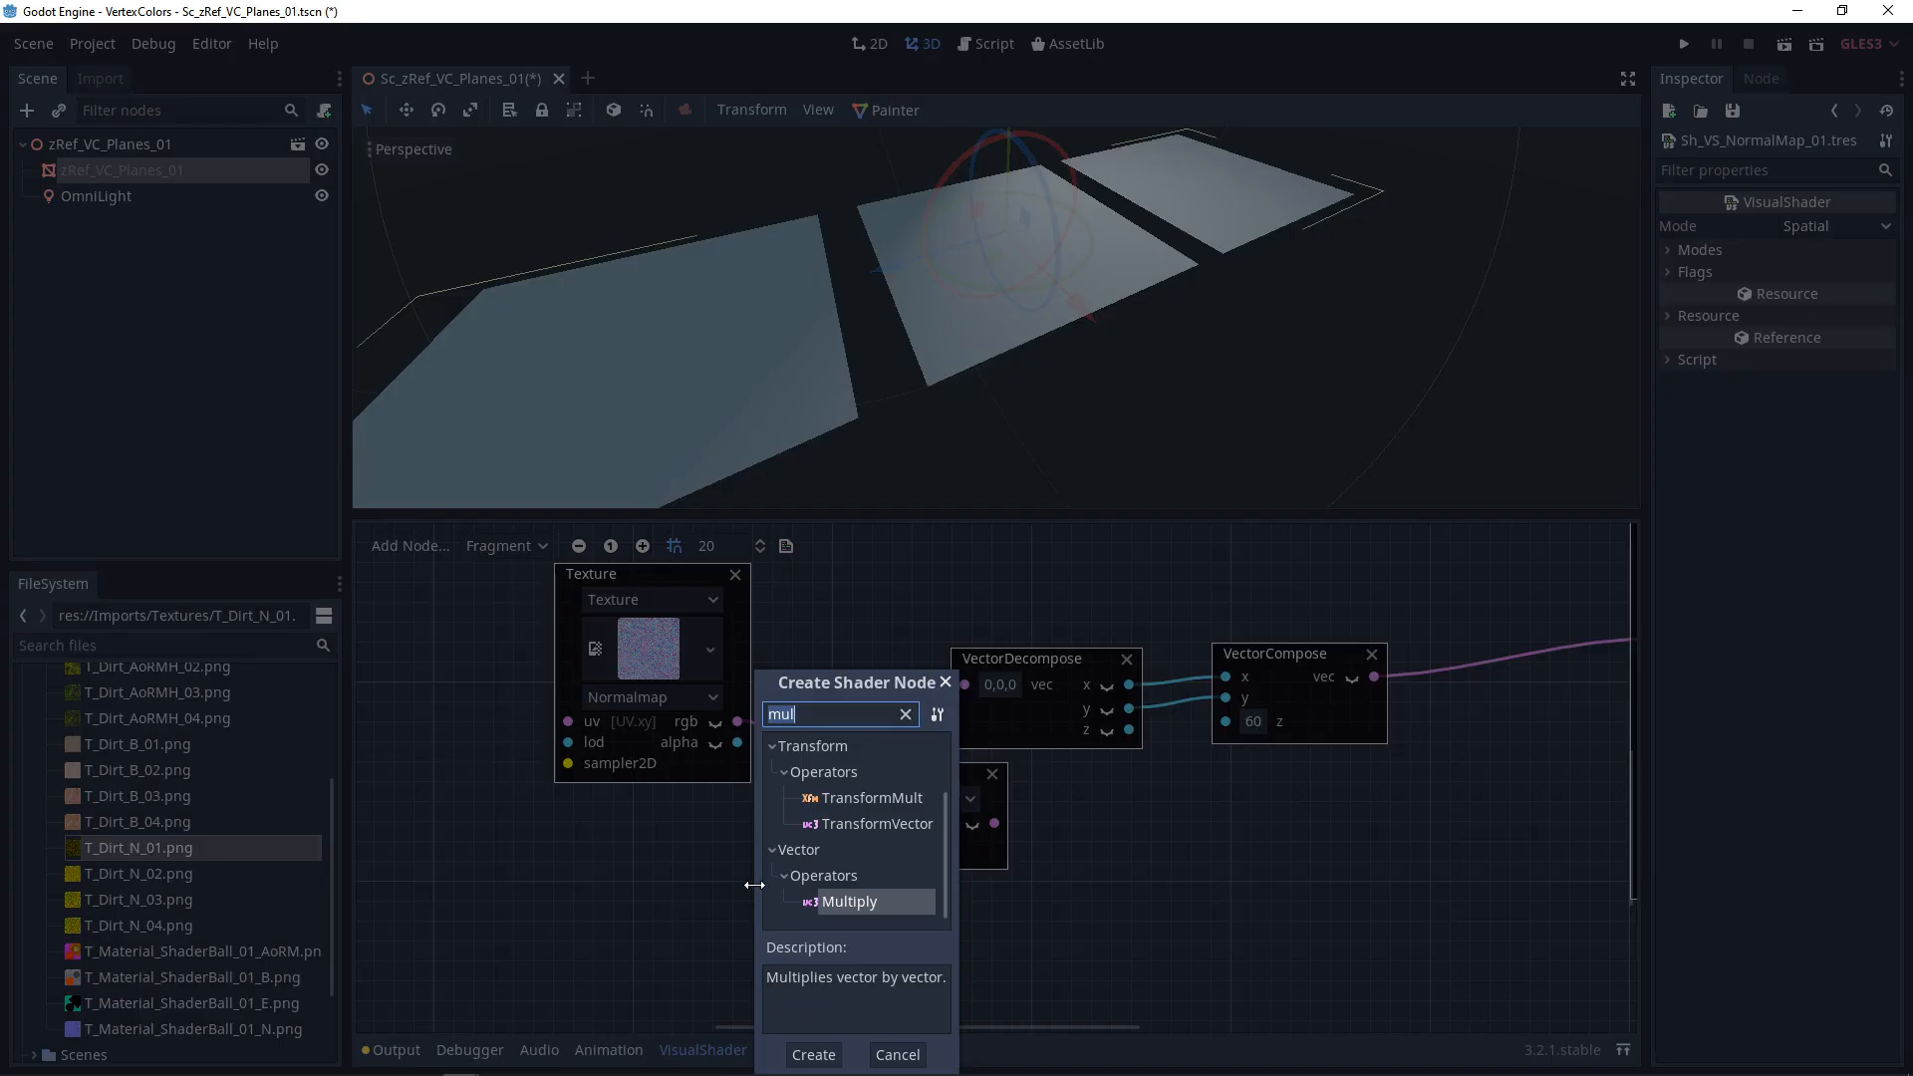
Add a VectorOp node and a ScalarConstant node via the 'vector' search
type("vector")
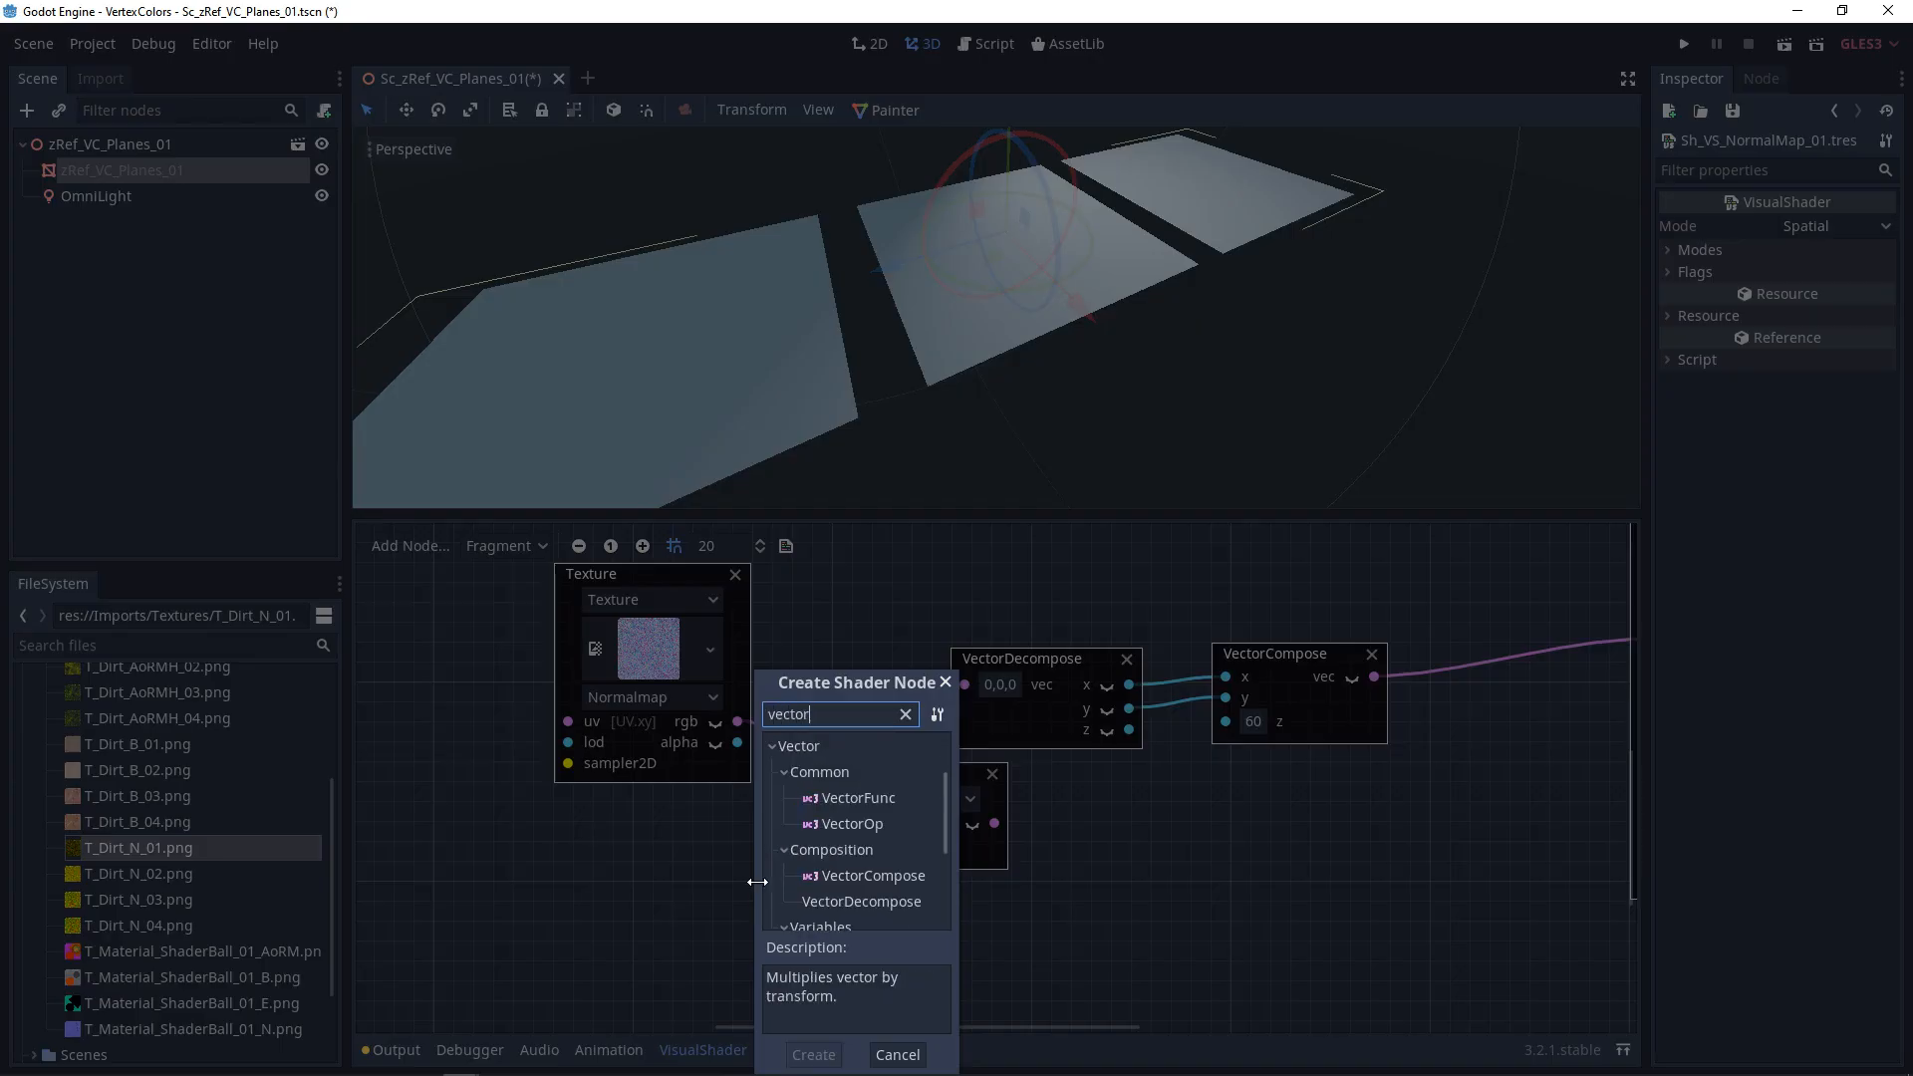
left_click(813, 1055)
type("scal")
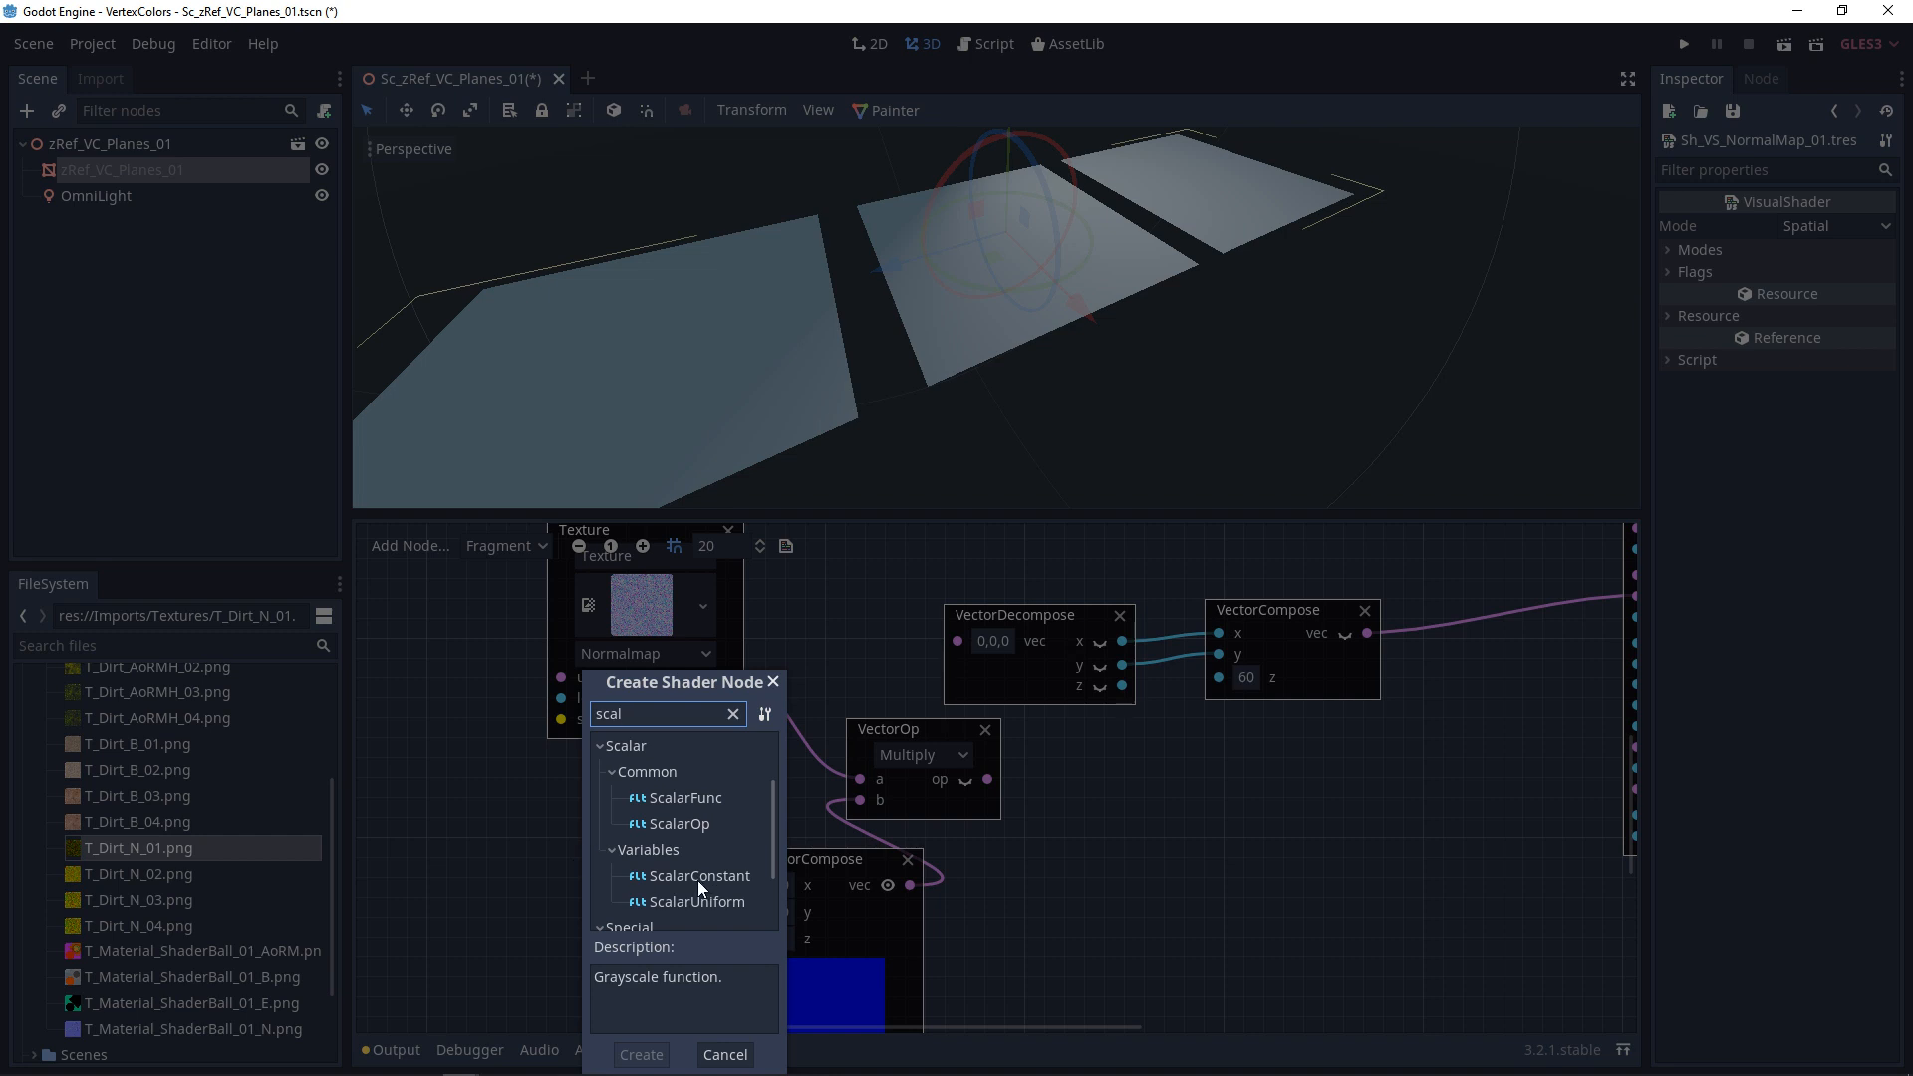
left_click(697, 875)
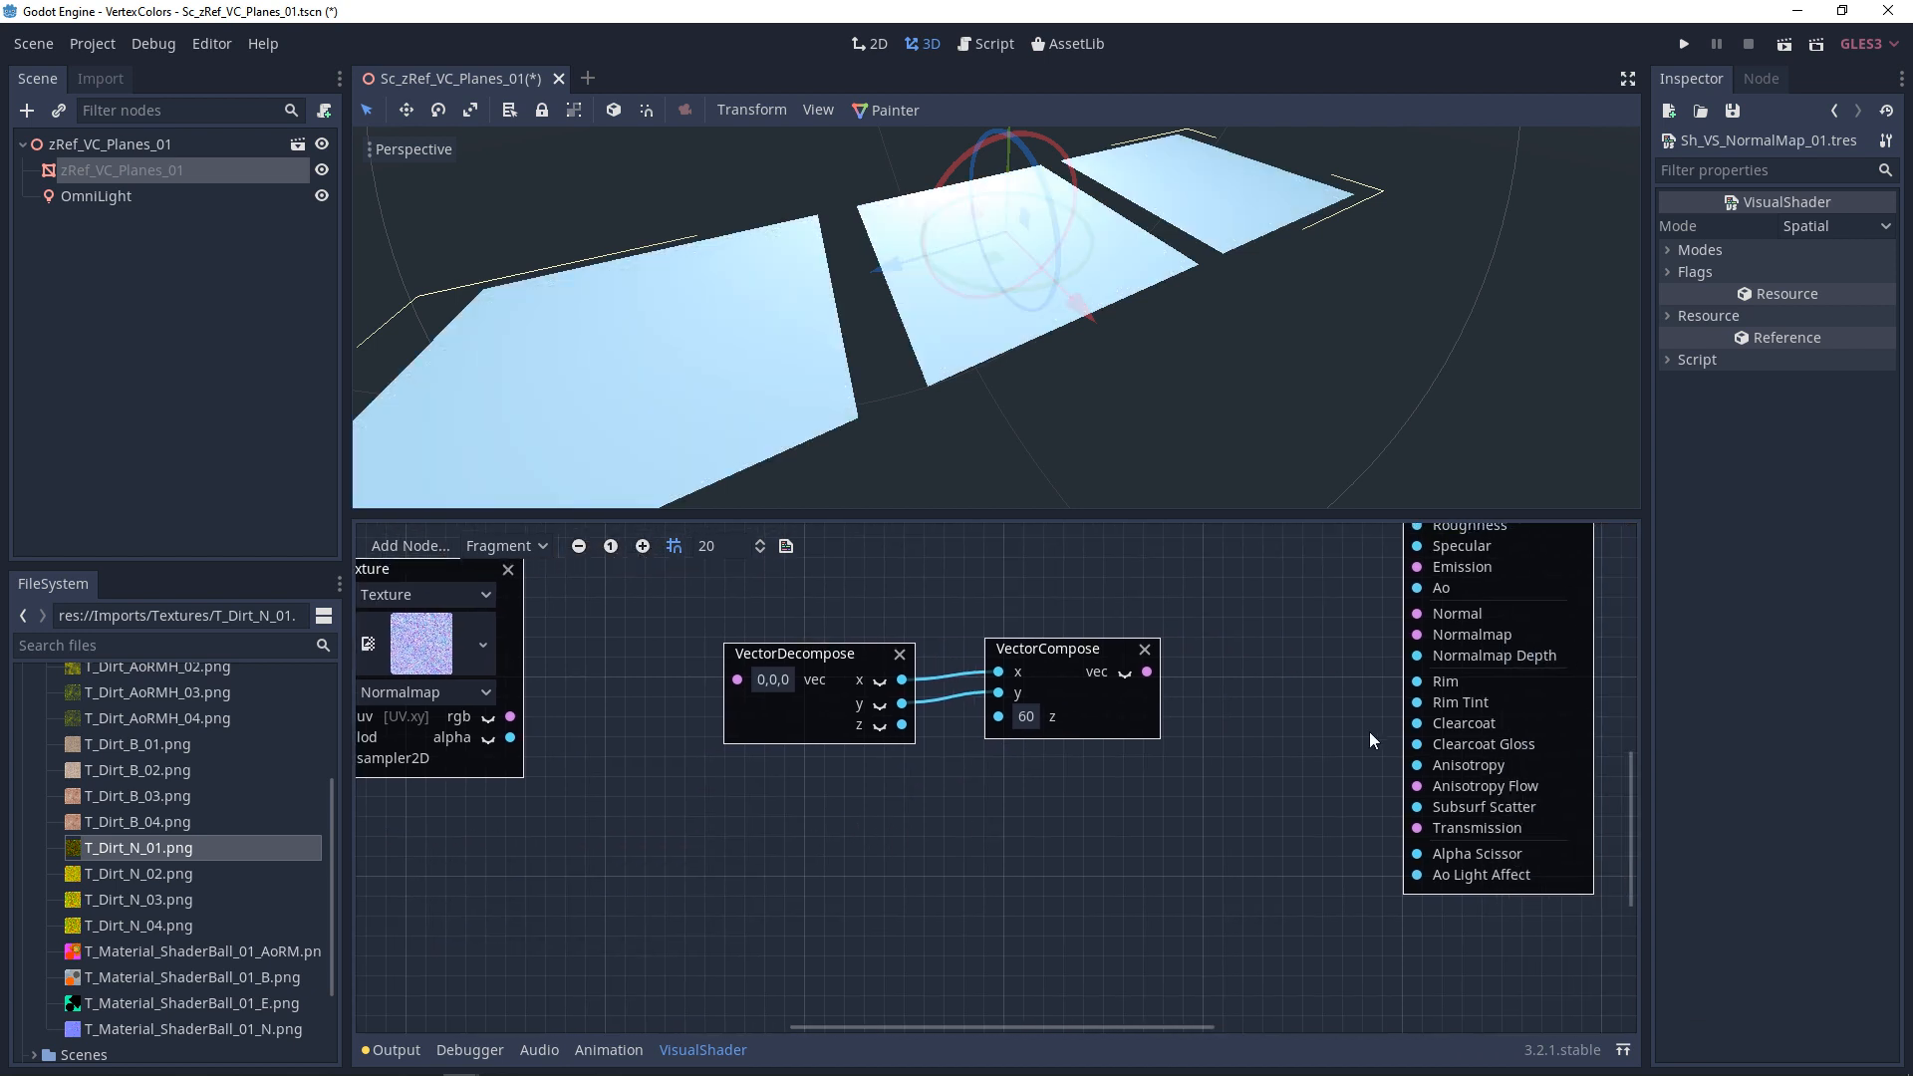
mouse_move(1220, 779)
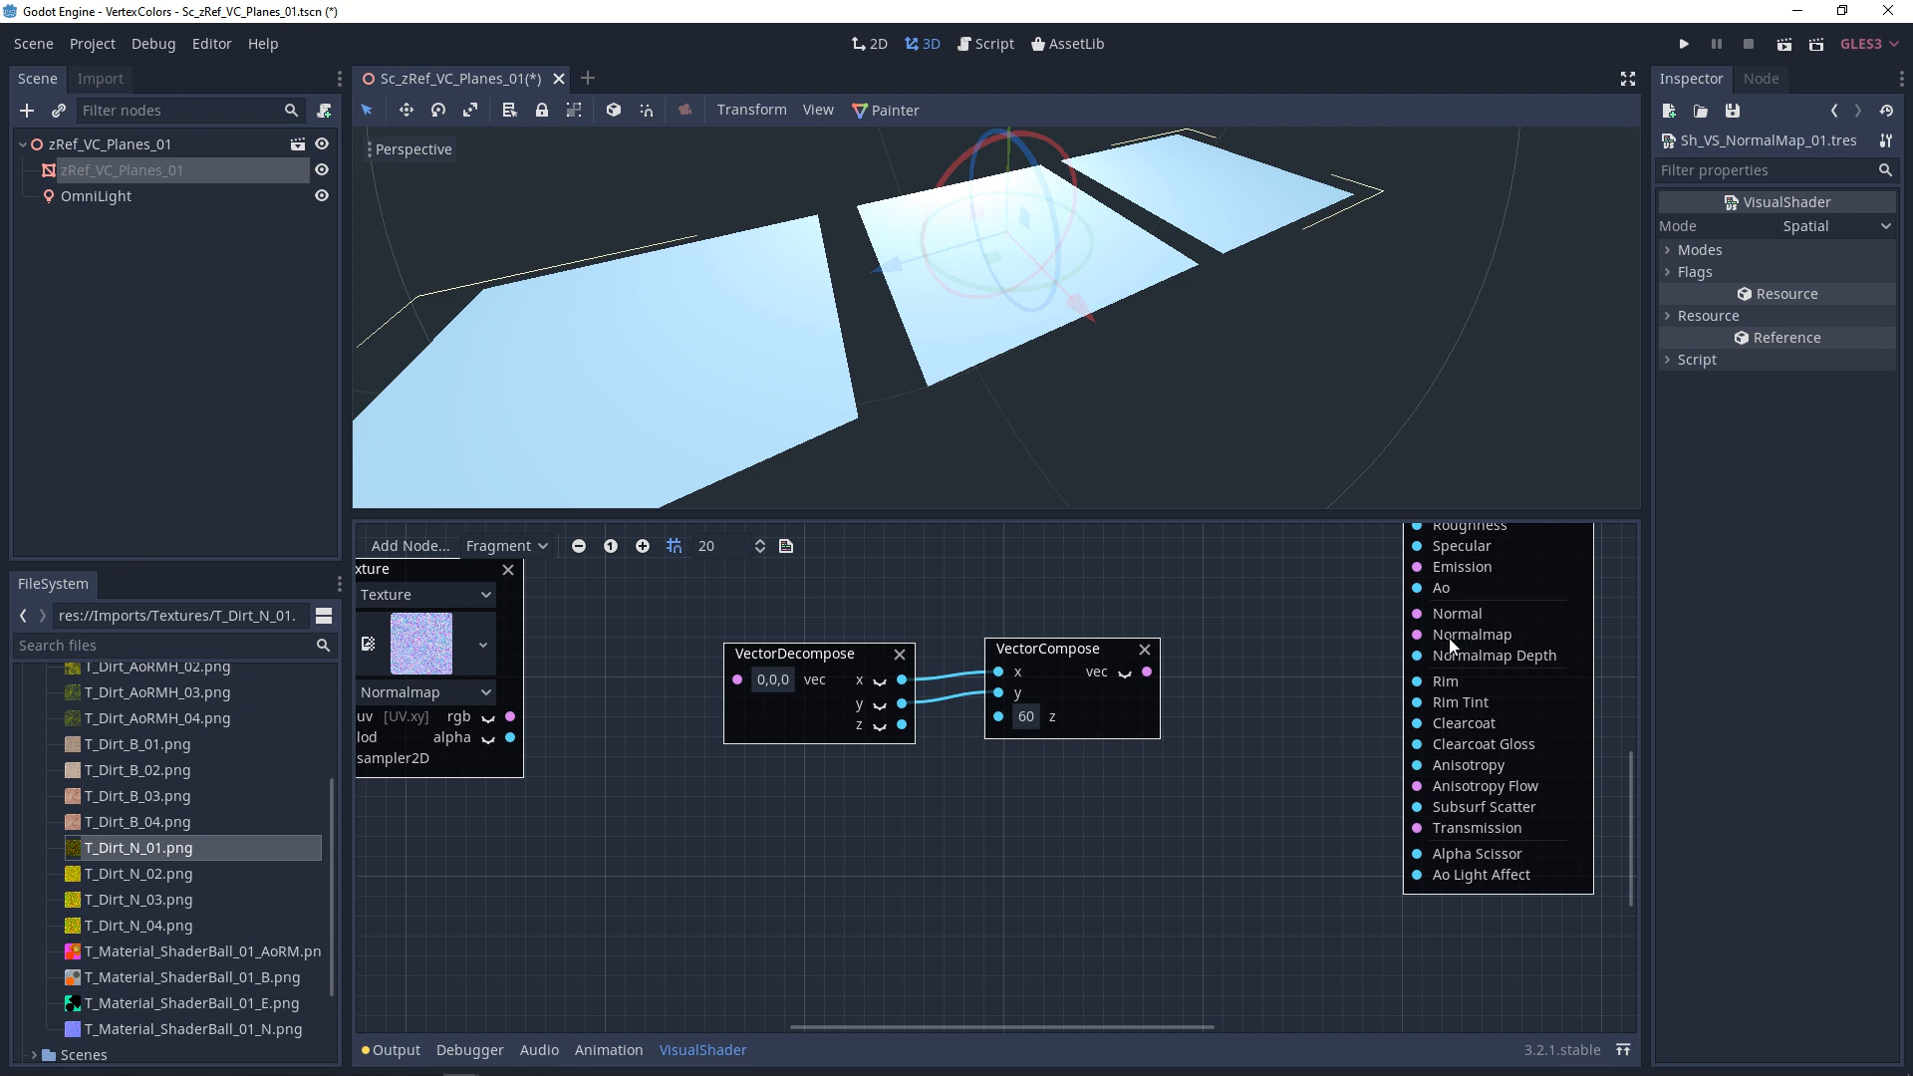
mouse_move(1383, 670)
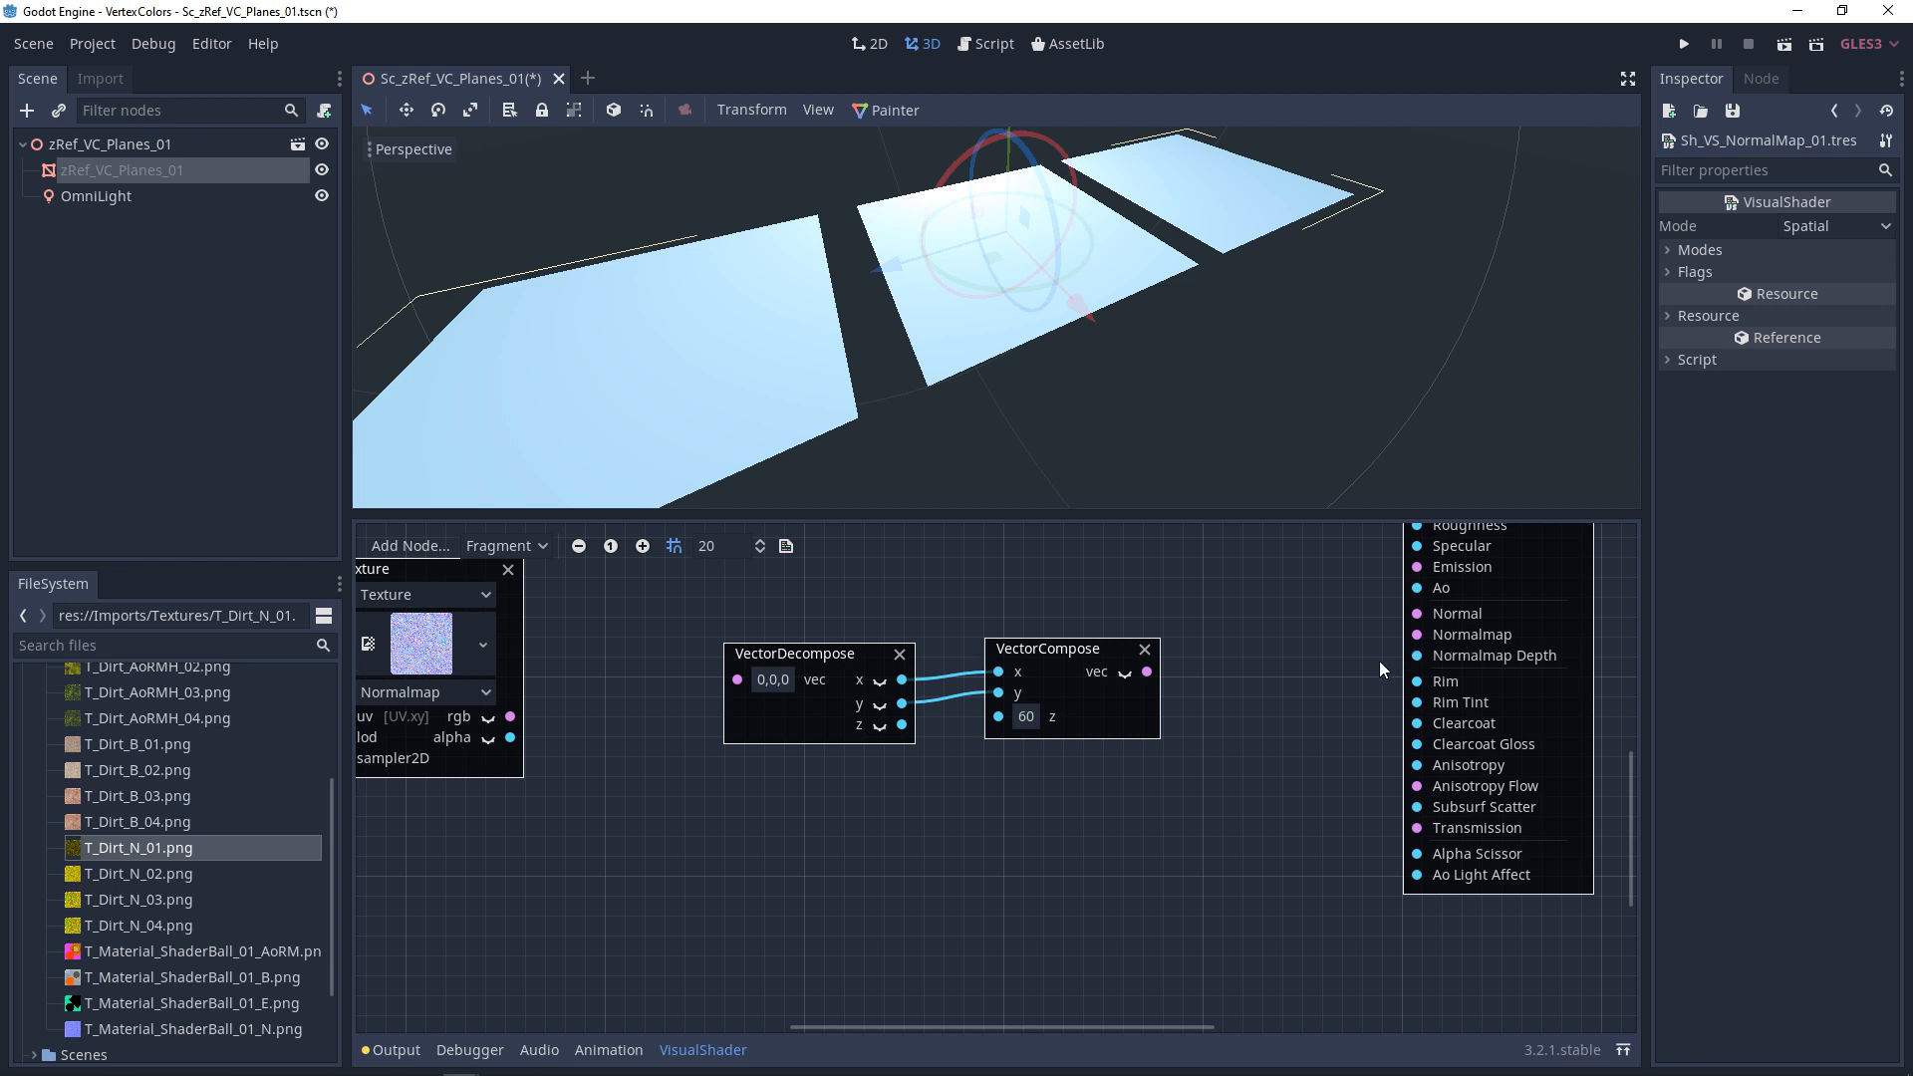
Enter 0, then 20, in the VectorCompose node's z field
left_click(1025, 716)
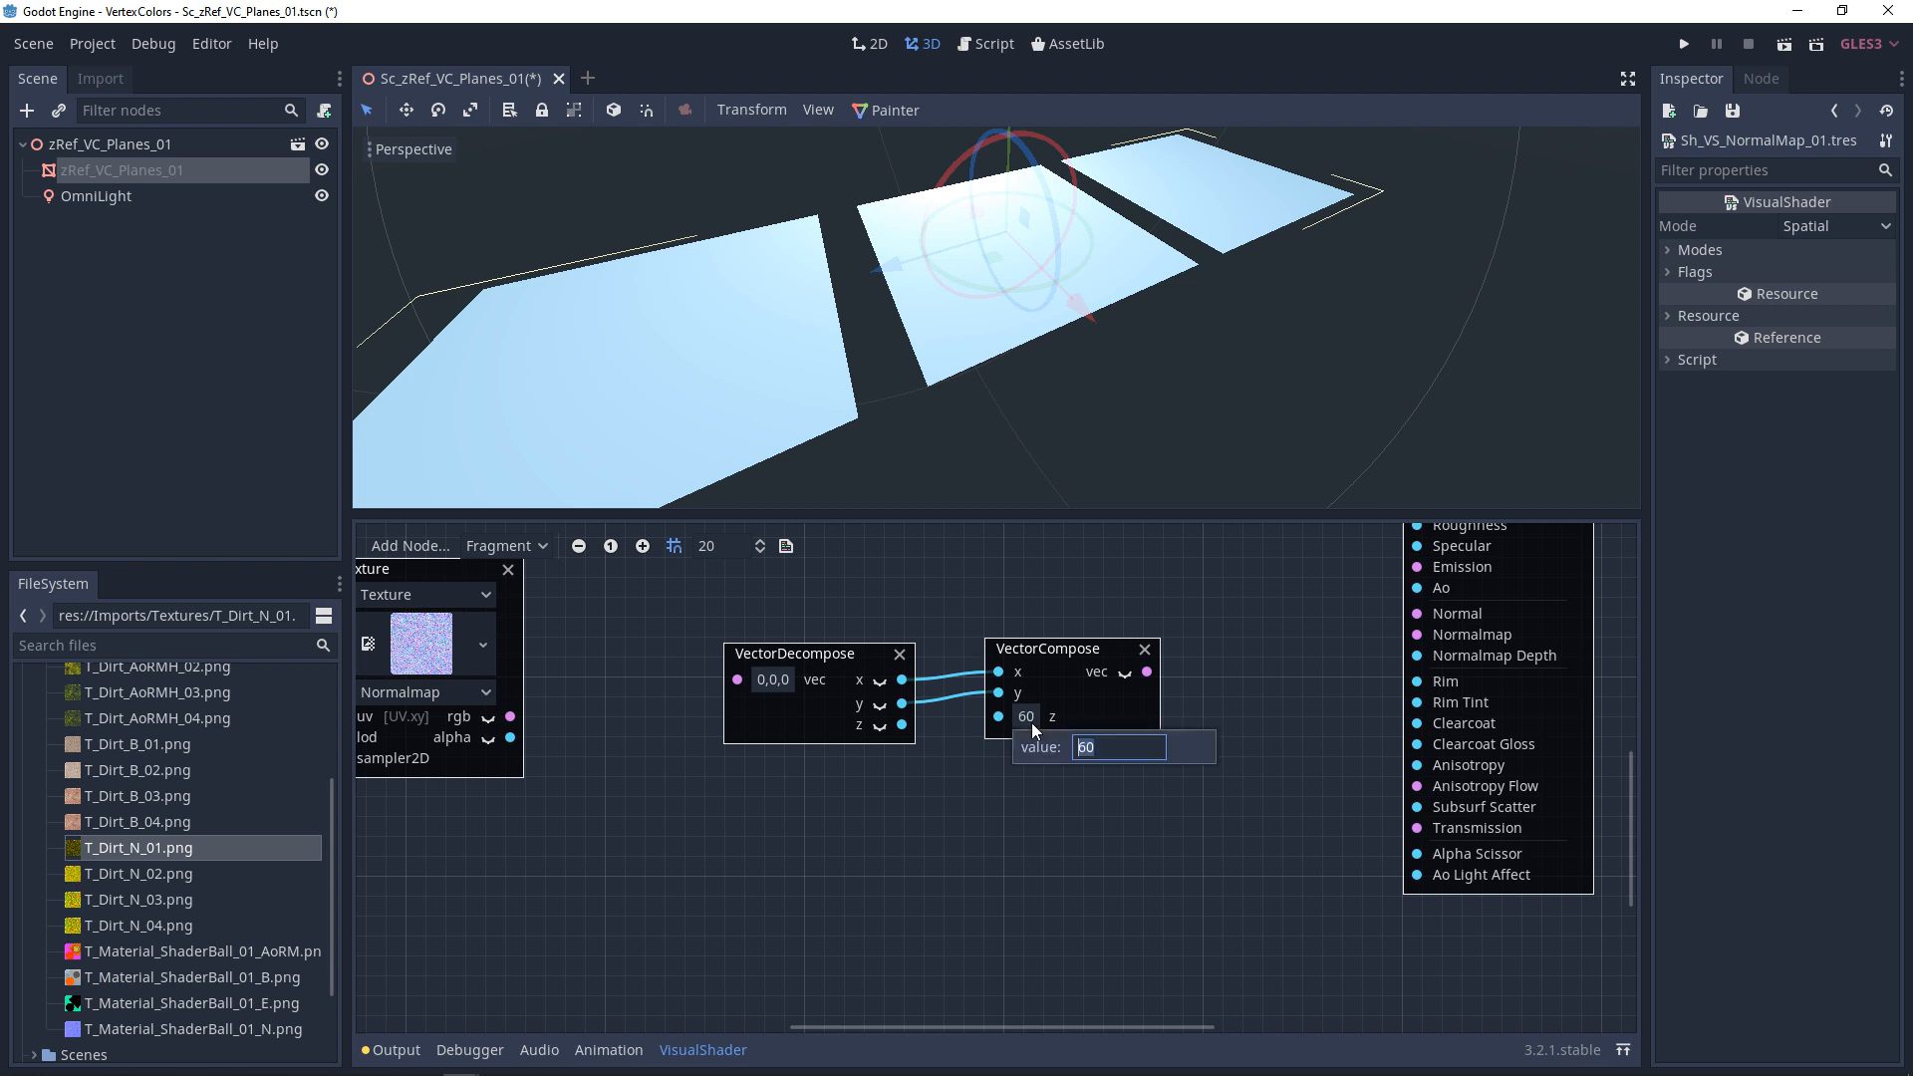
type("0")
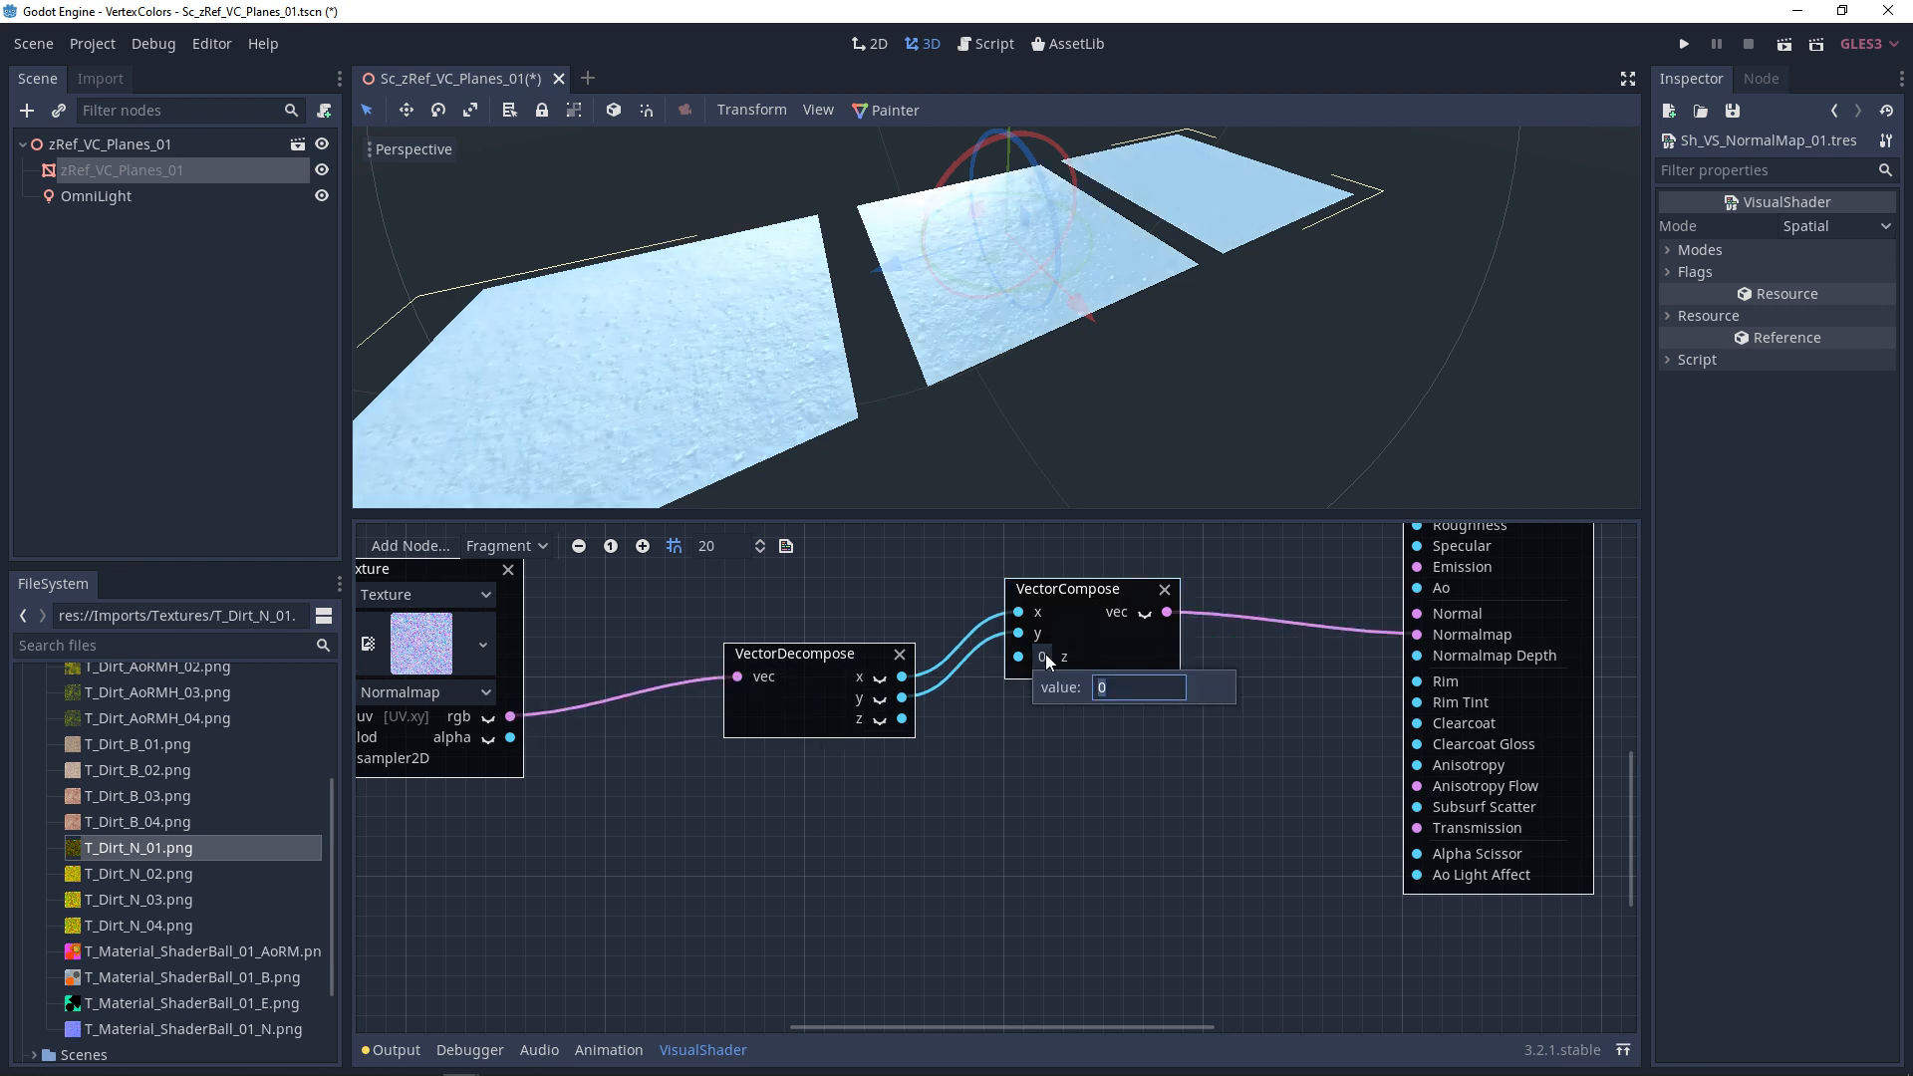
type("20")
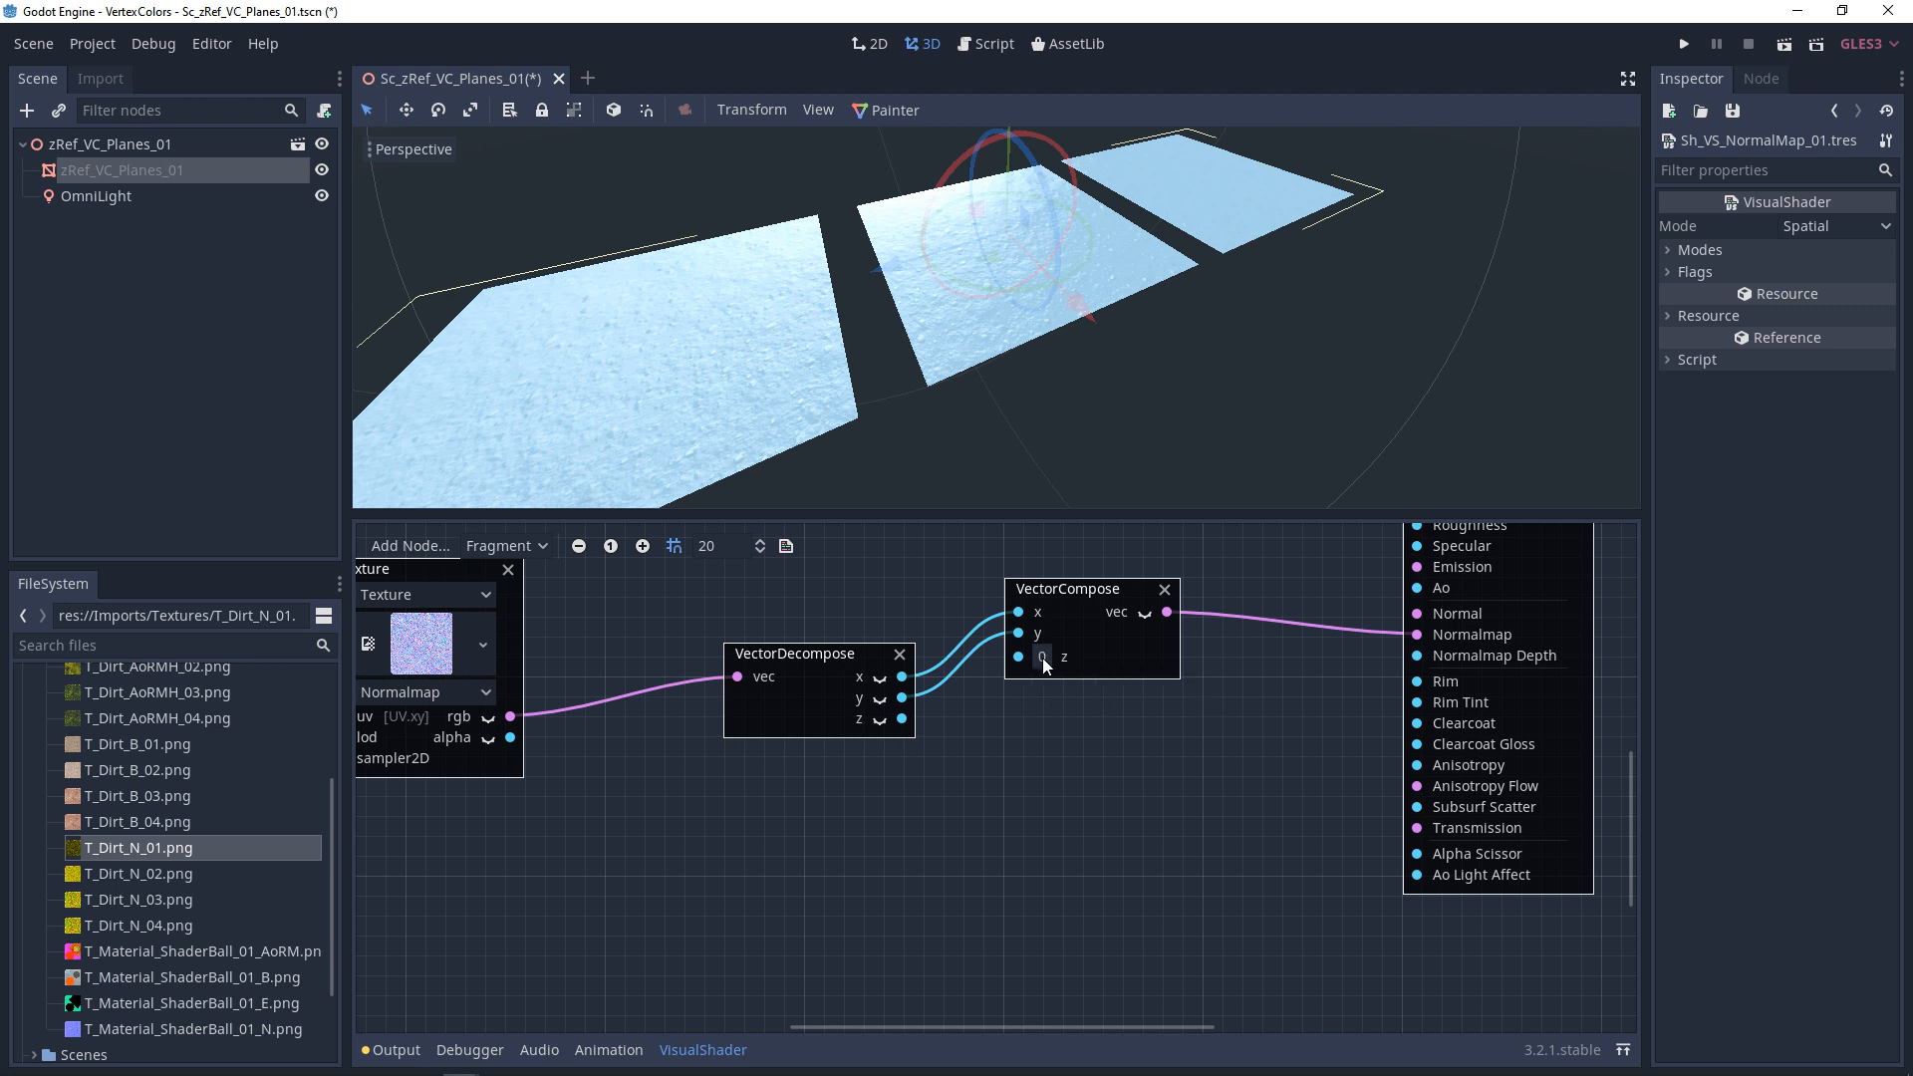
mouse_move(1114, 859)
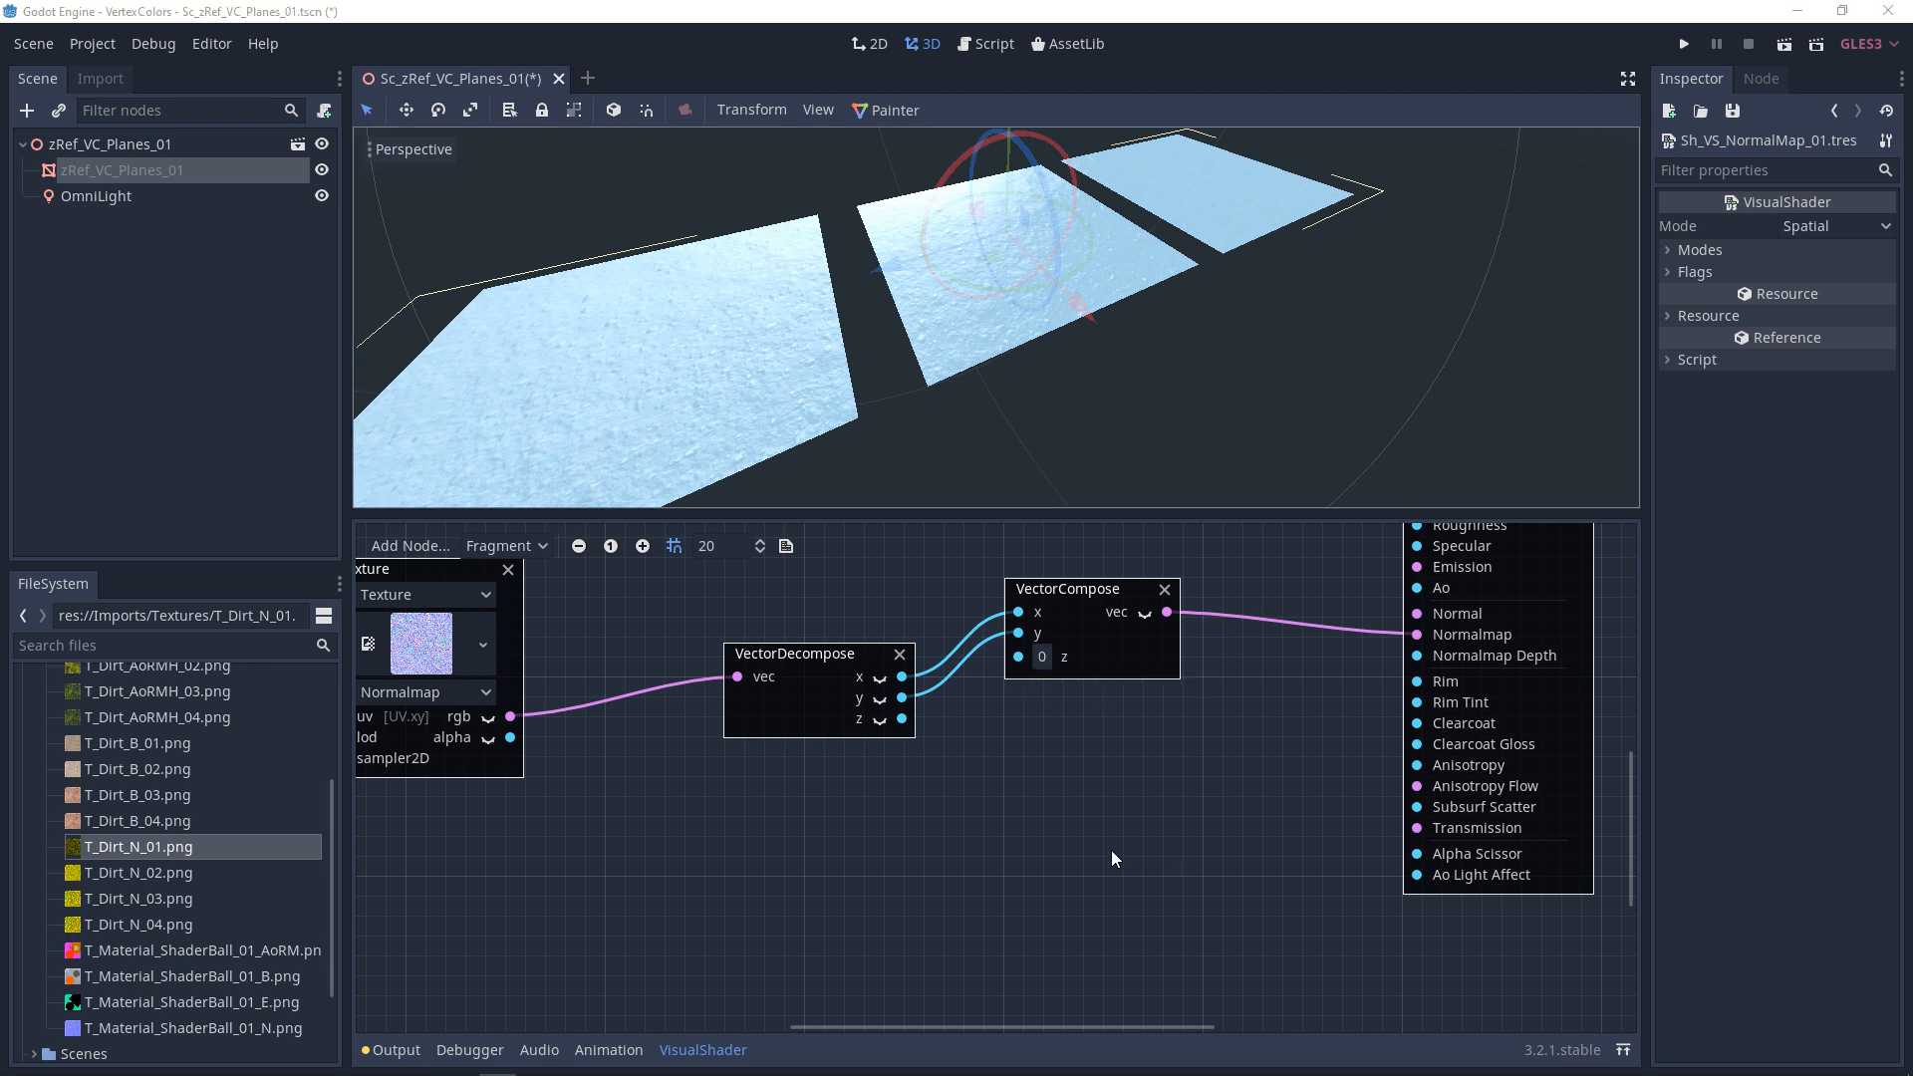
mouse_move(441, 639)
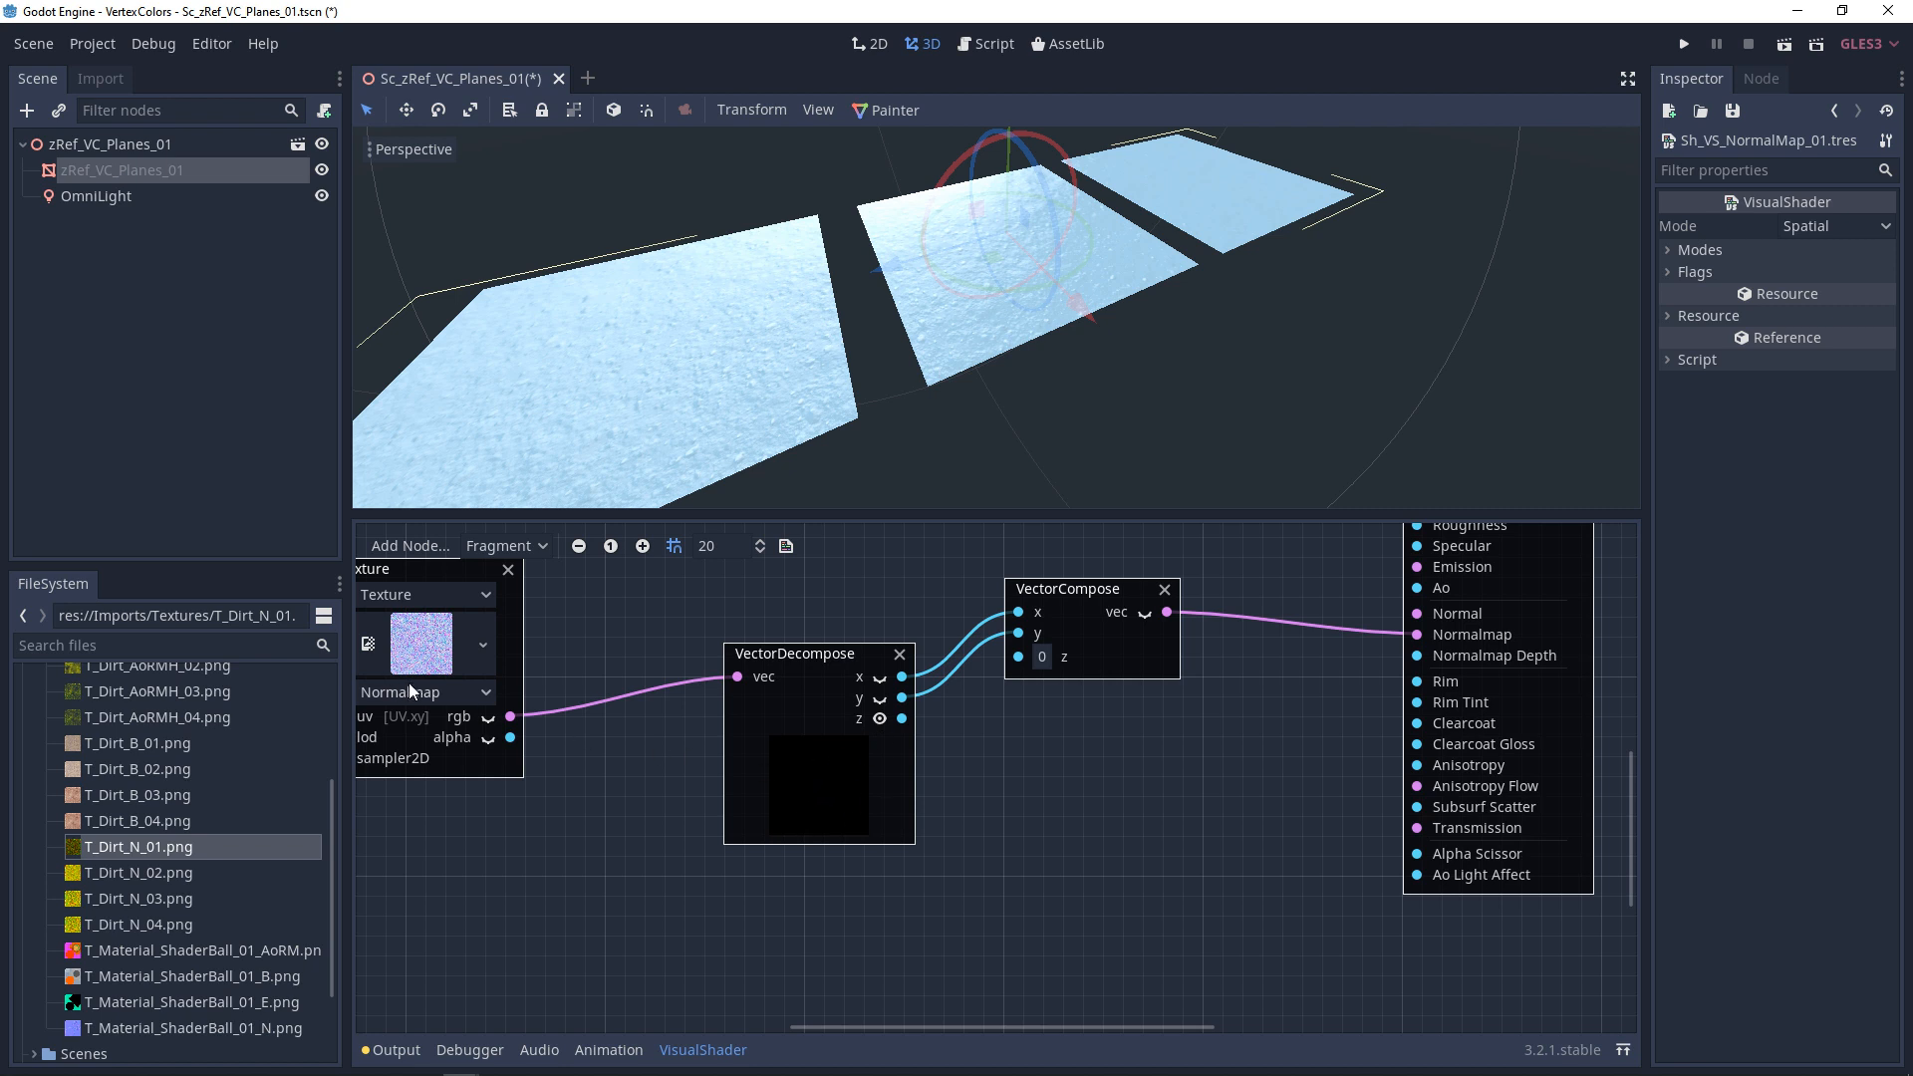
mouse_move(418, 667)
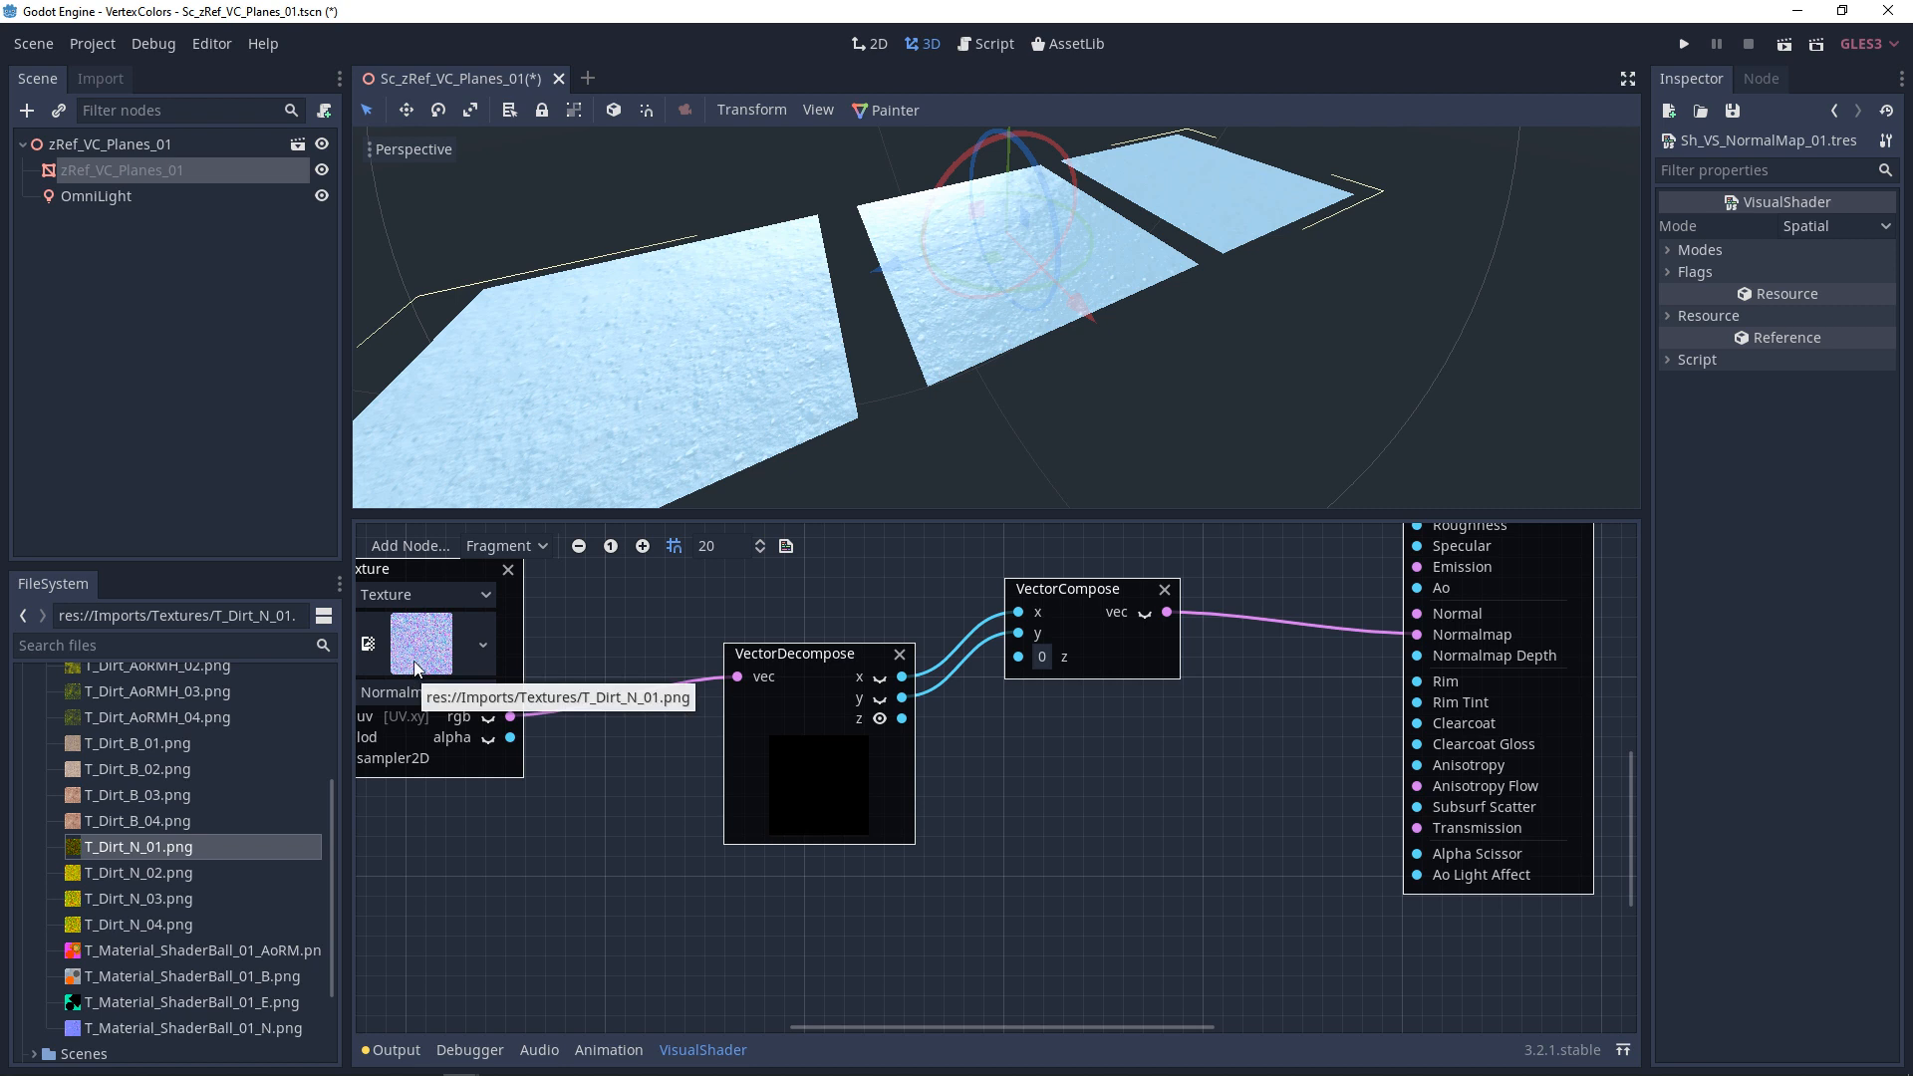
Select T_Dirt_N_01.png and set its Compress Mode to Lossless
left_click(100, 79)
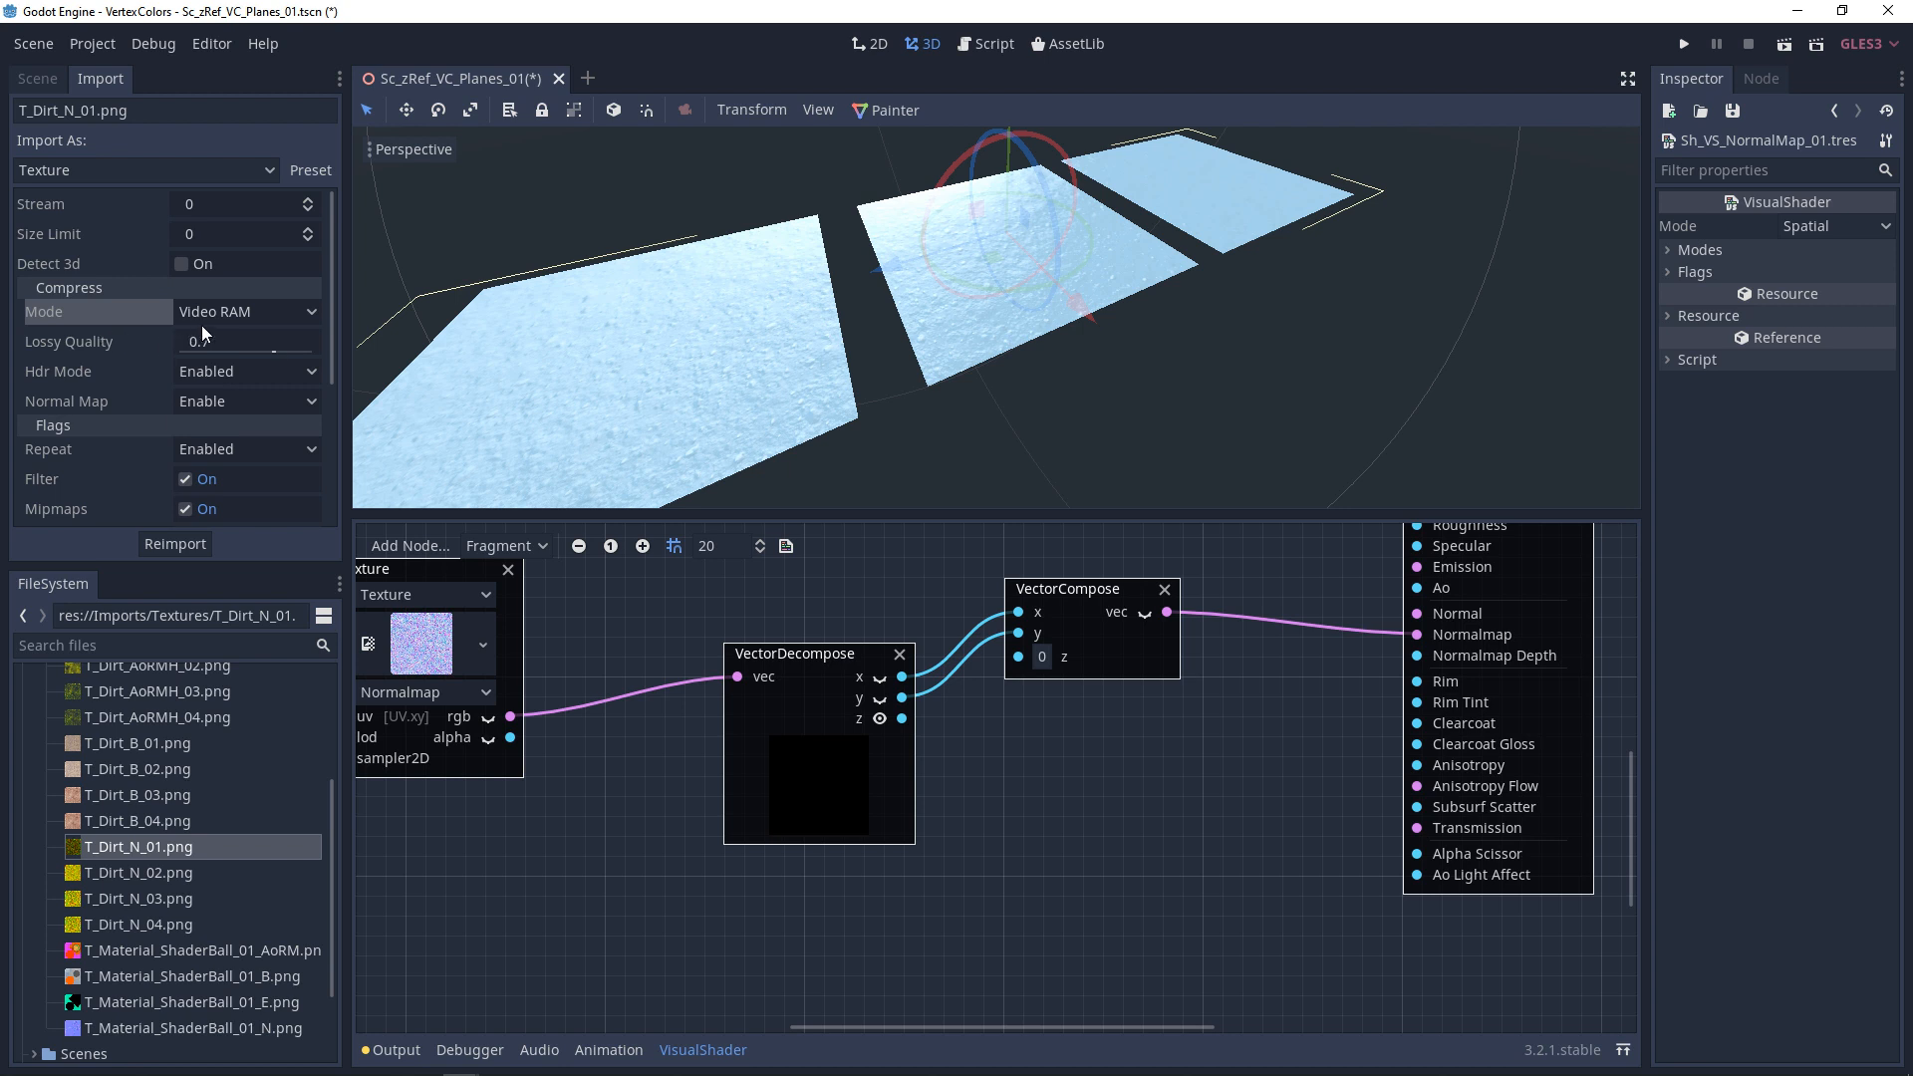
left_click(246, 311)
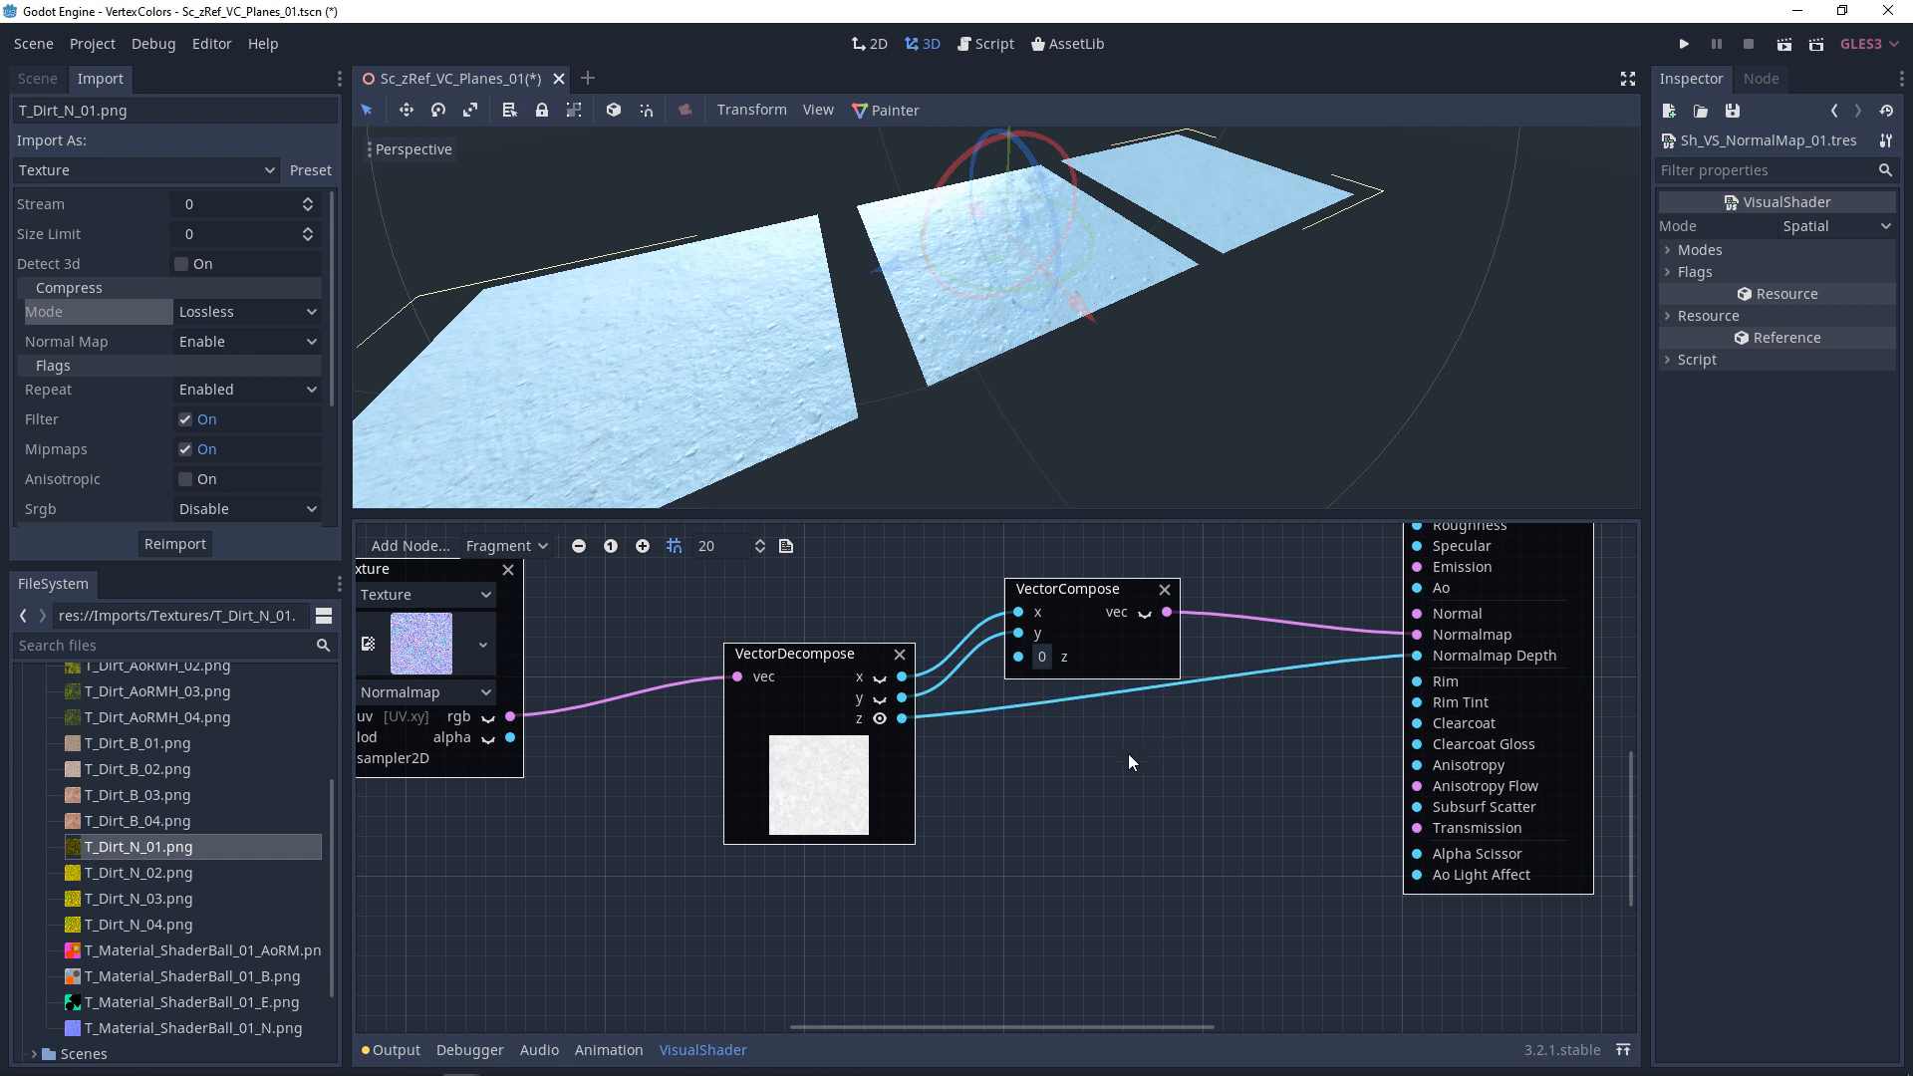
mouse_move(1383, 669)
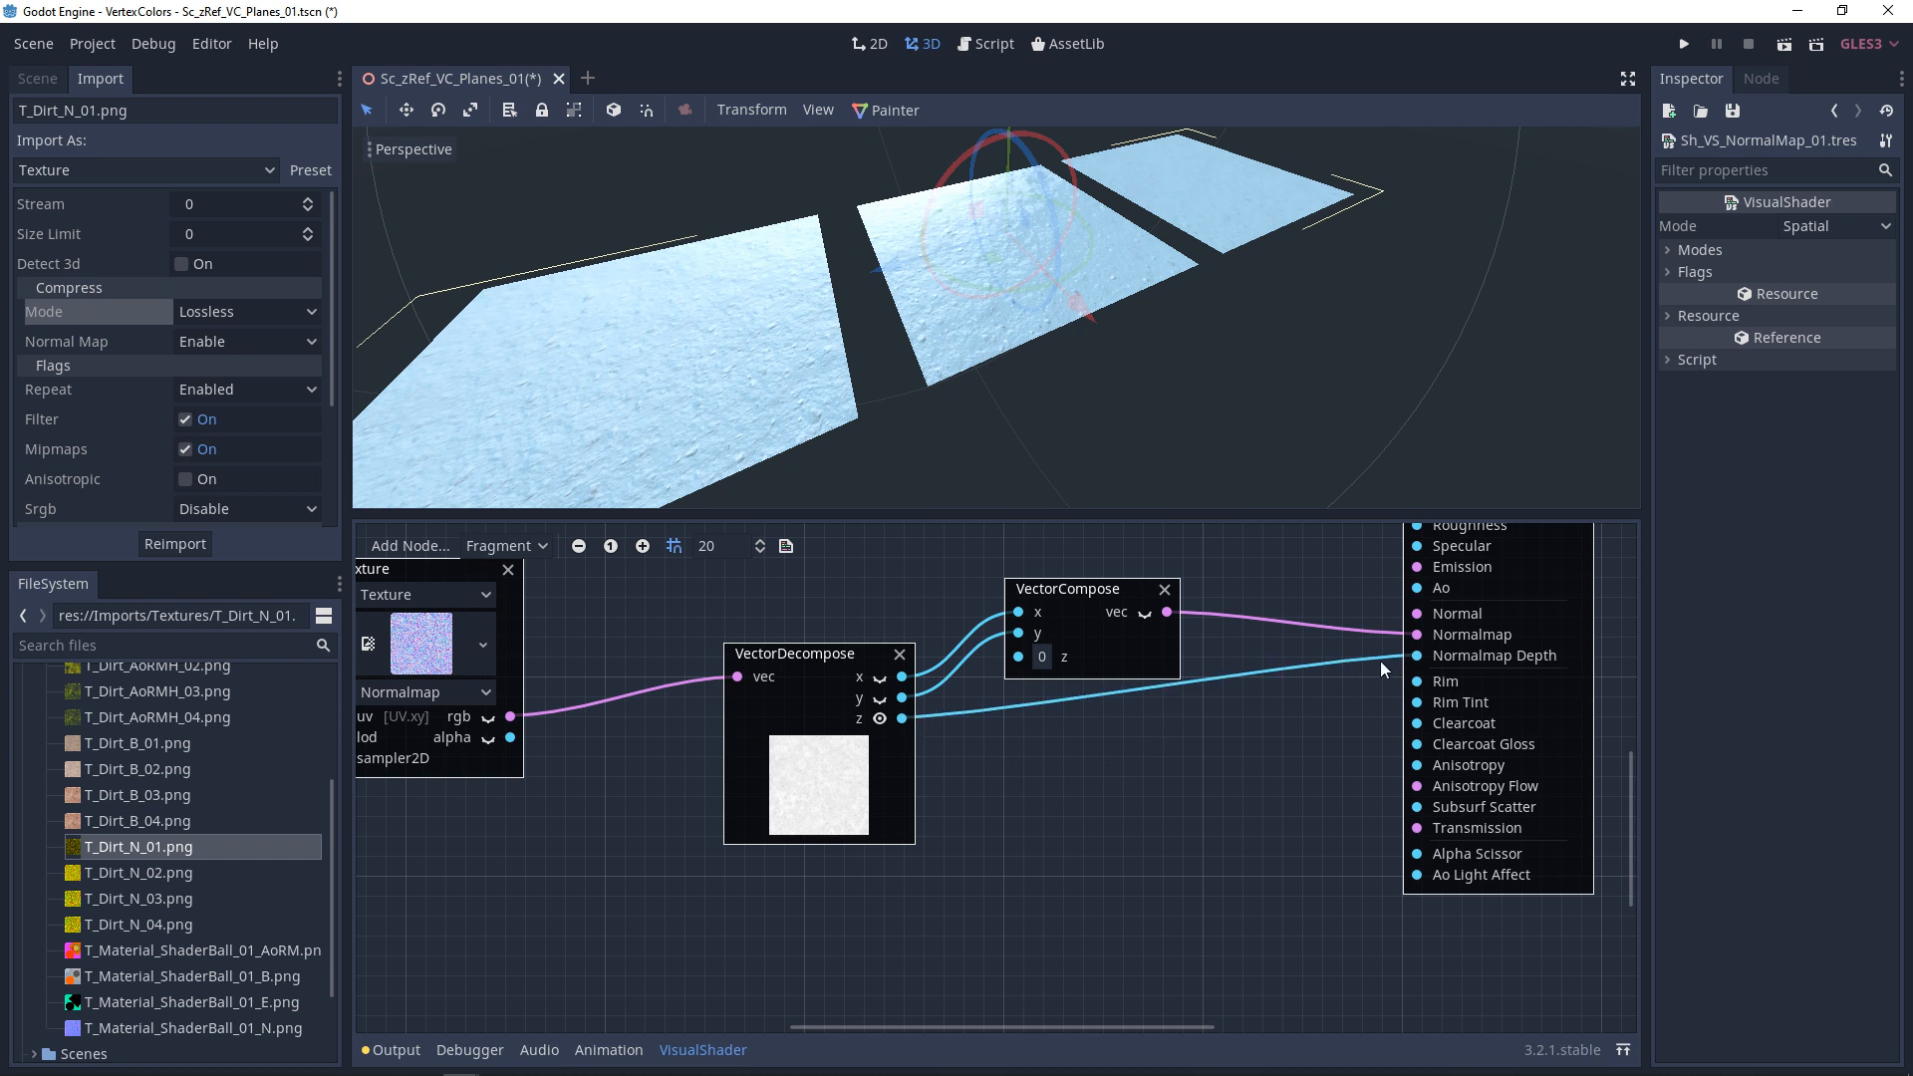
Add Scalar and Multiply nodes, trying scalar values 1 and -1 before settling on 1
type("scal")
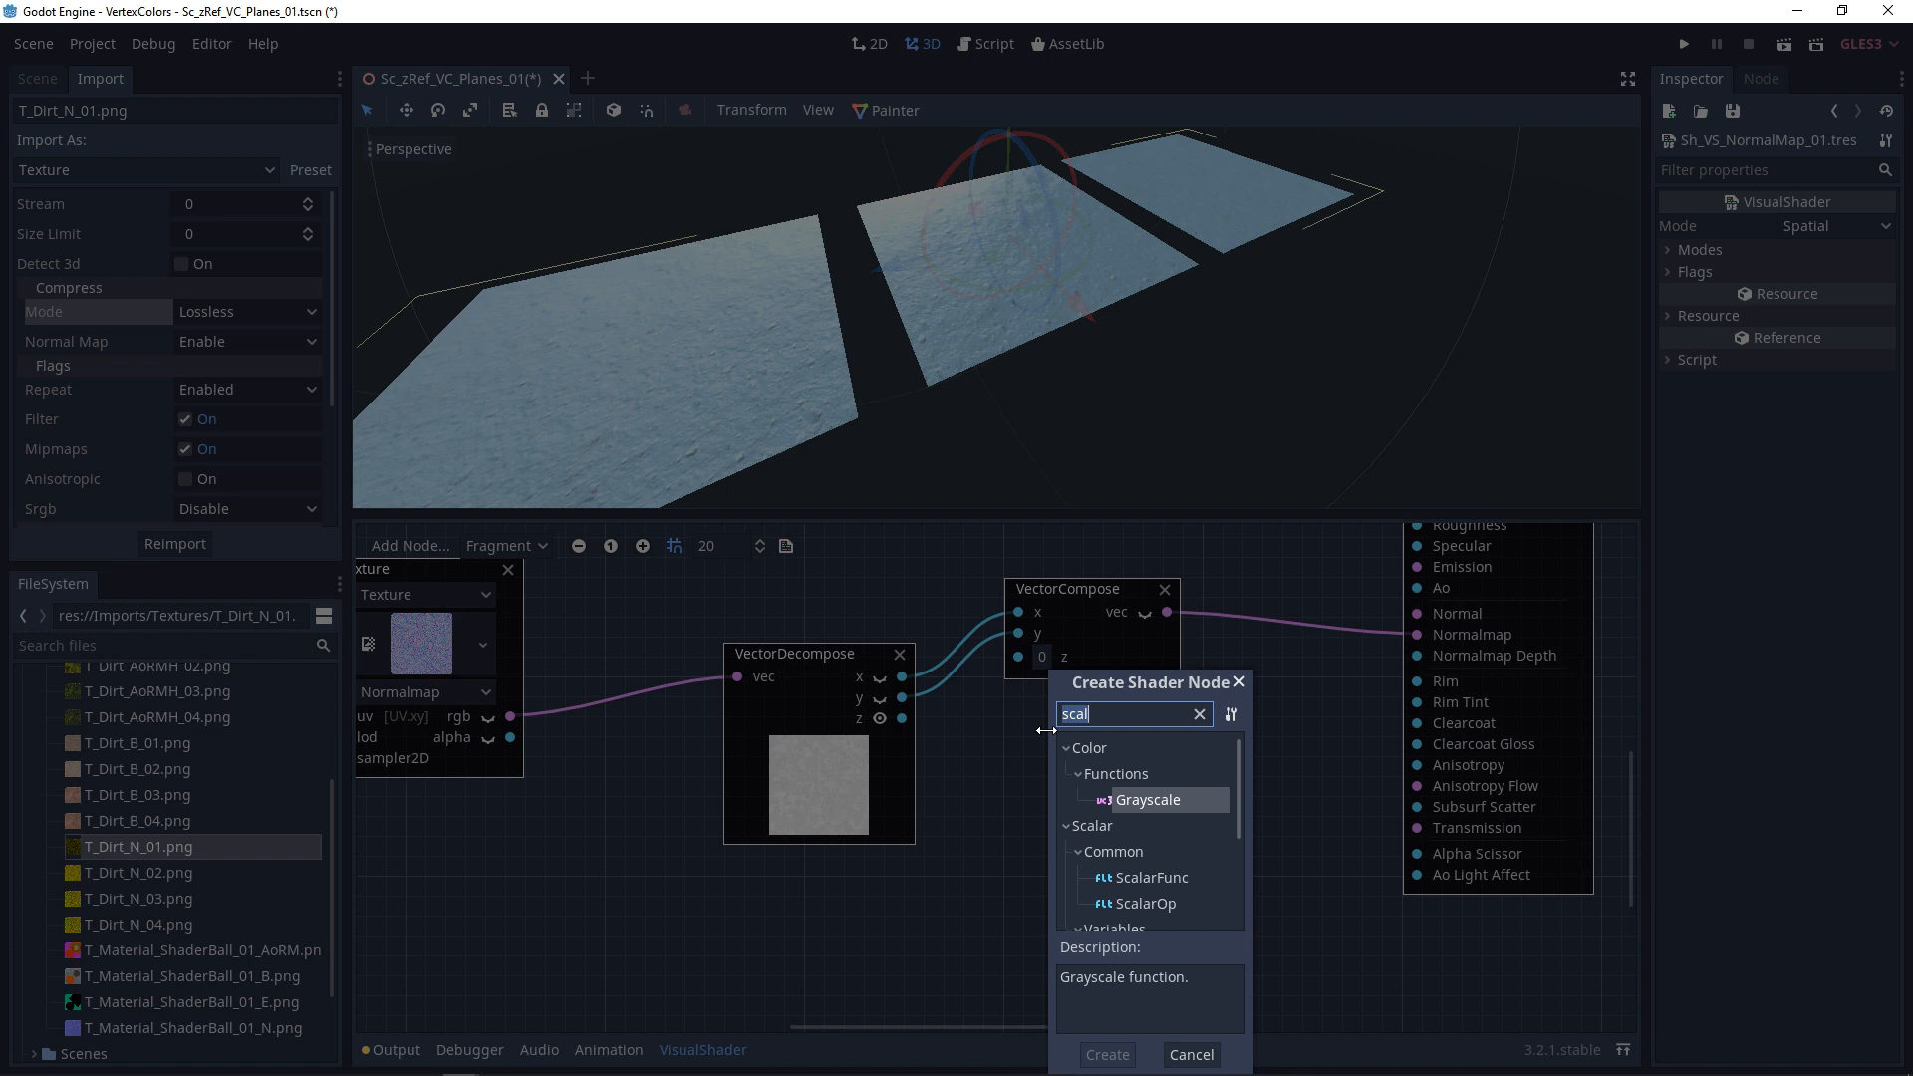
type("mul")
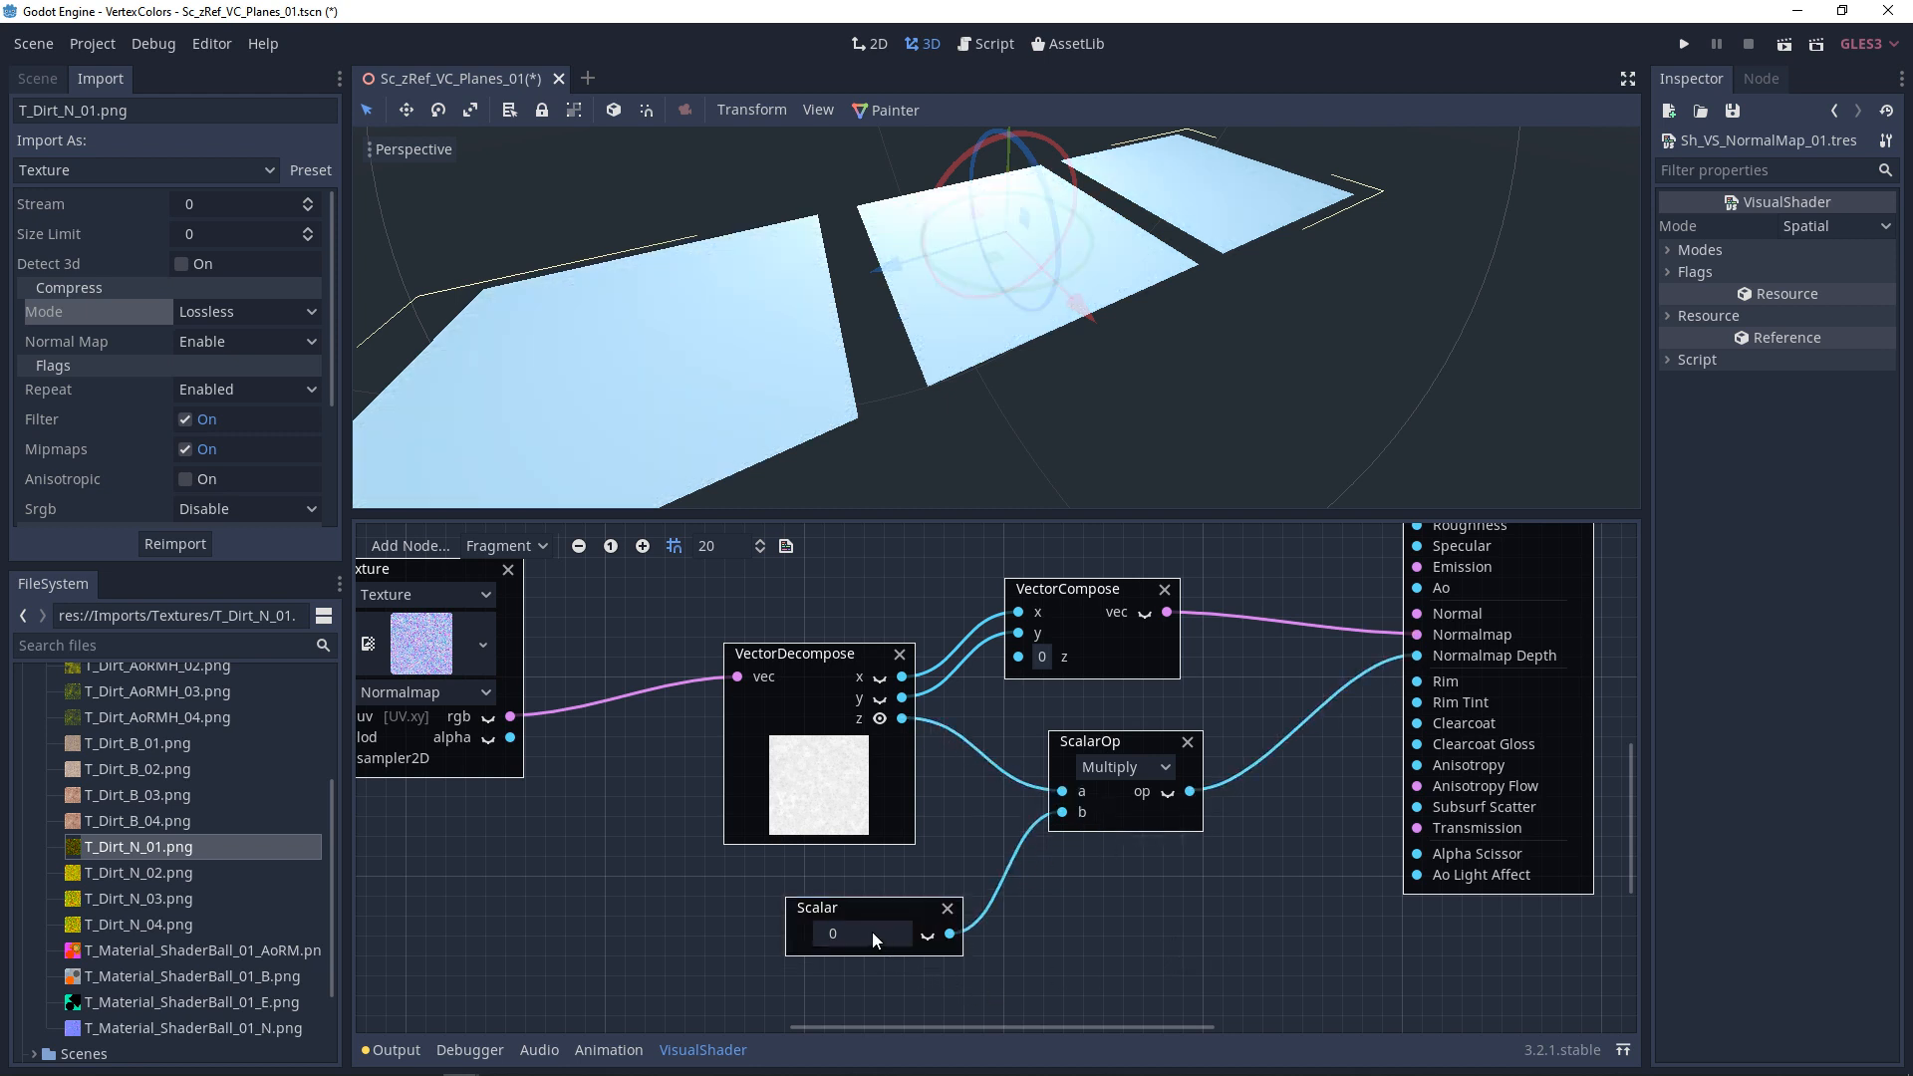
type("1")
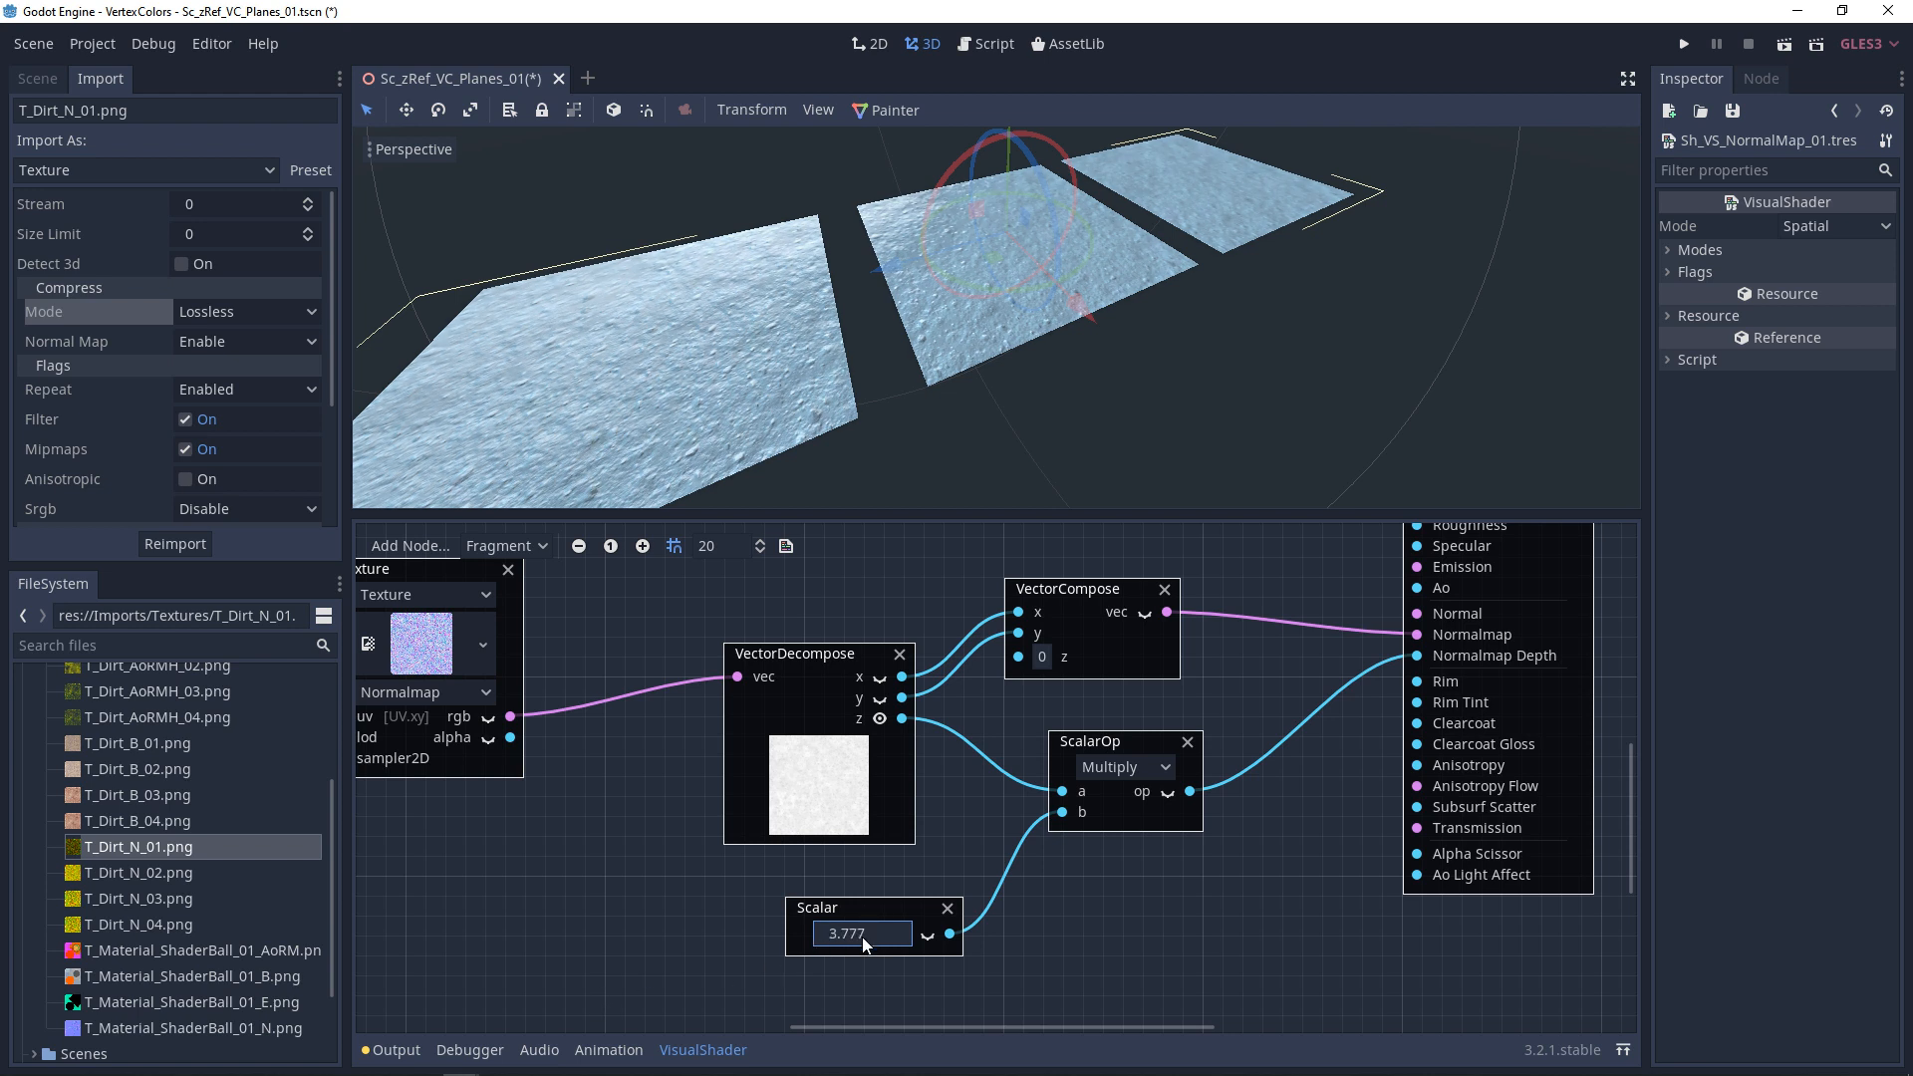
type("1")
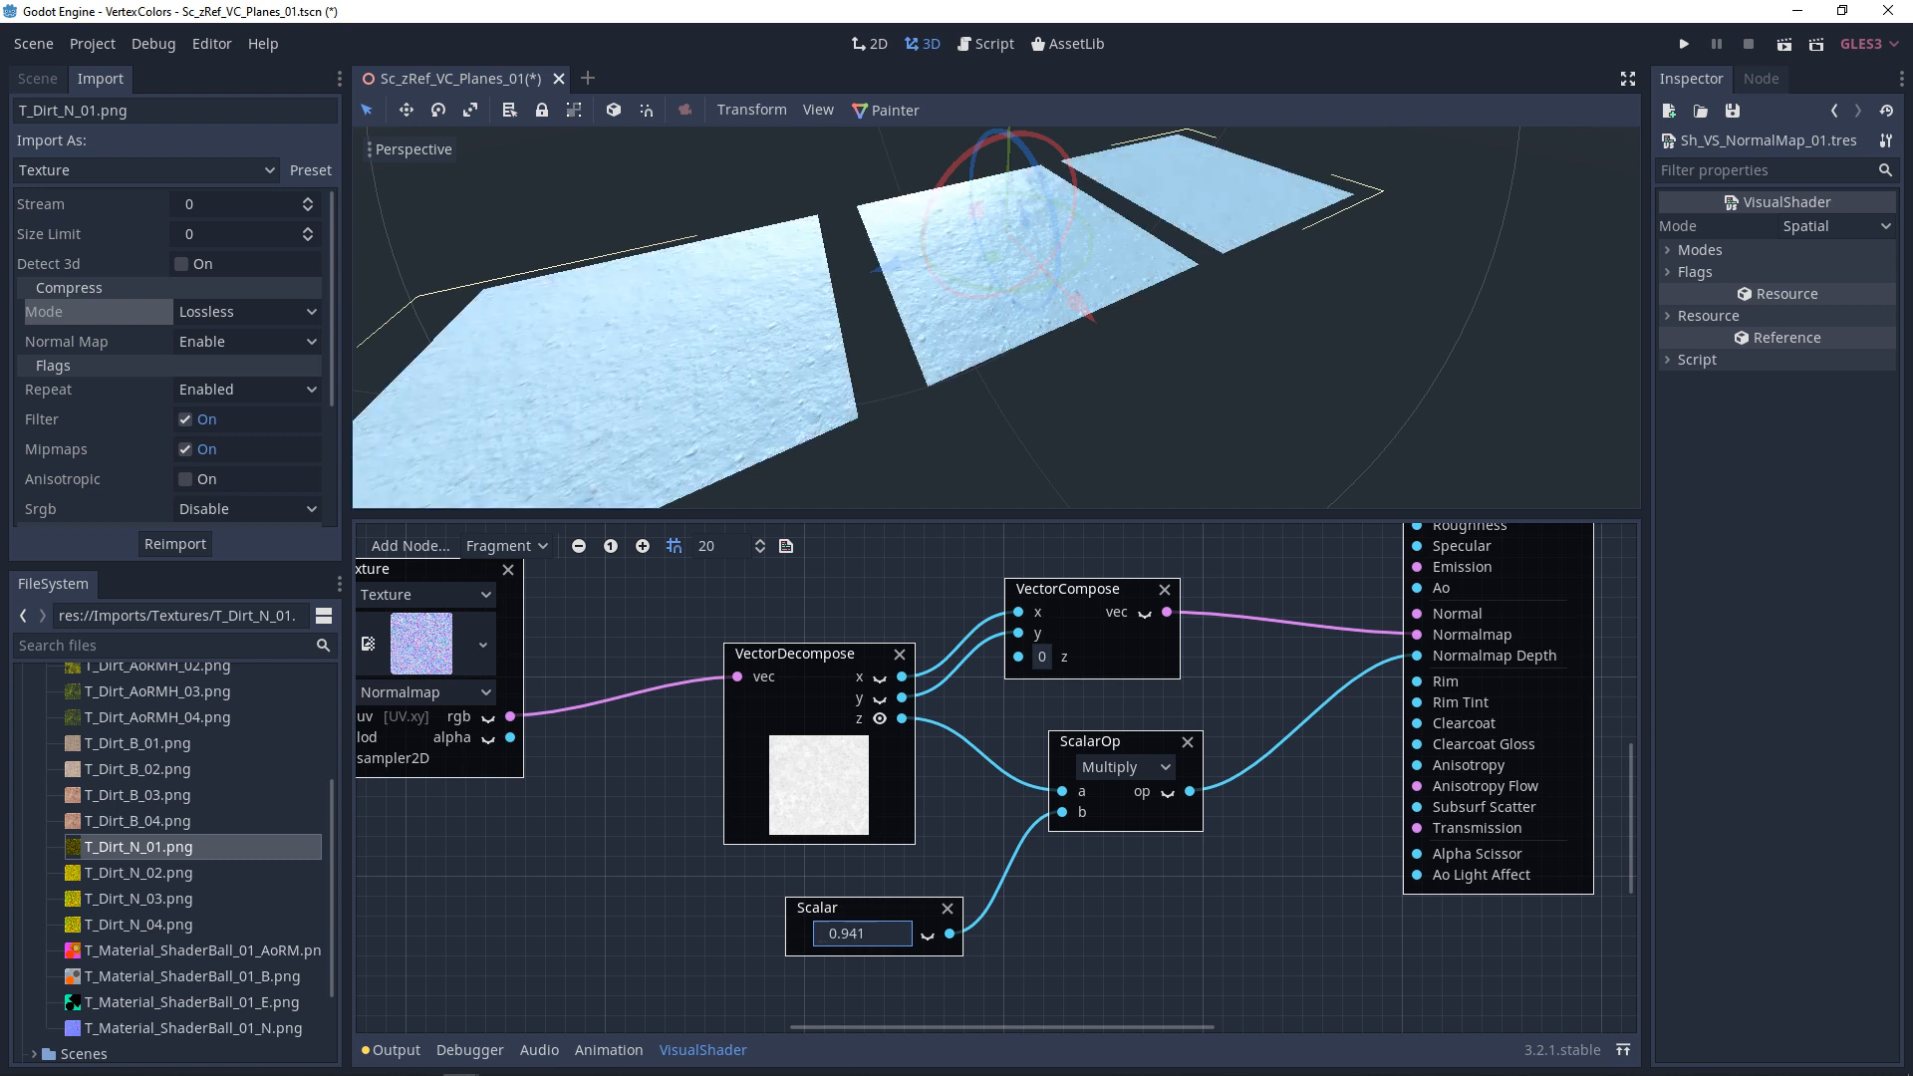
type("-1")
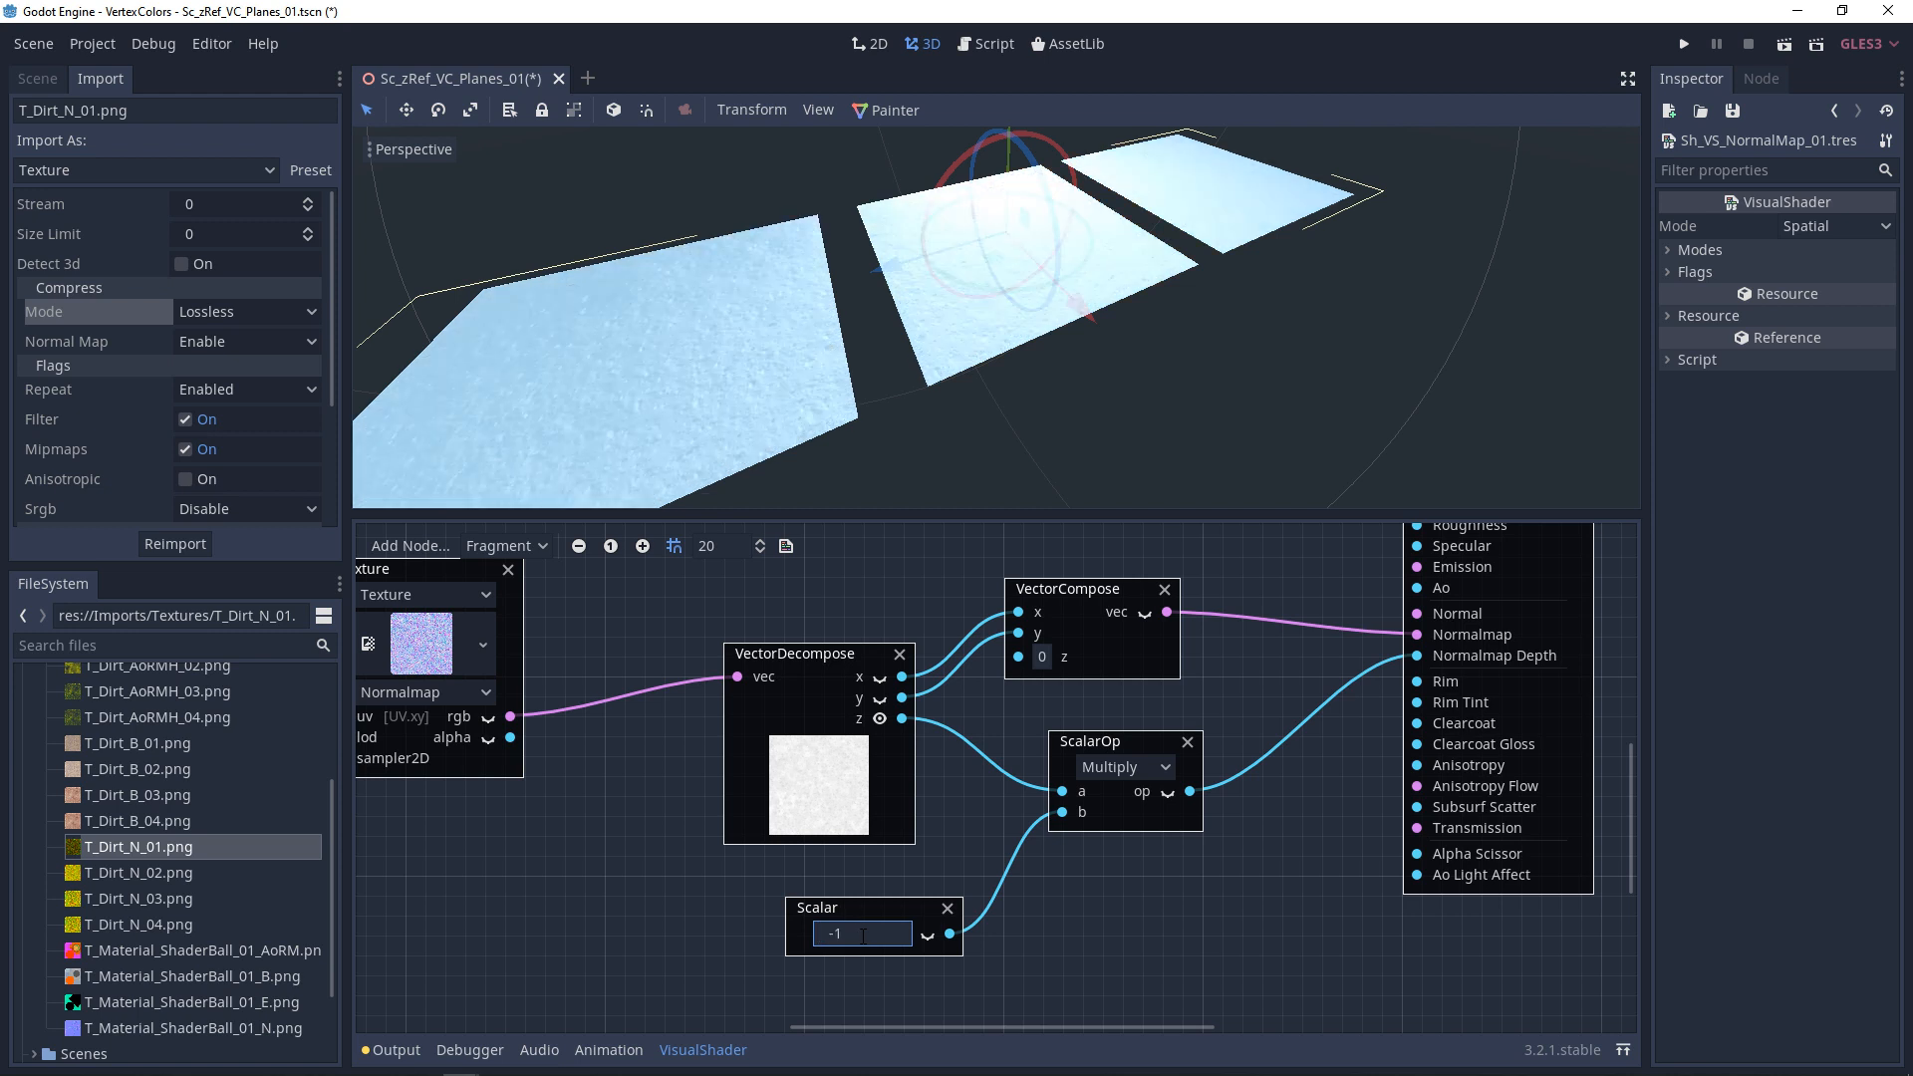
type("1")
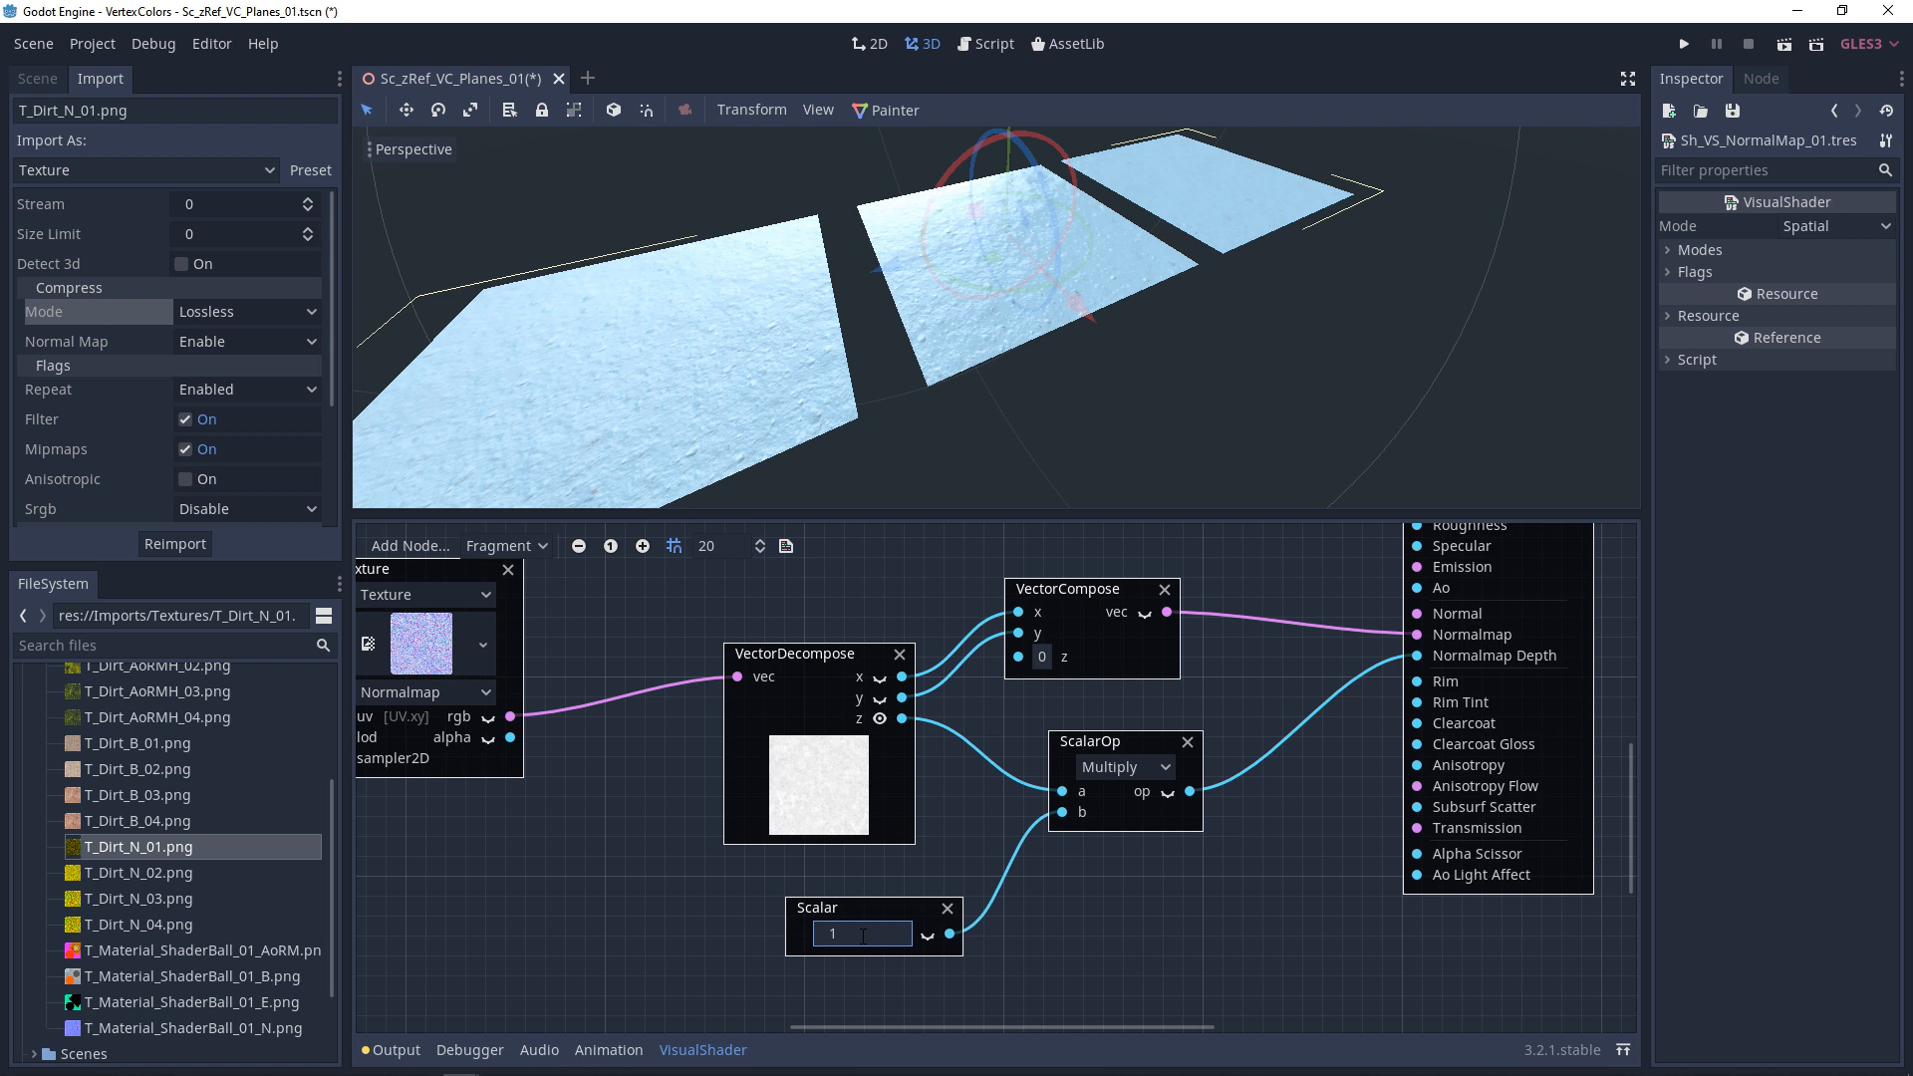